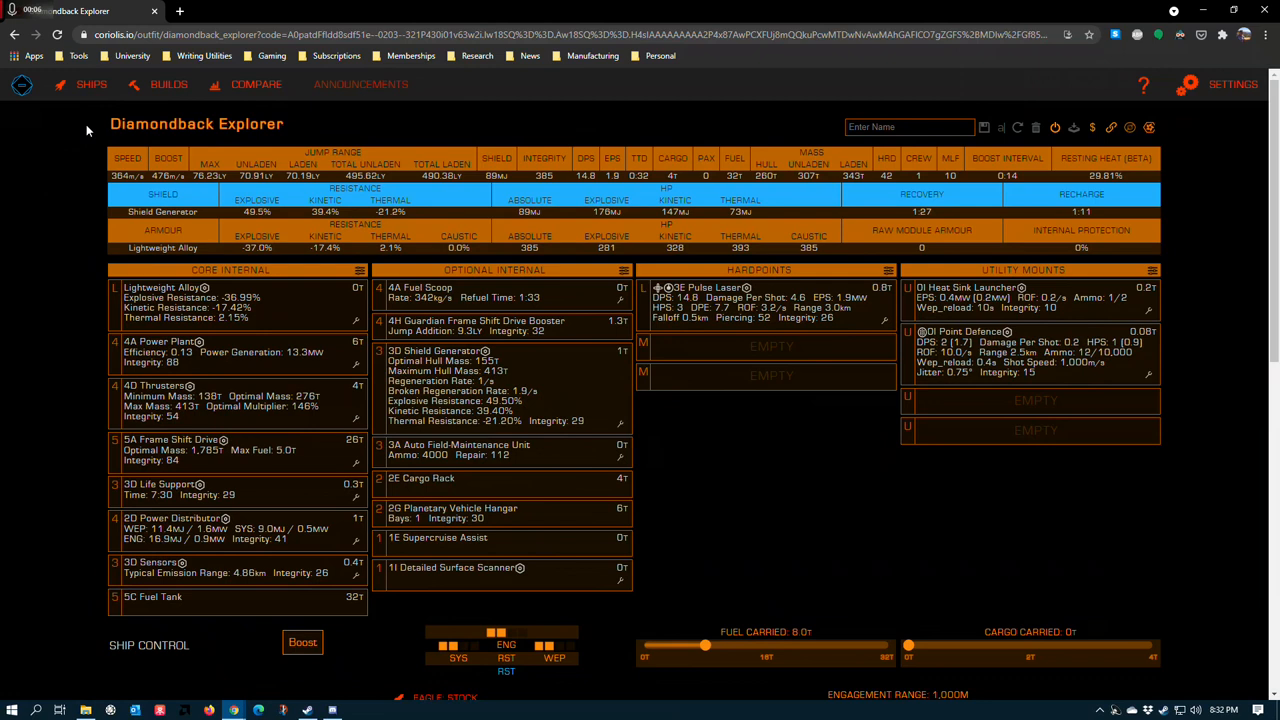
mouse_move(140, 126)
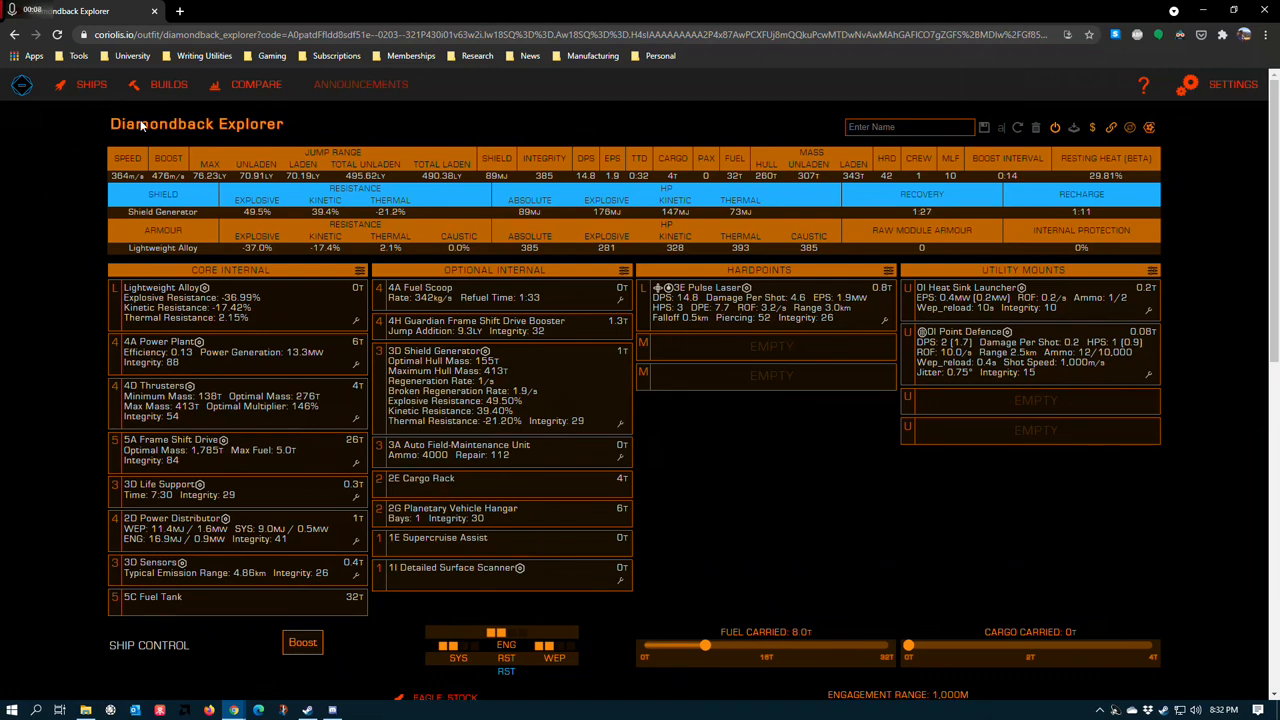
mouse_move(237, 148)
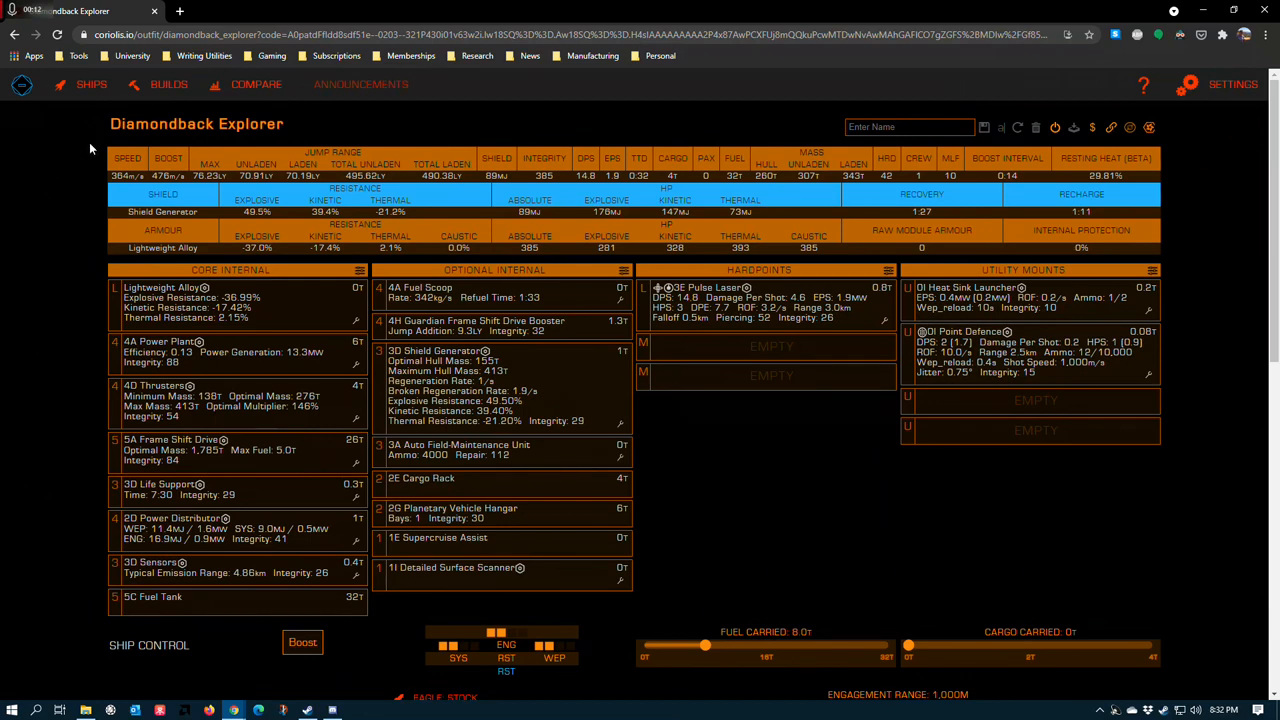
mouse_move(86, 140)
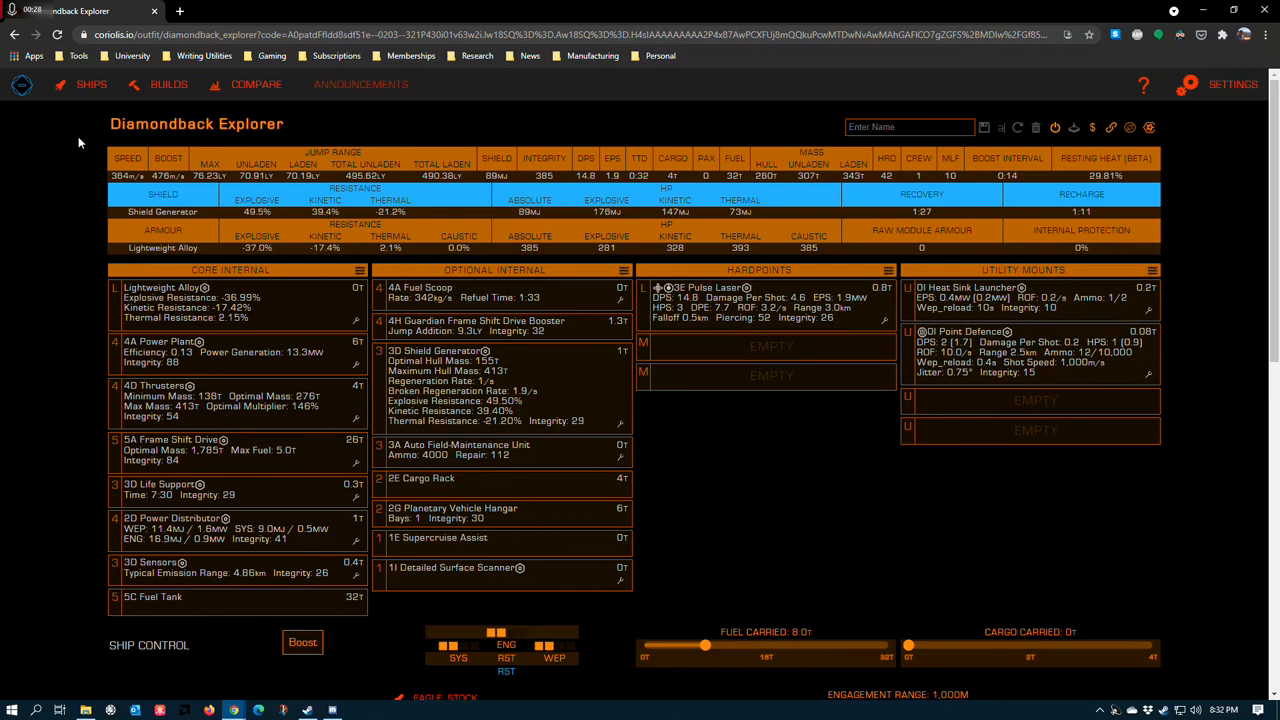
mouse_move(53, 148)
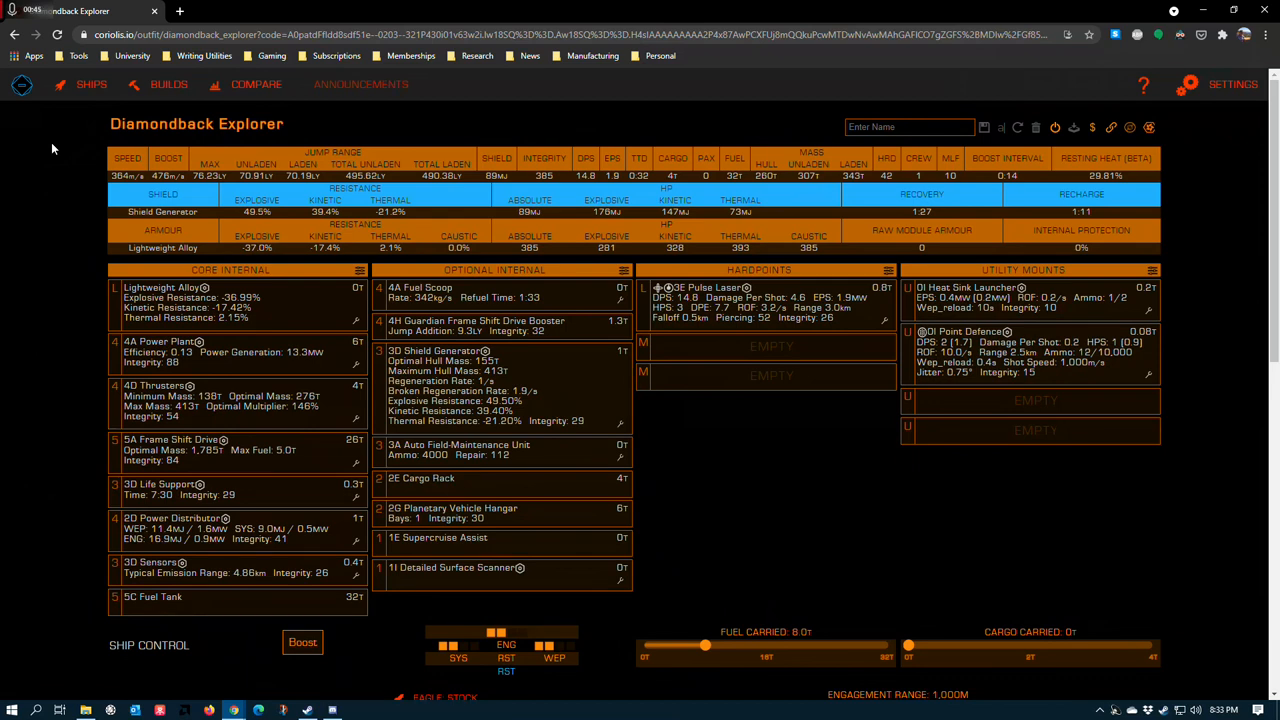
mouse_move(91, 271)
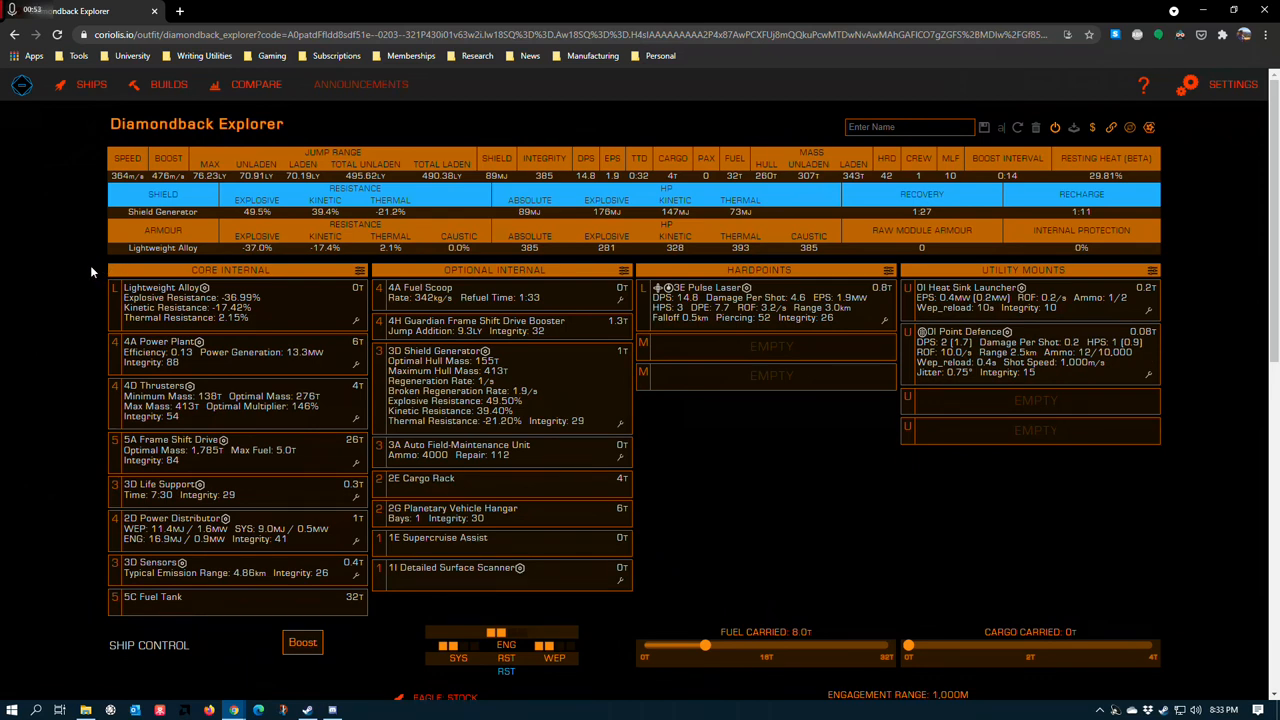
mouse_move(43, 282)
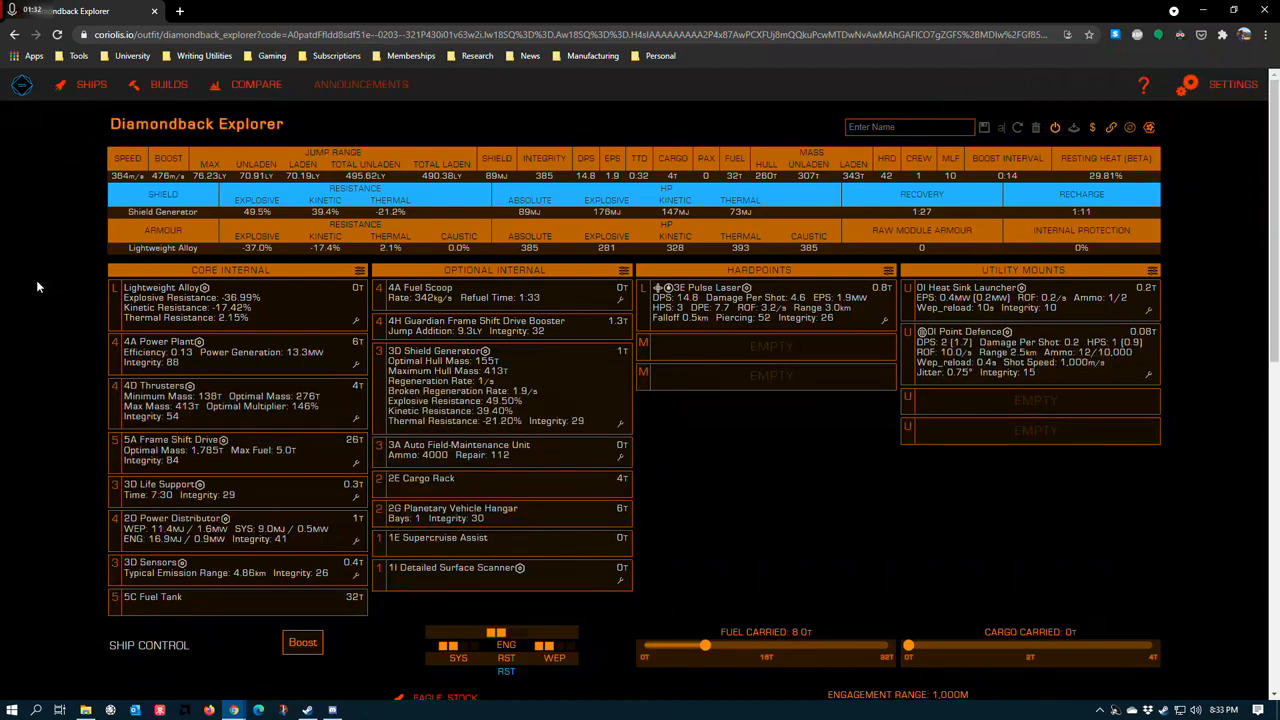
mouse_move(357, 320)
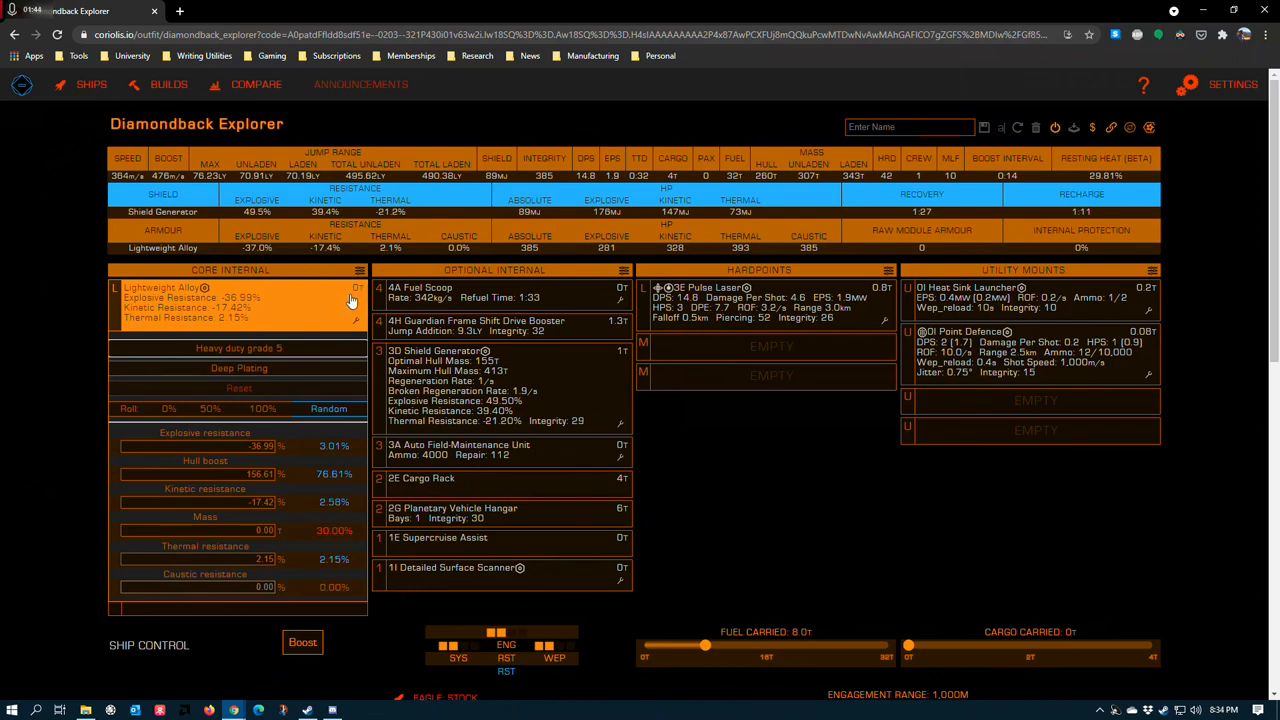
mouse_move(277, 307)
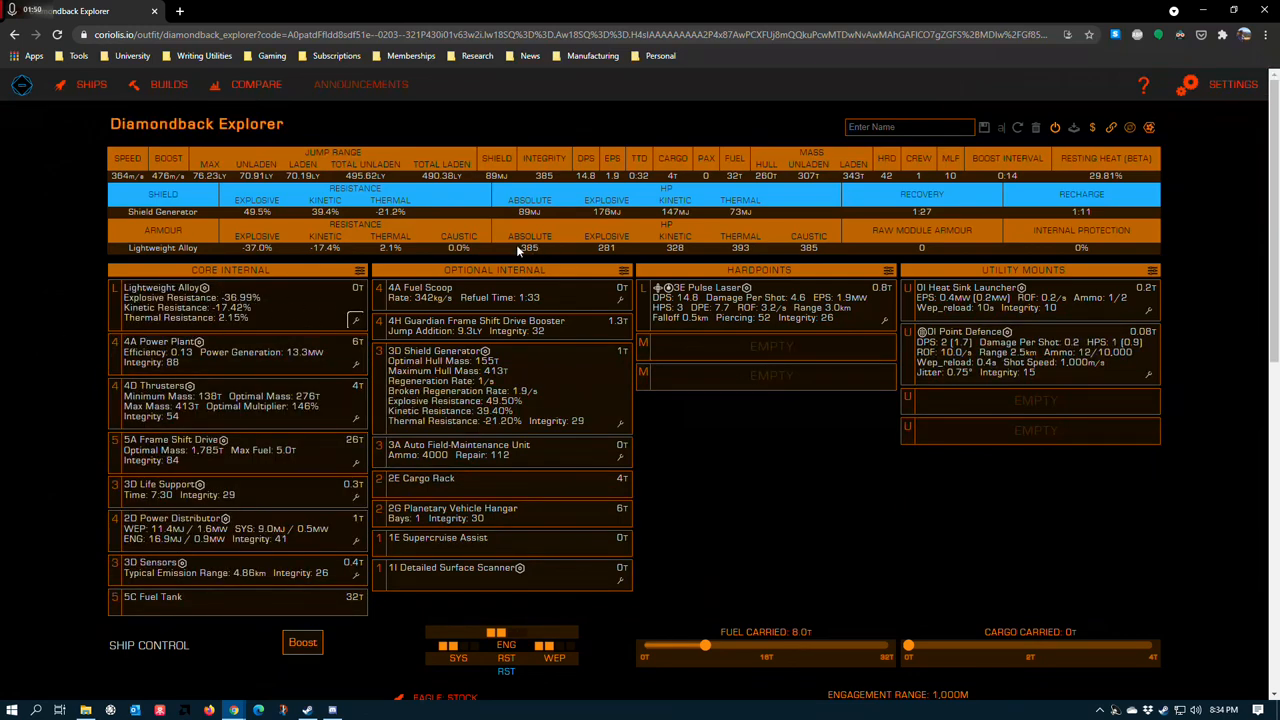
- Reveal the 2D Power Distributor slot's list of alternative sizes and classes for this Diamondback Explorer
click(170, 297)
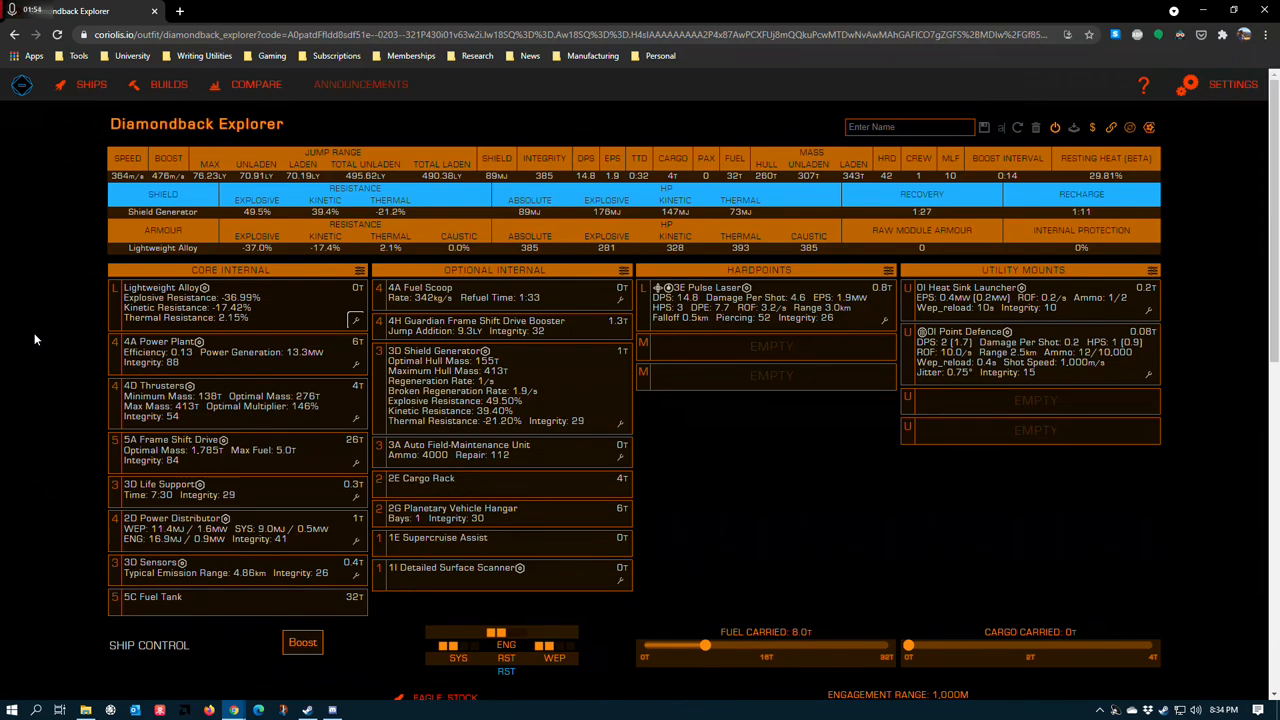
scroll(down, 3)
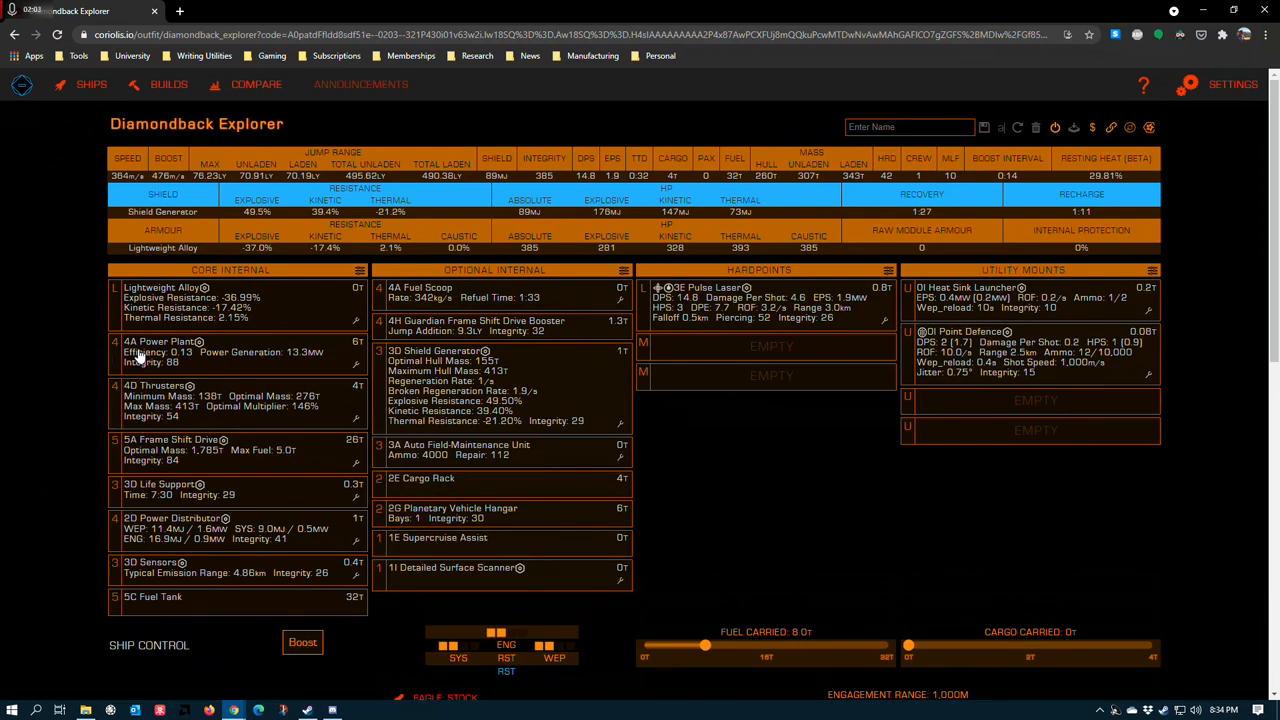
mouse_move(120, 318)
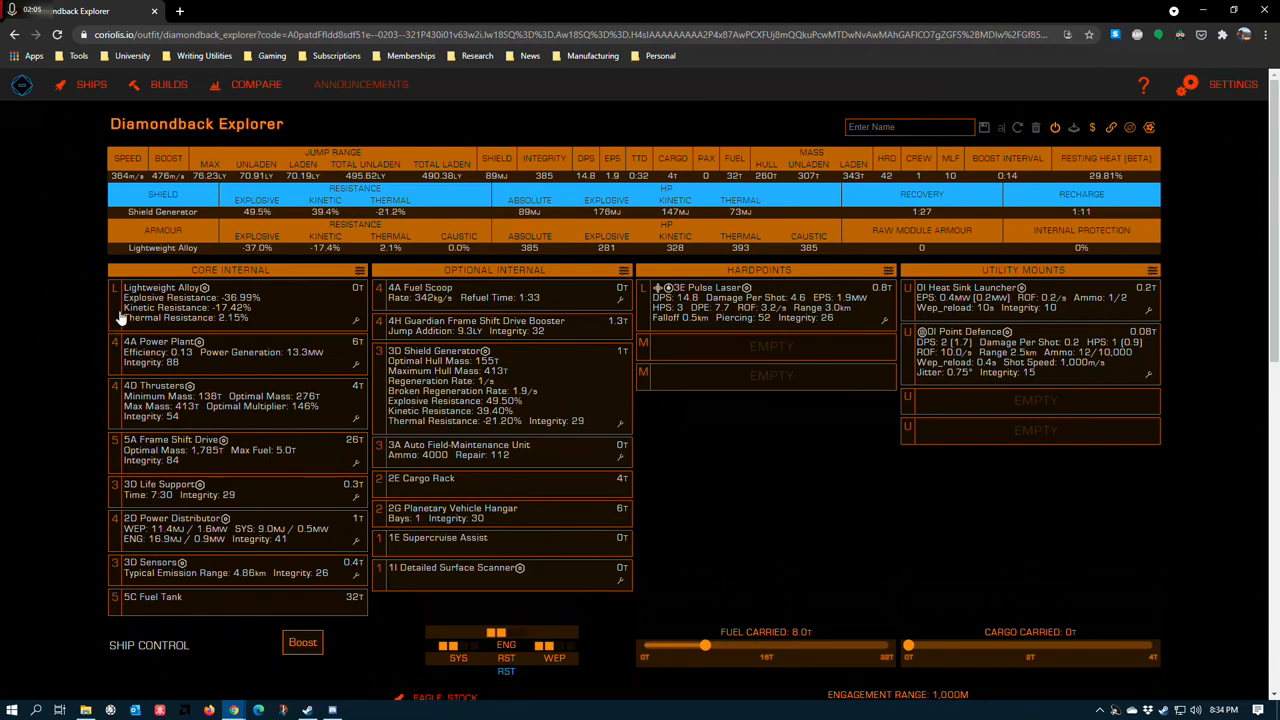
mouse_move(45, 342)
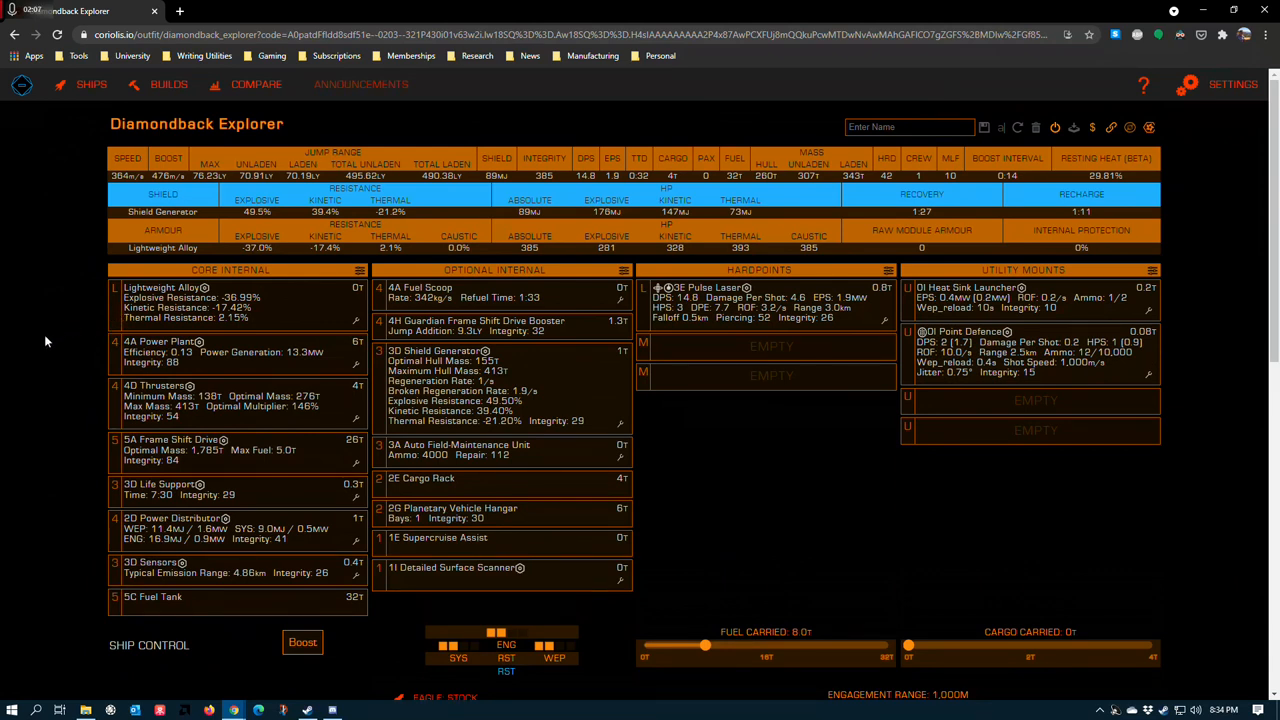
mouse_move(93, 351)
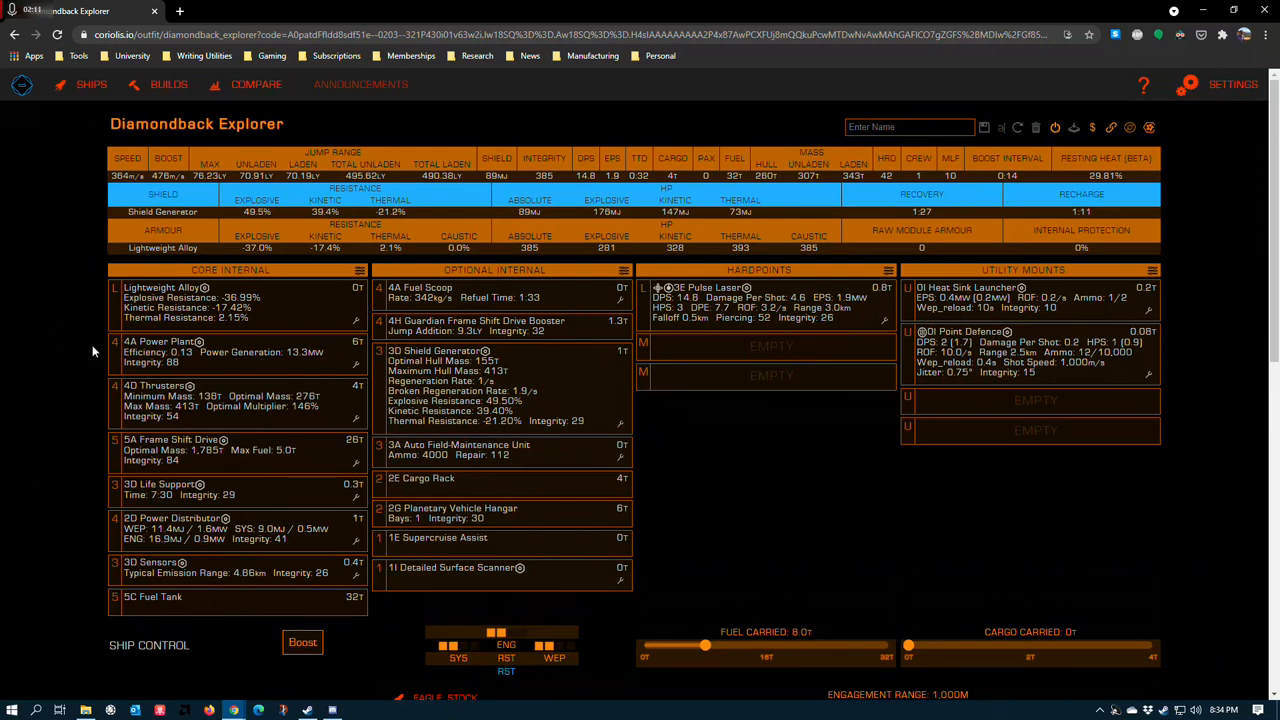
mouse_move(36, 364)
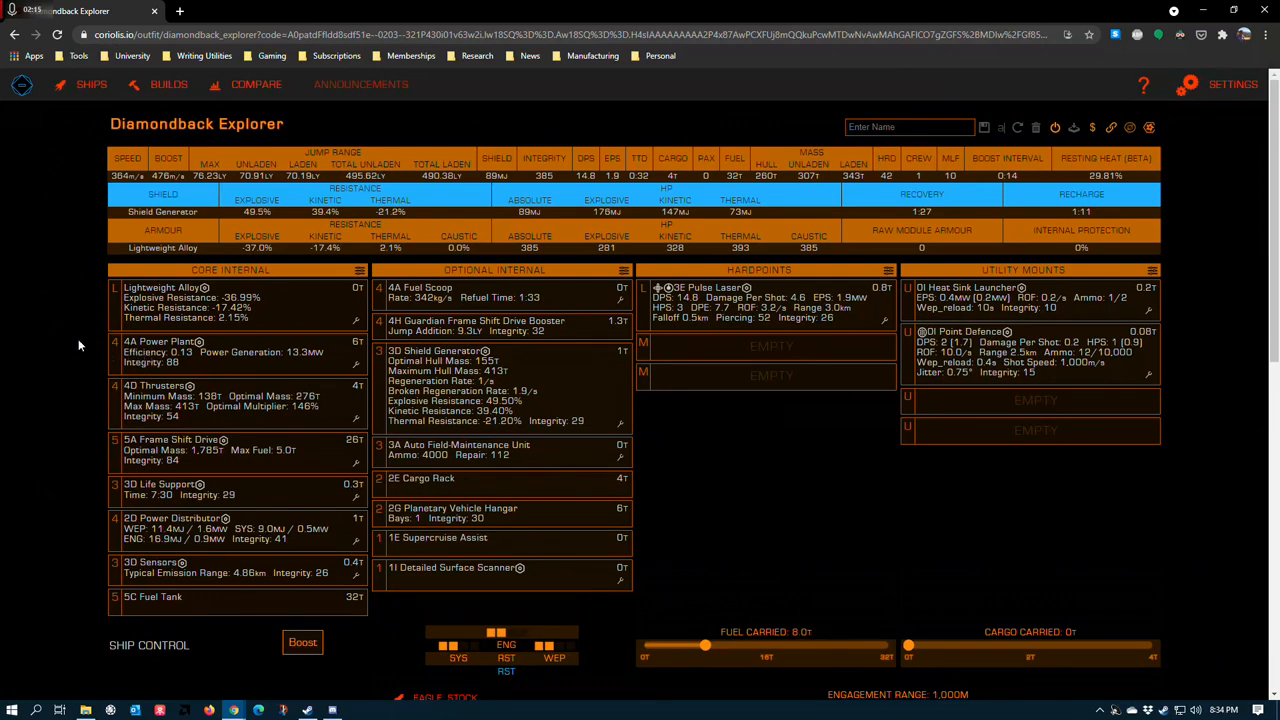
mouse_move(62, 345)
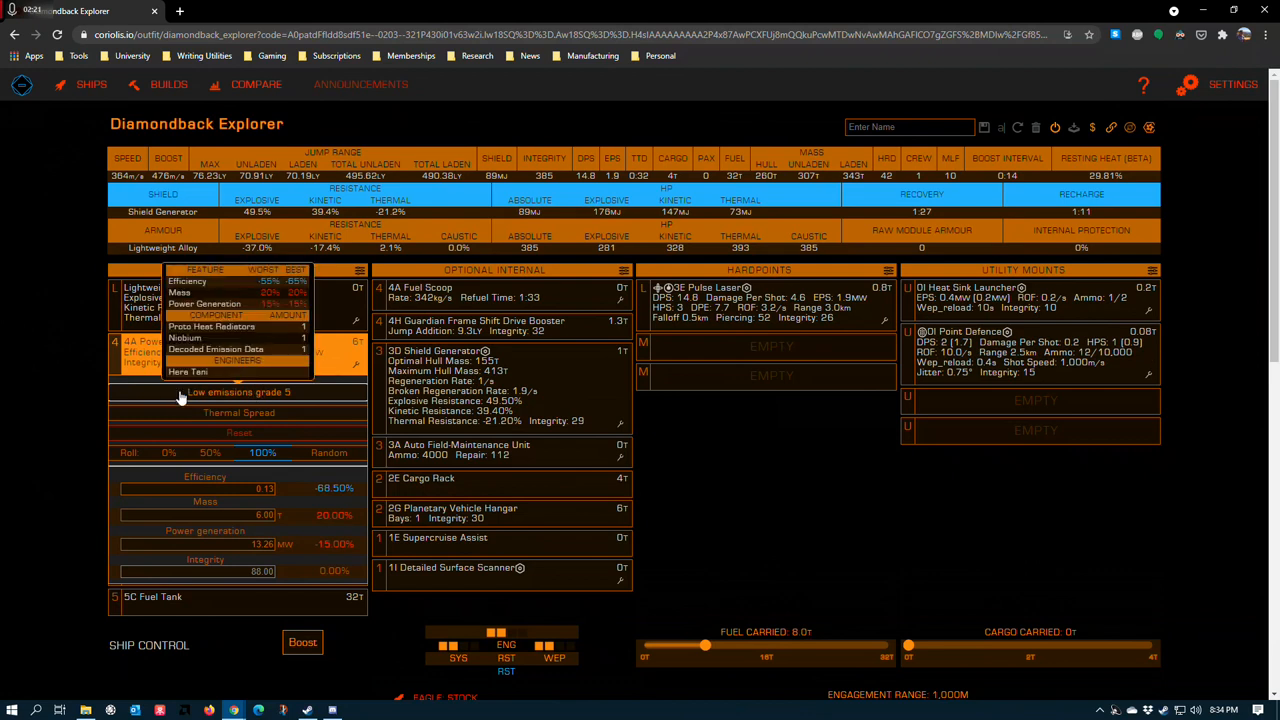
mouse_move(243, 398)
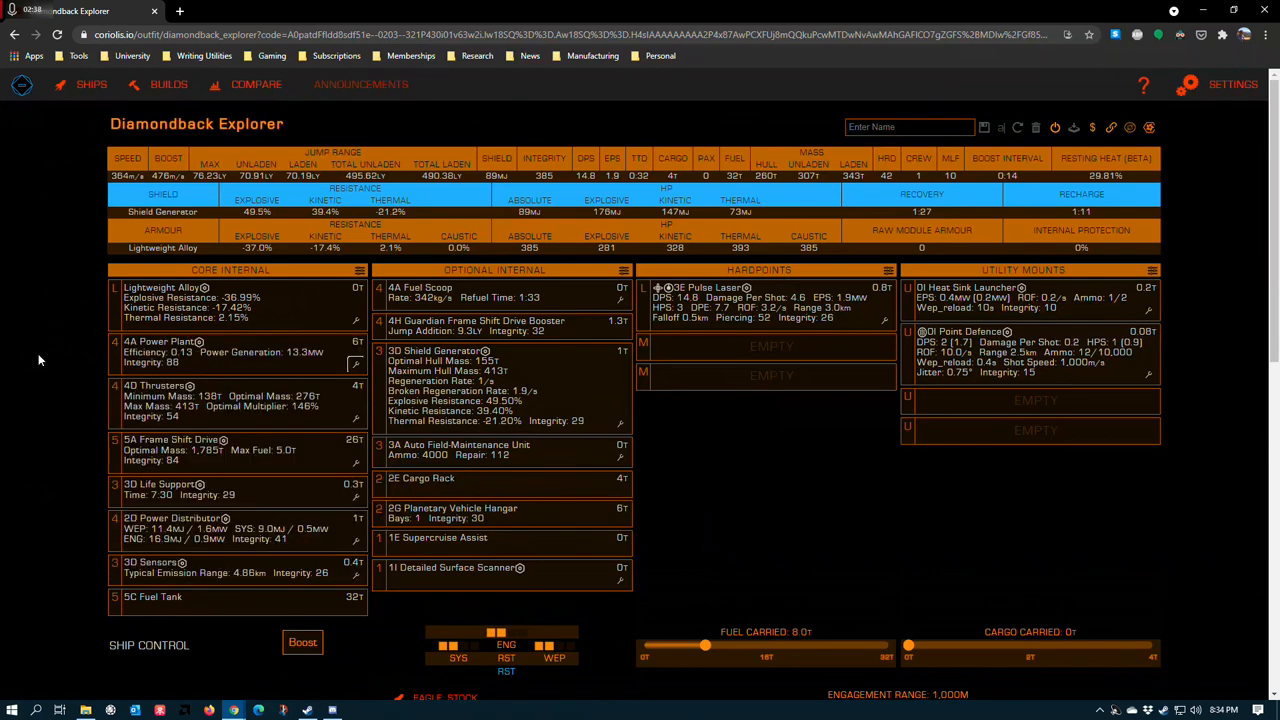
mouse_move(520, 470)
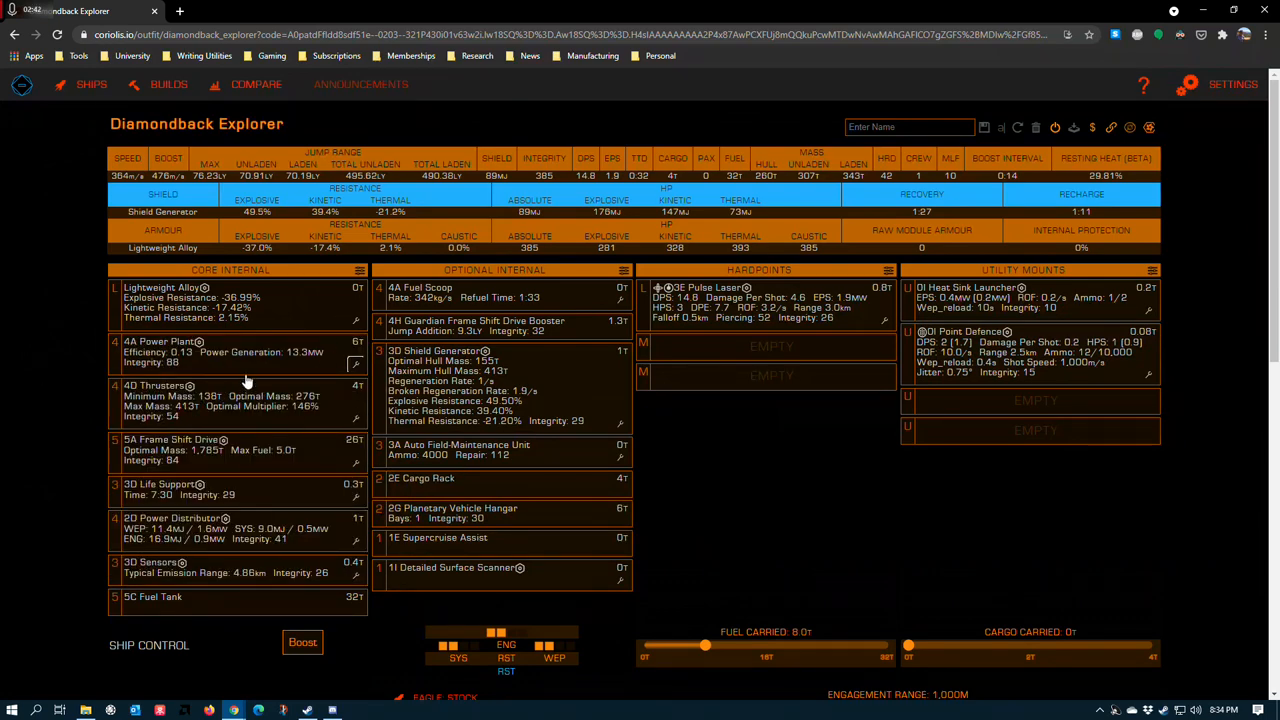
mouse_move(369, 305)
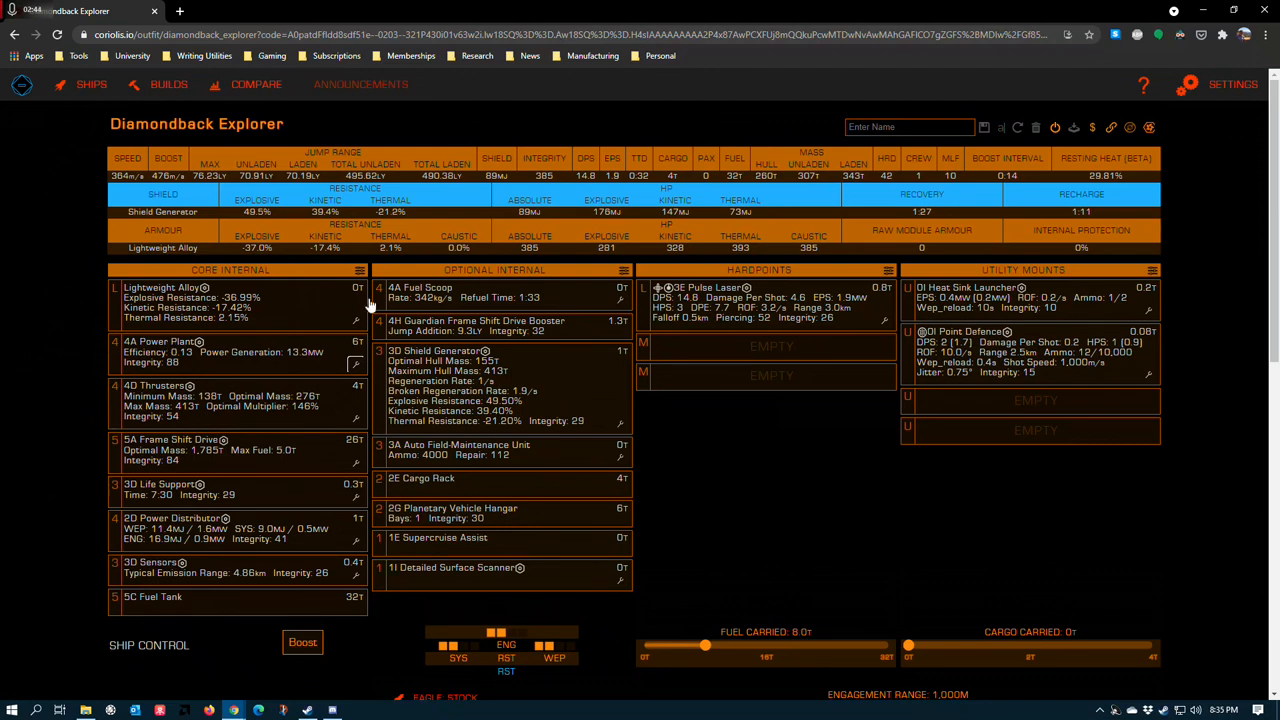
mouse_move(468, 292)
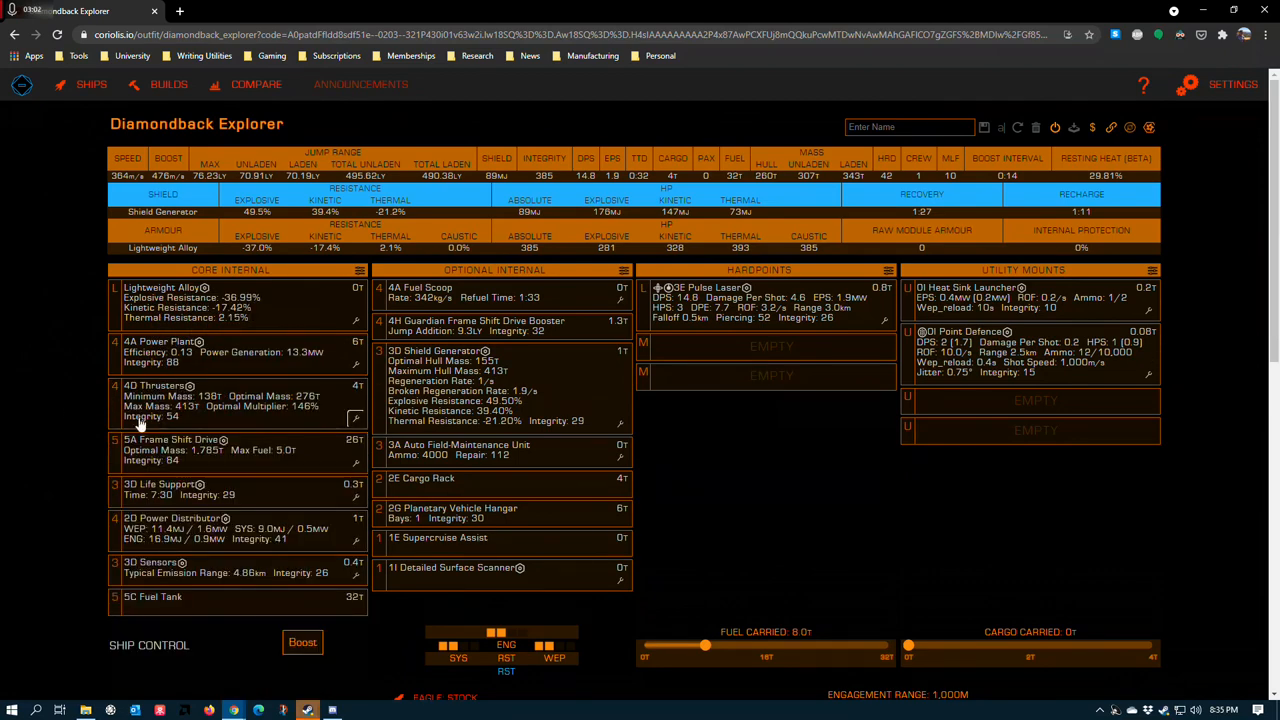
mouse_move(210, 405)
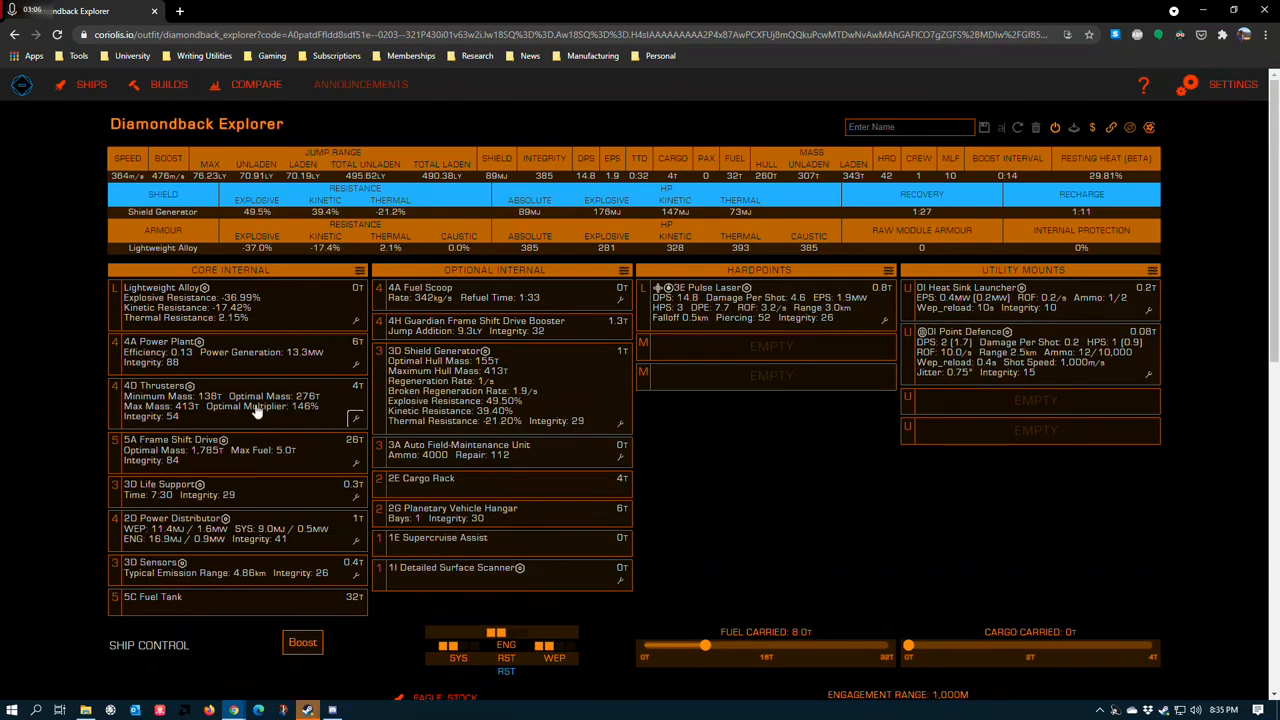
mouse_move(322, 417)
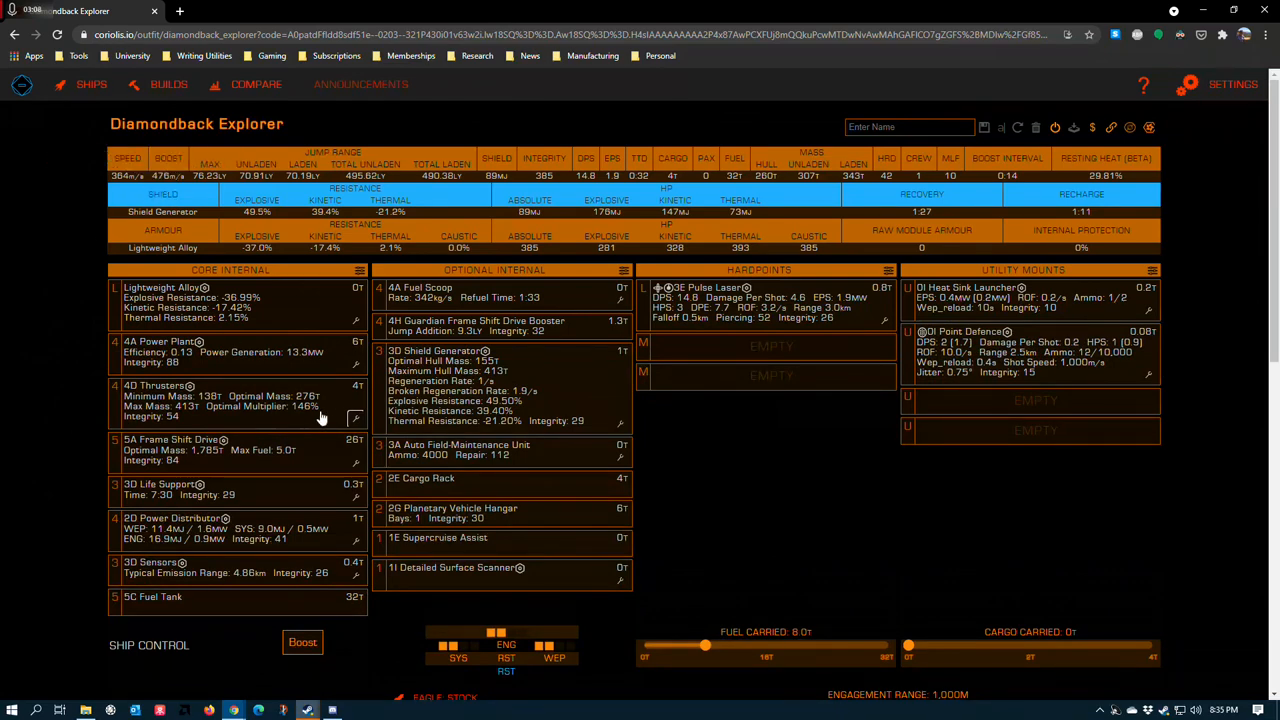
click(185, 386)
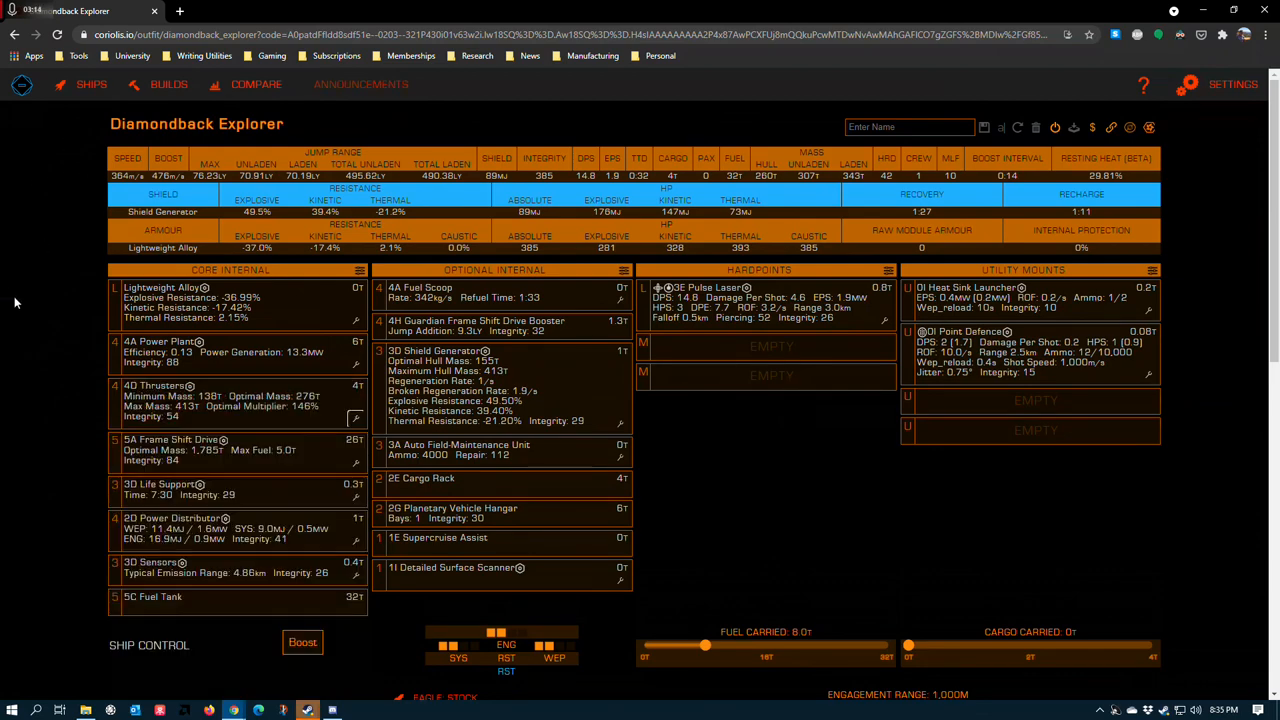
mouse_move(155, 408)
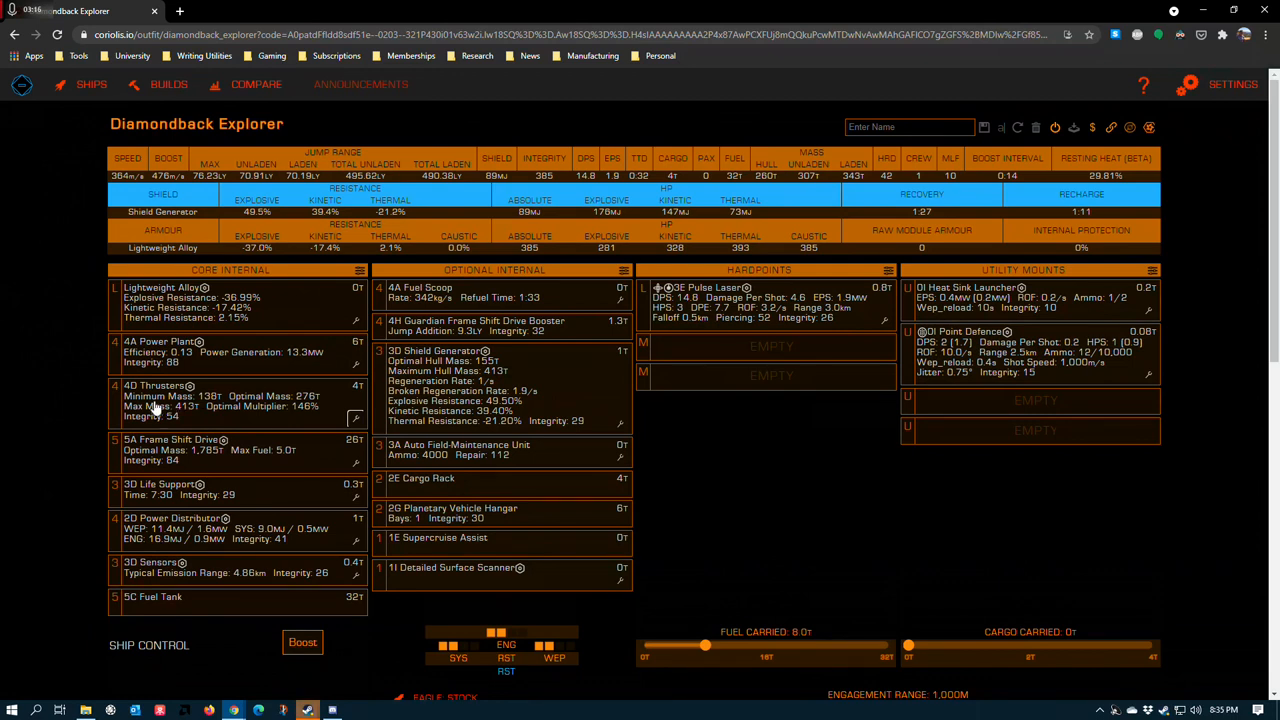
mouse_move(270, 420)
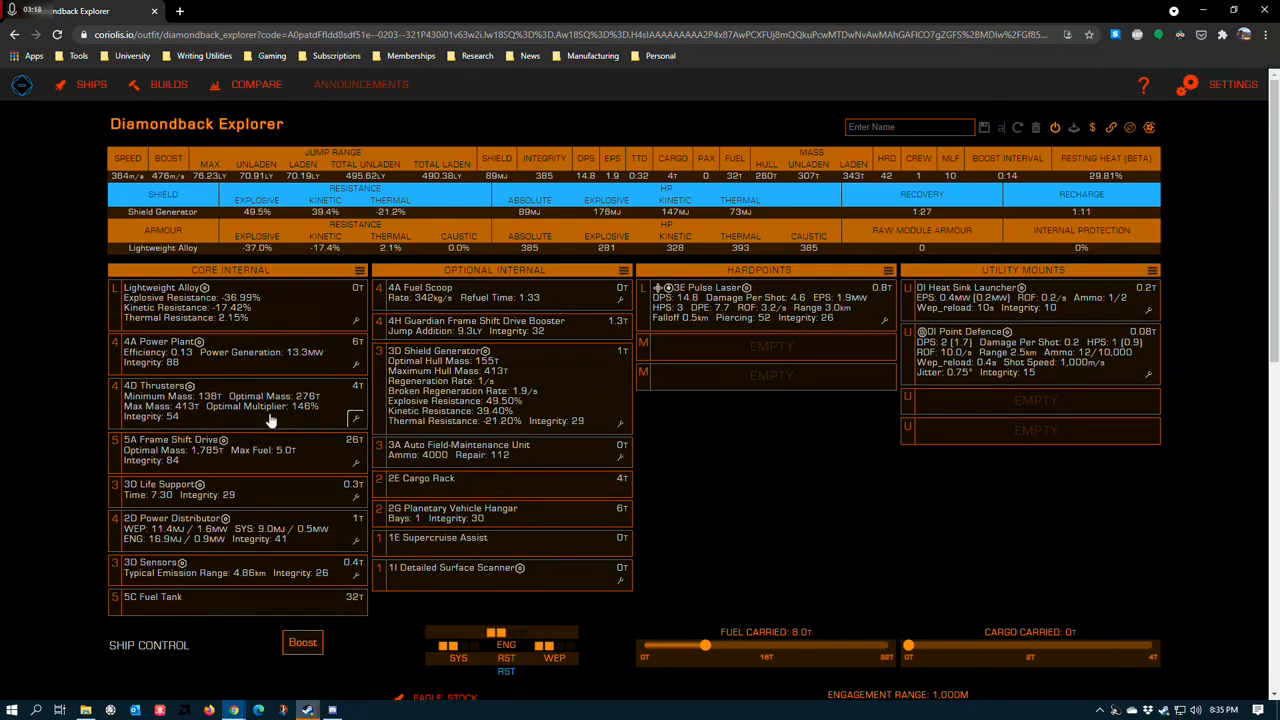
mouse_move(148, 388)
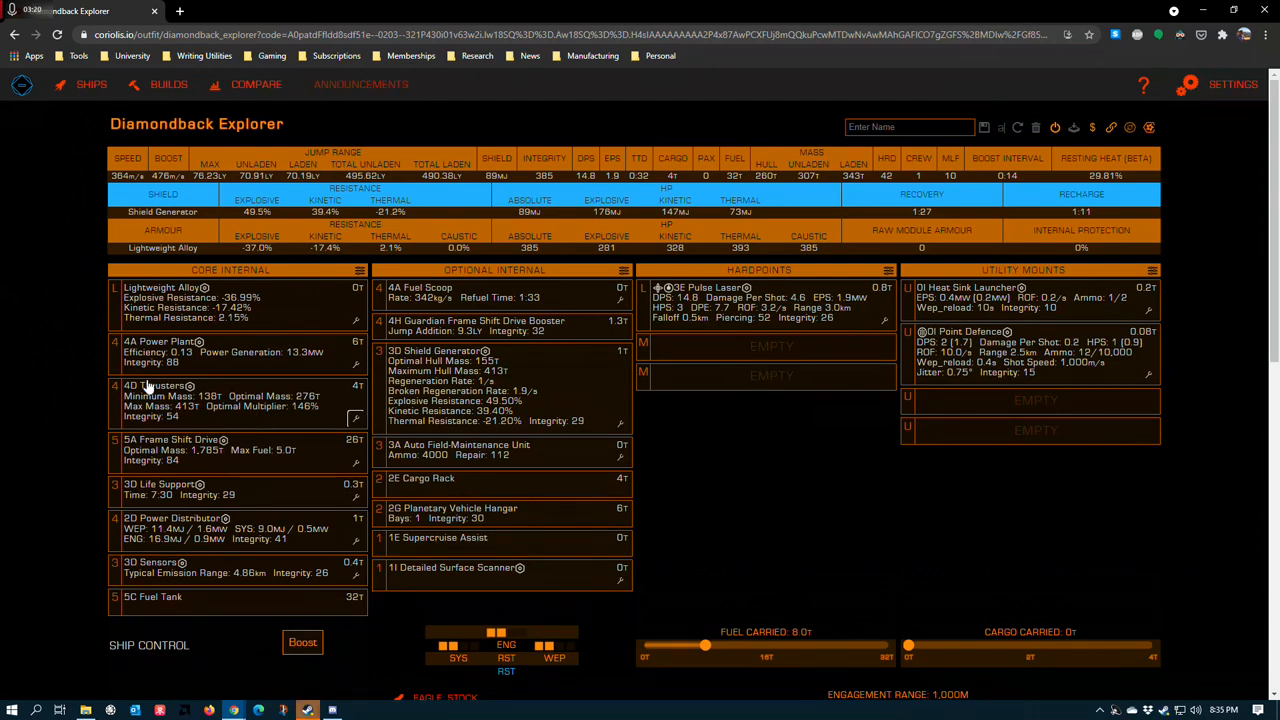
mouse_move(53, 414)
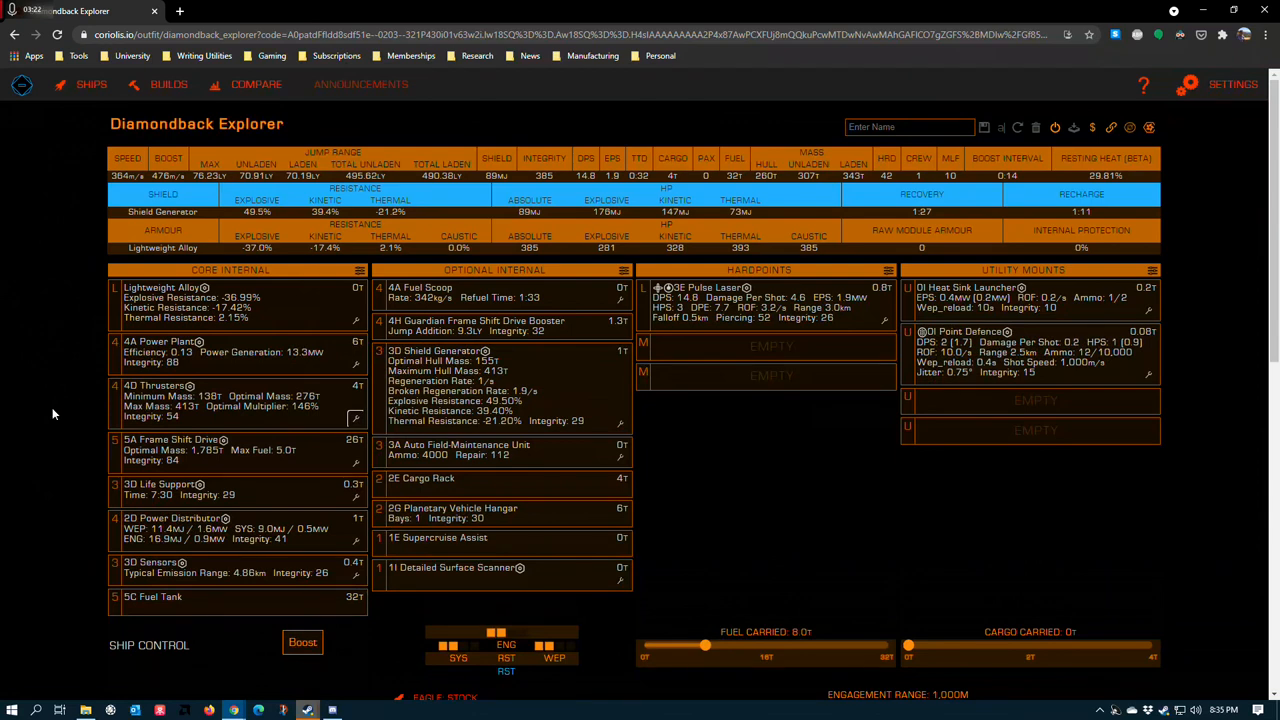
mouse_move(55, 400)
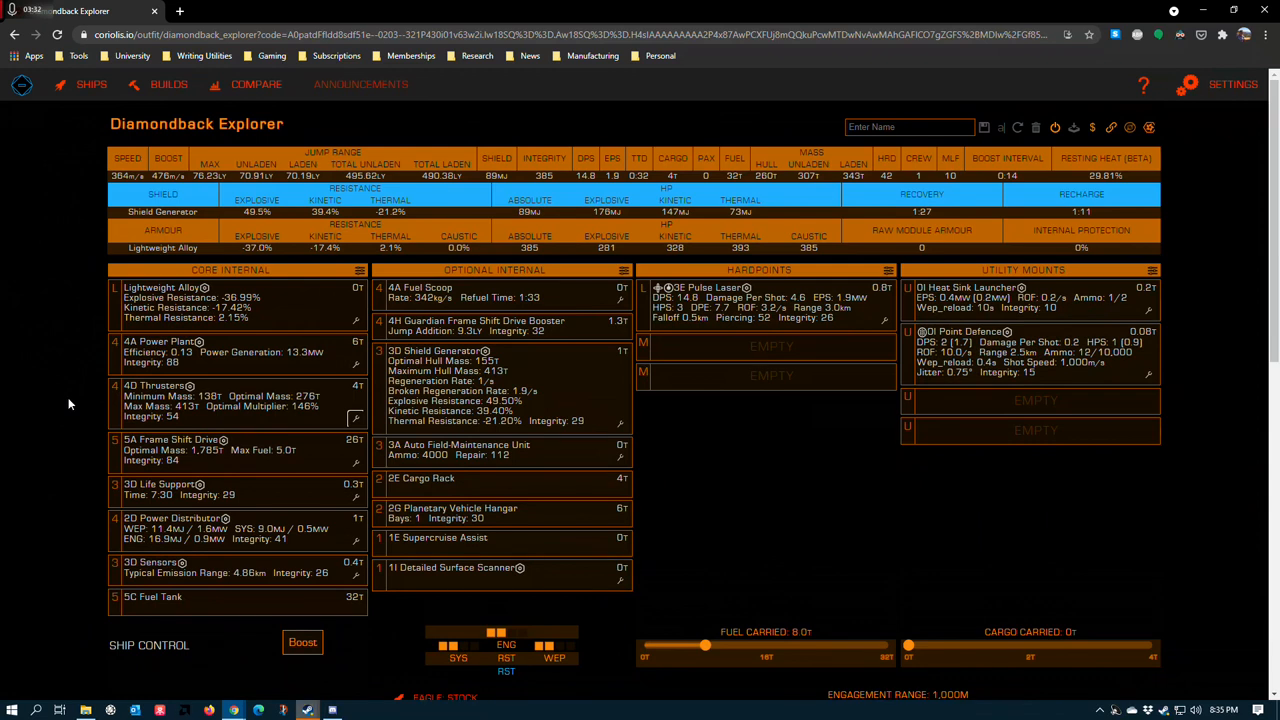
mouse_move(155, 423)
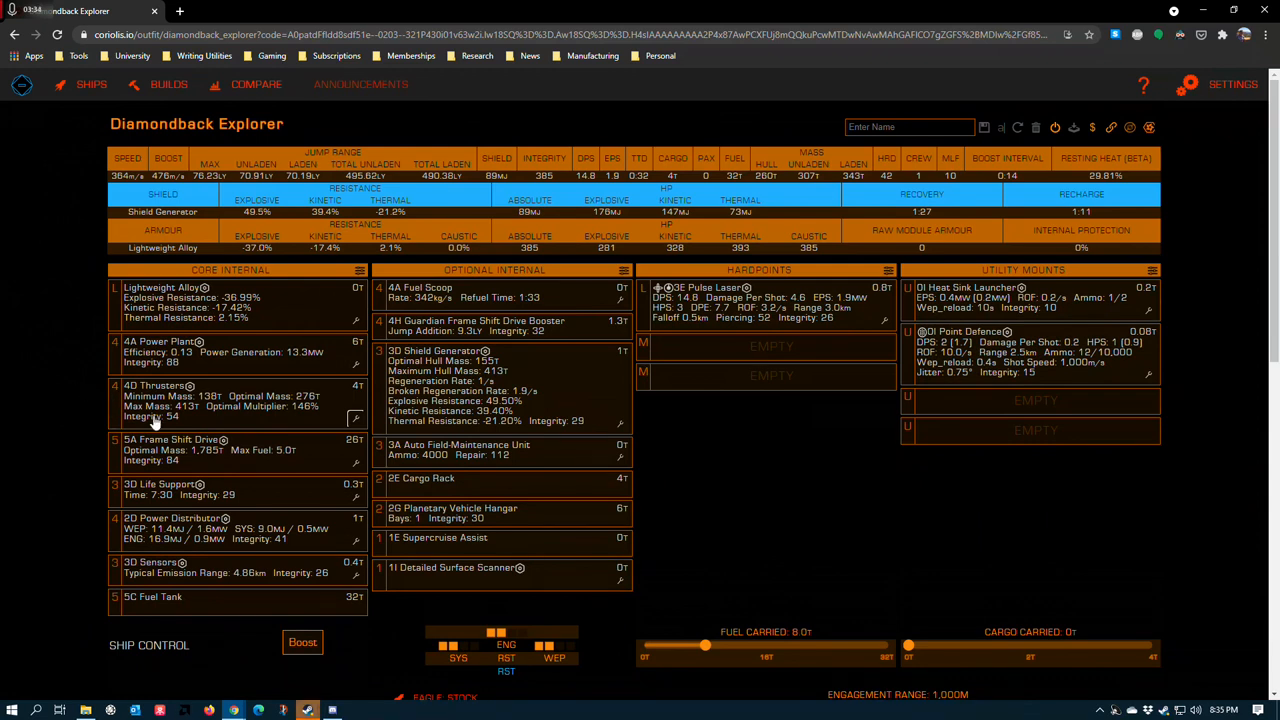
mouse_move(203, 418)
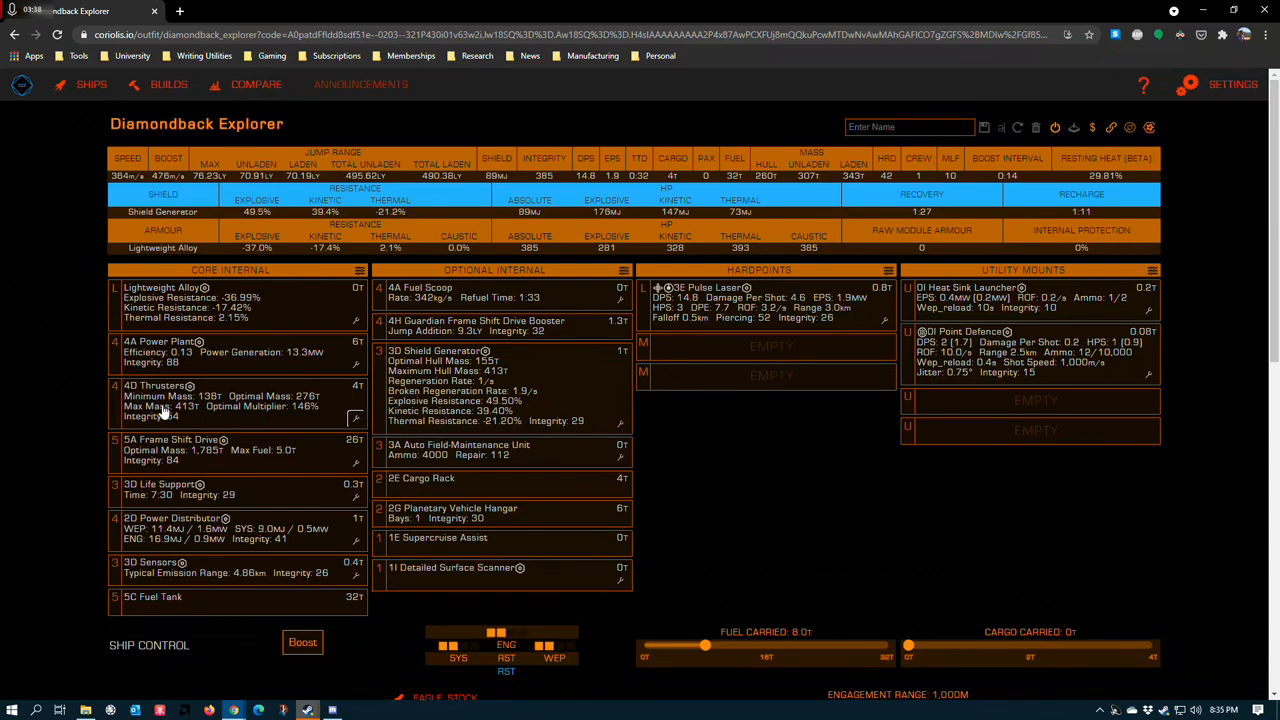
mouse_move(290, 426)
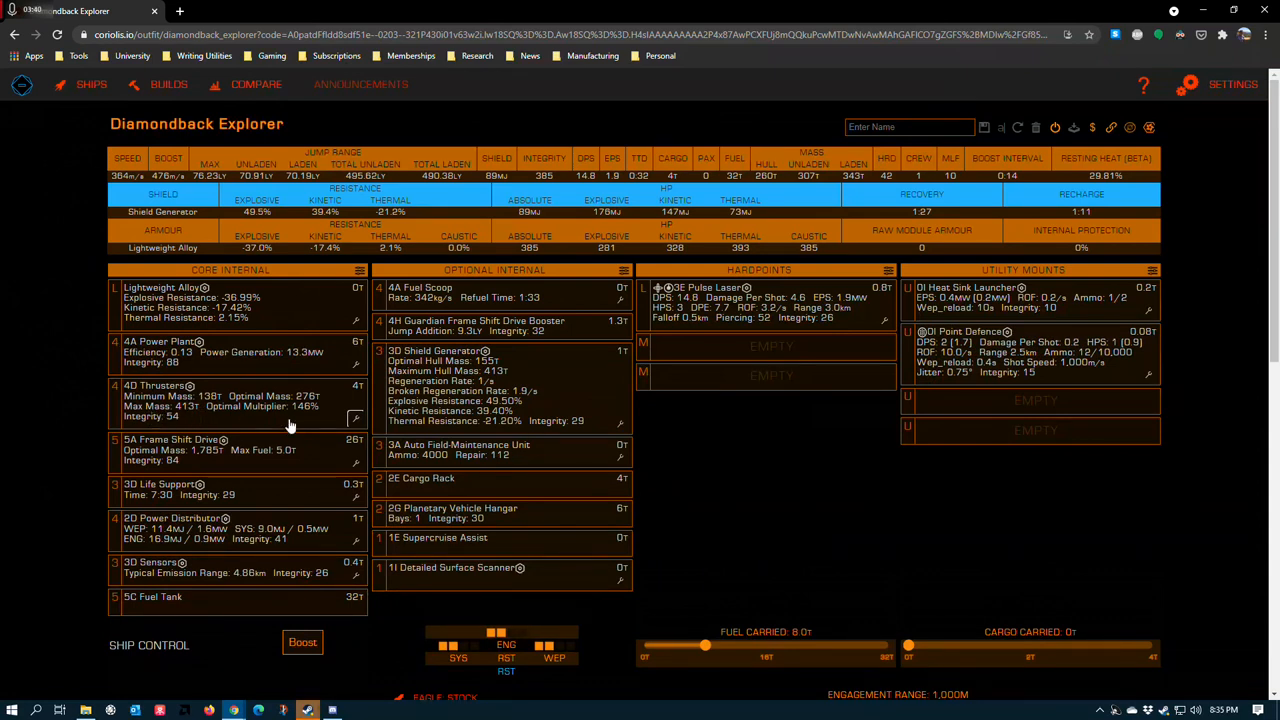
mouse_move(103, 403)
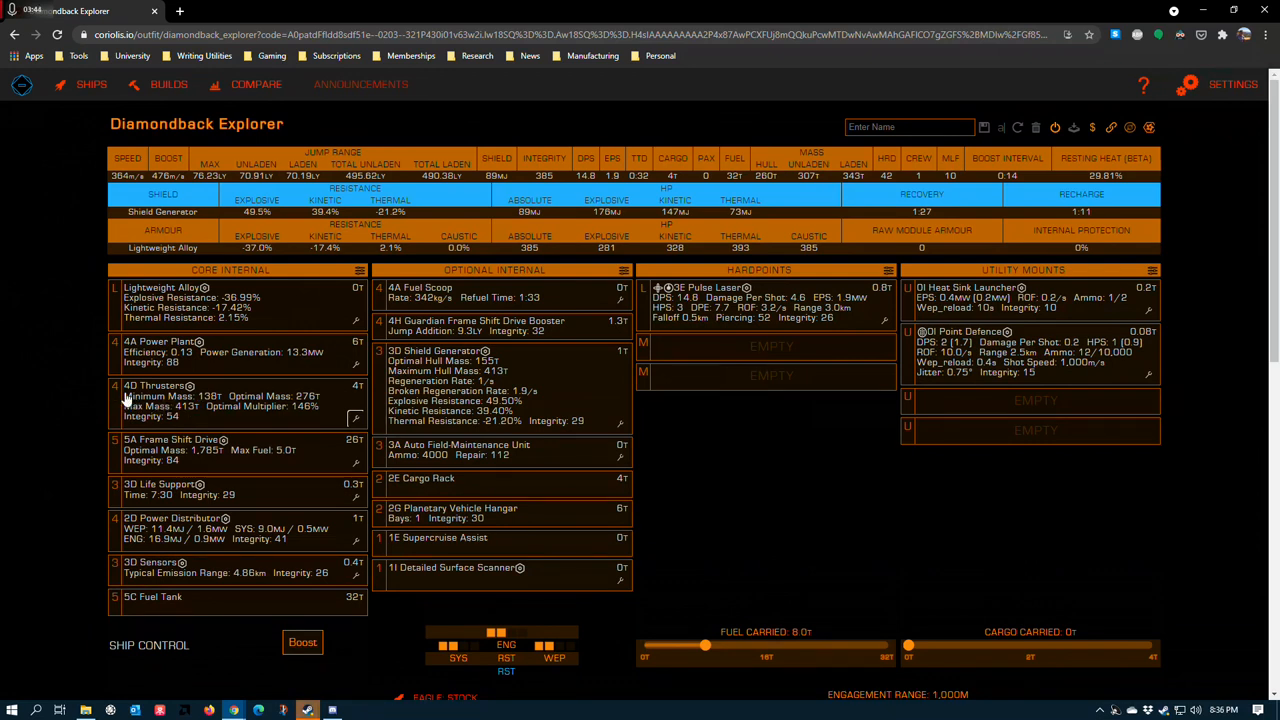
mouse_move(45, 202)
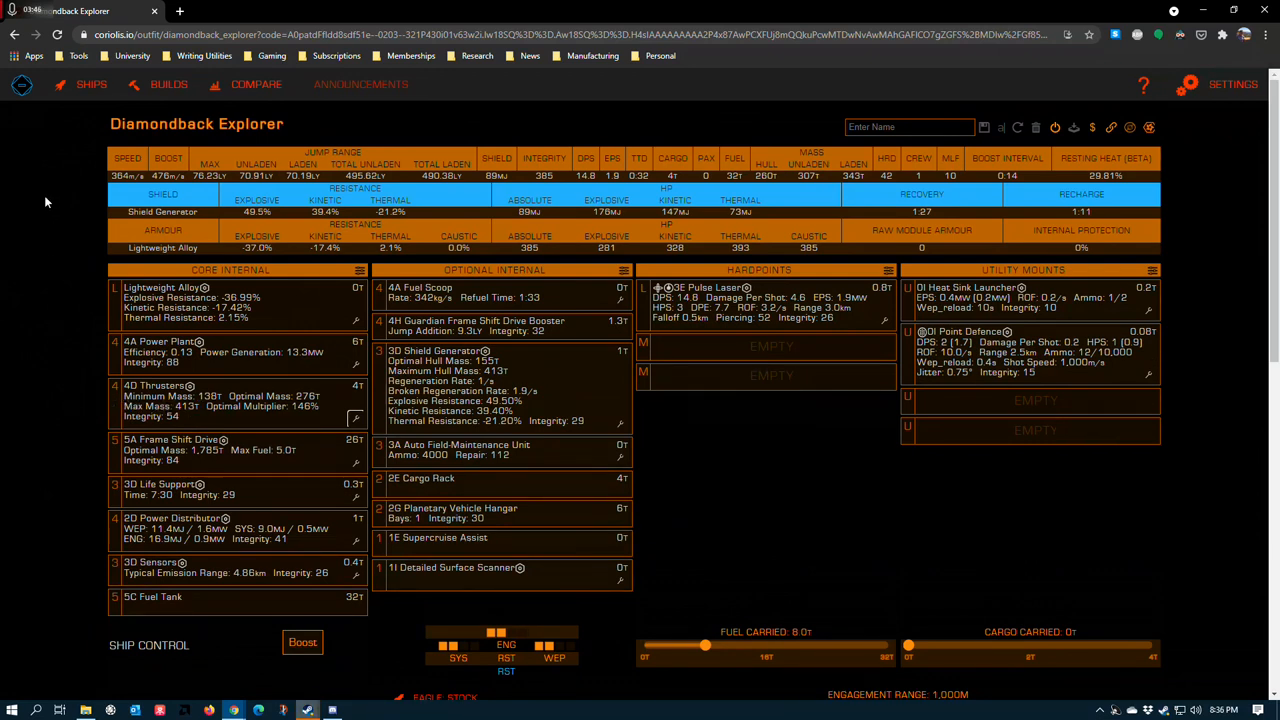
mouse_move(356, 420)
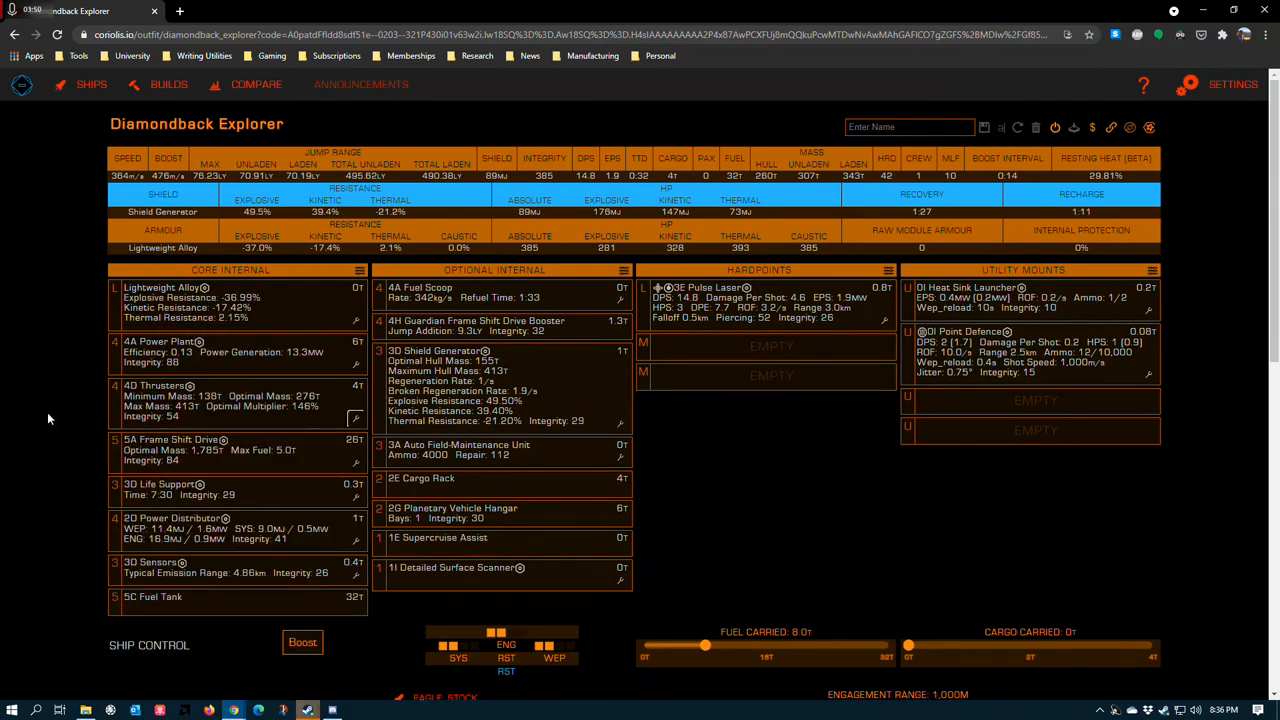
mouse_move(1002, 313)
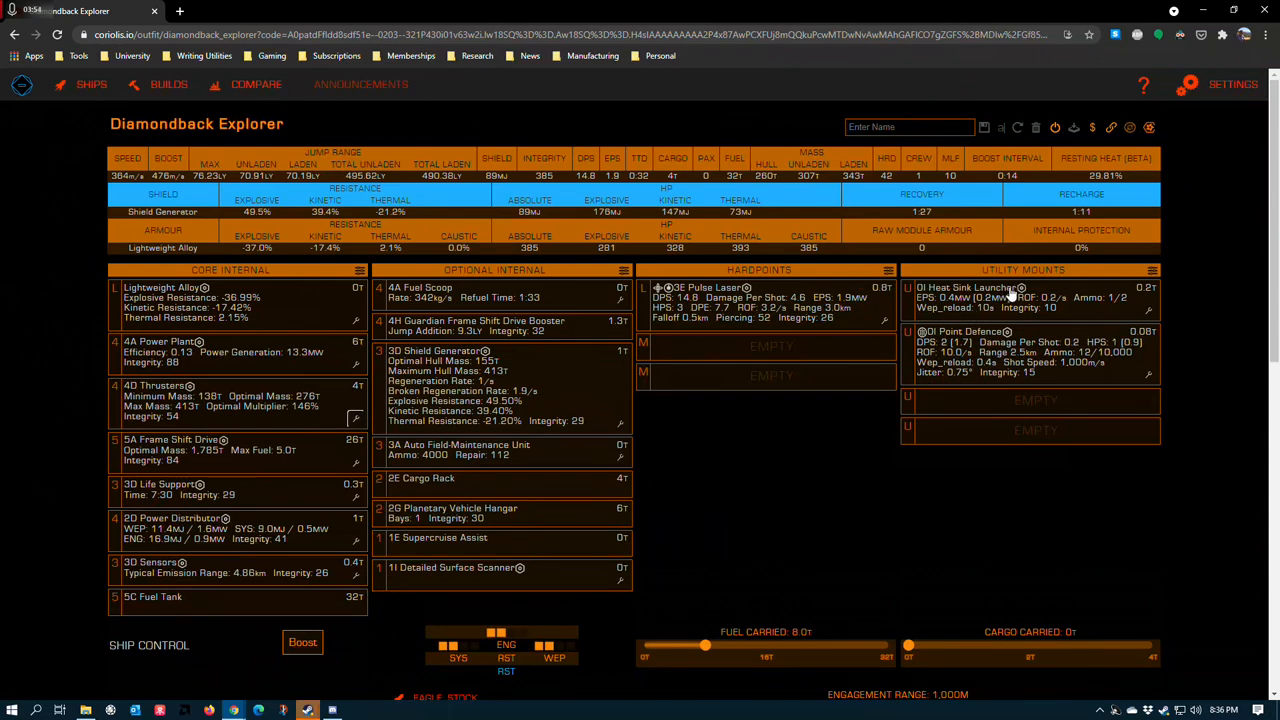
mouse_move(880, 480)
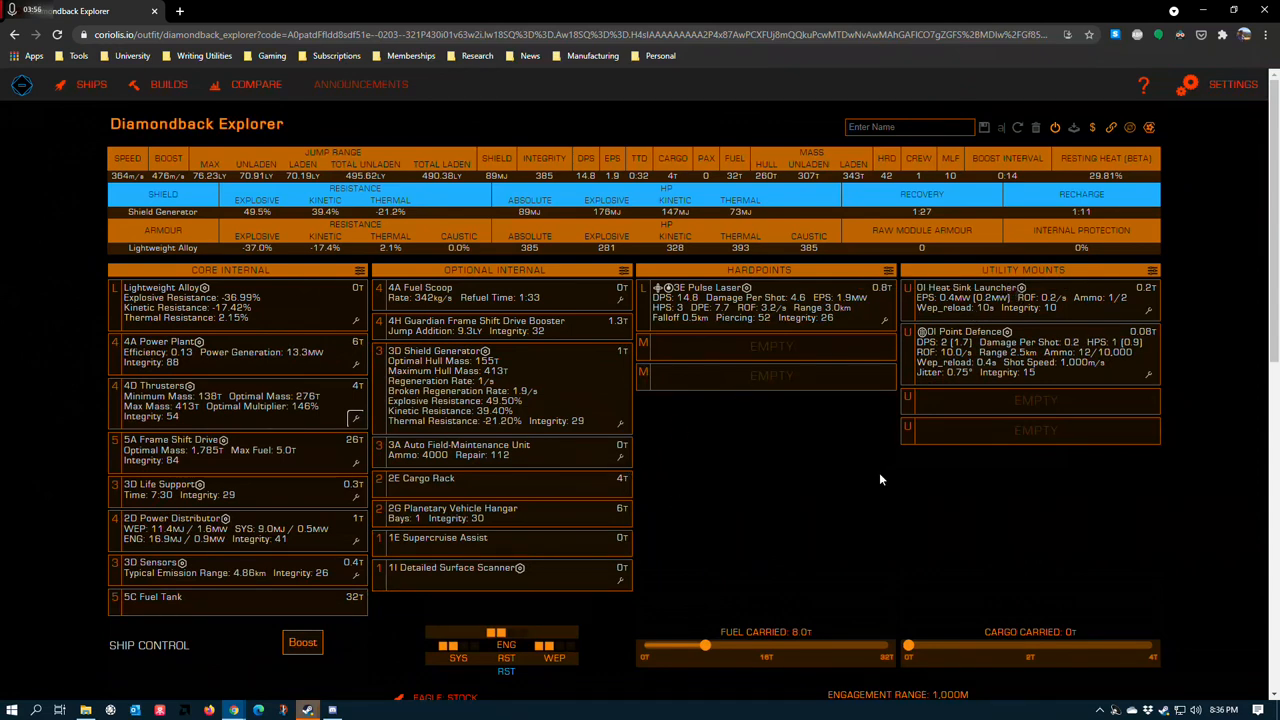
mouse_move(207, 365)
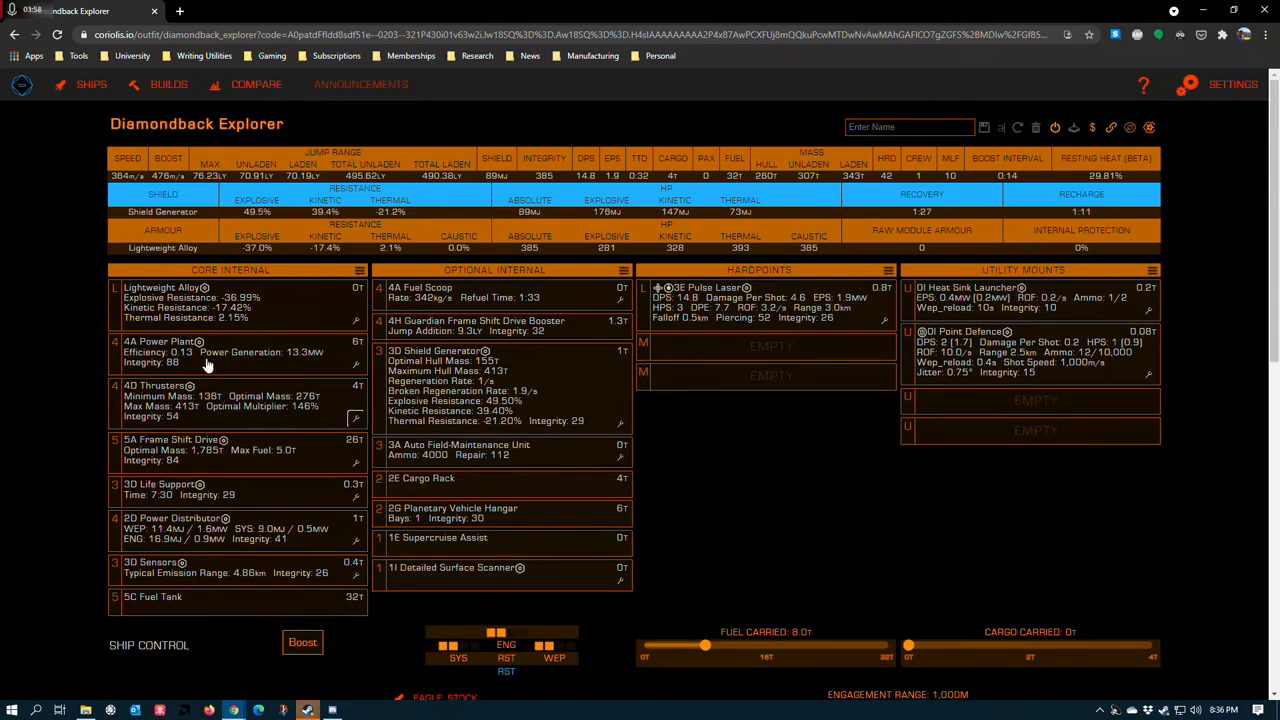
mouse_move(185, 365)
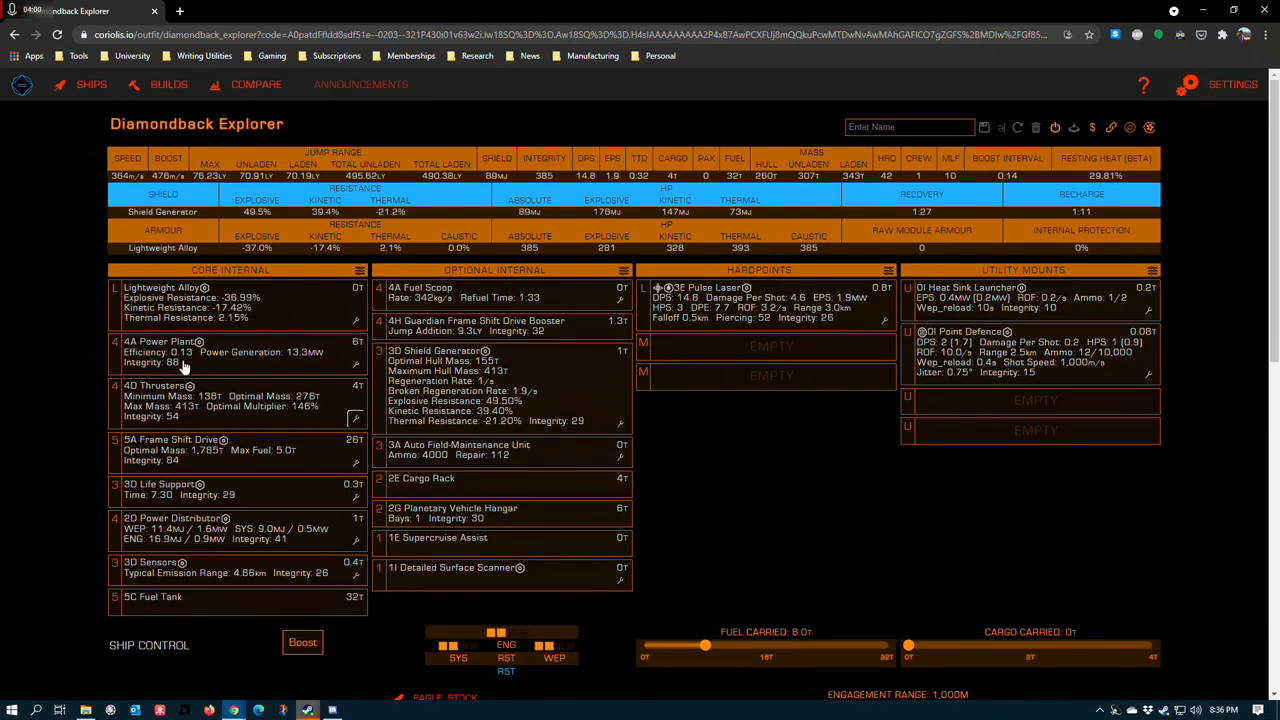
scroll(down, 3)
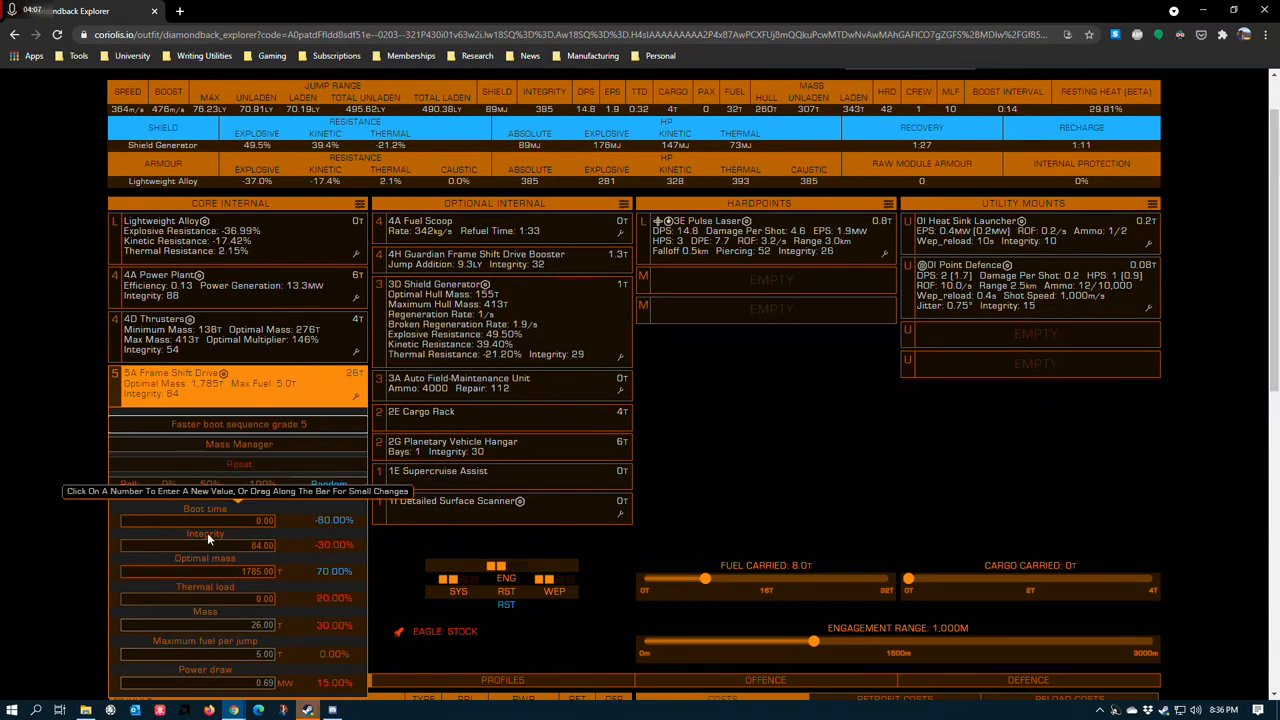
mouse_move(322, 575)
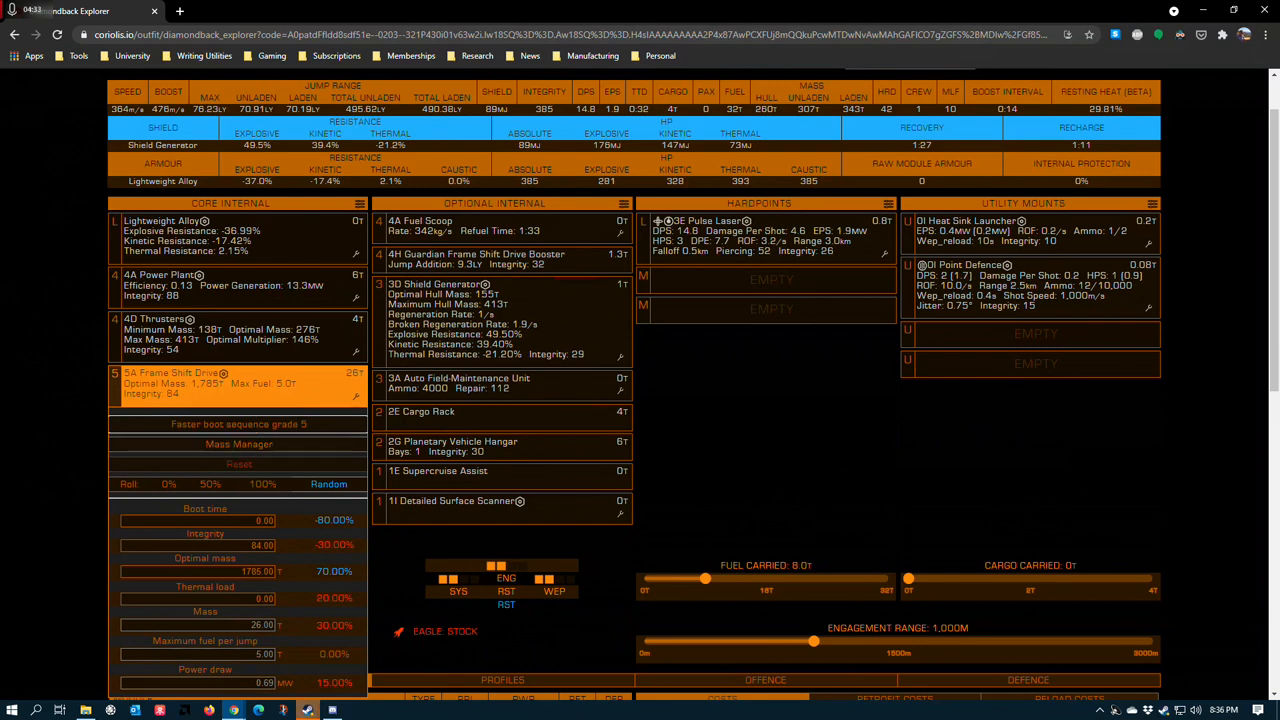
mouse_move(240, 424)
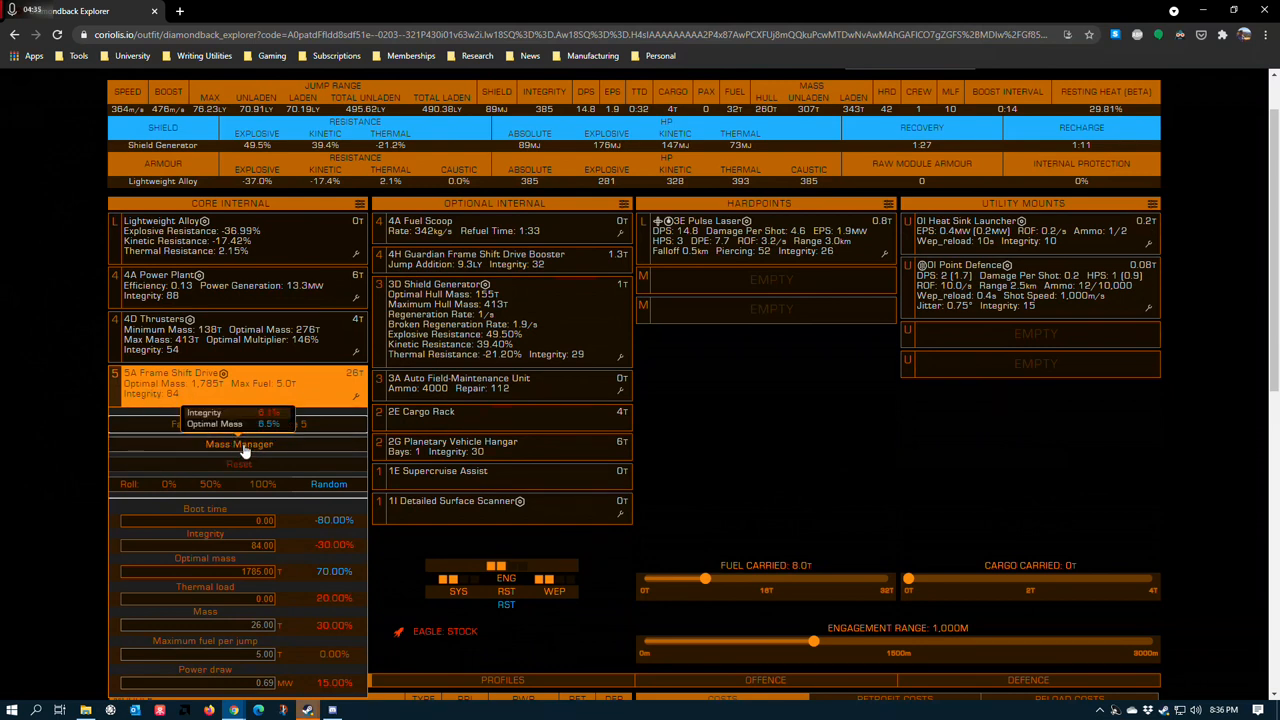
mouse_move(172, 452)
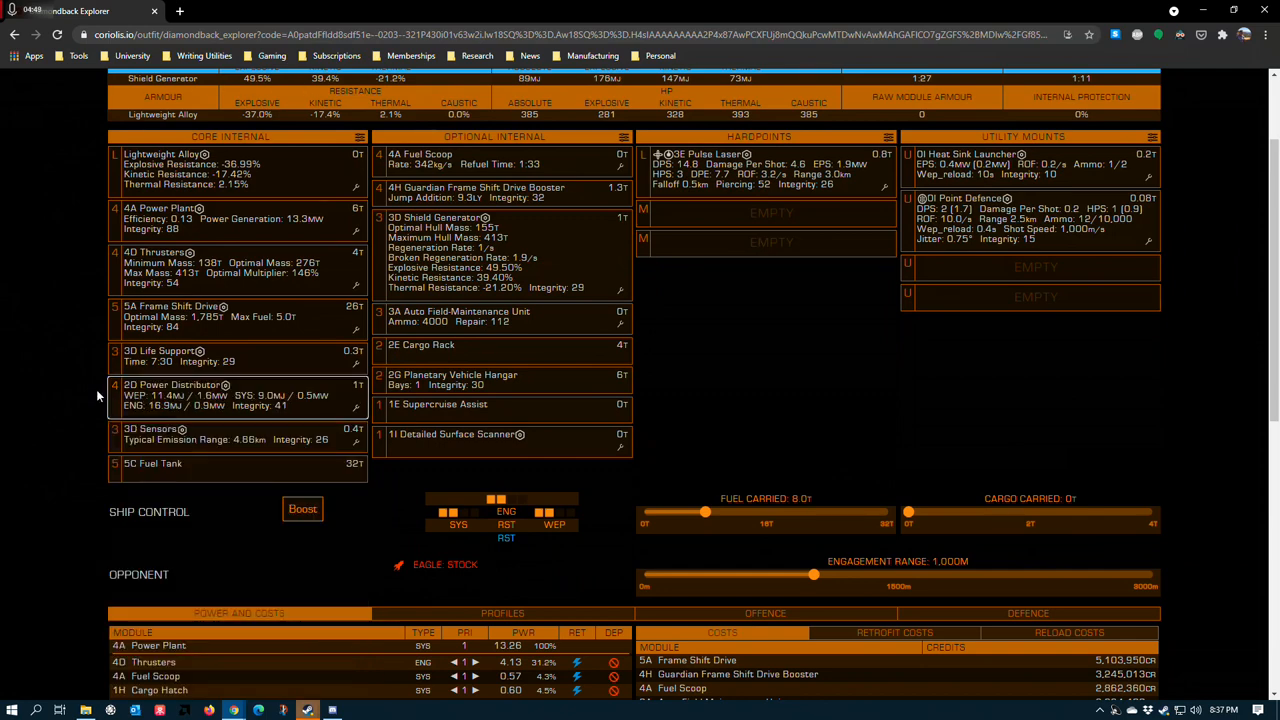
click(172, 385)
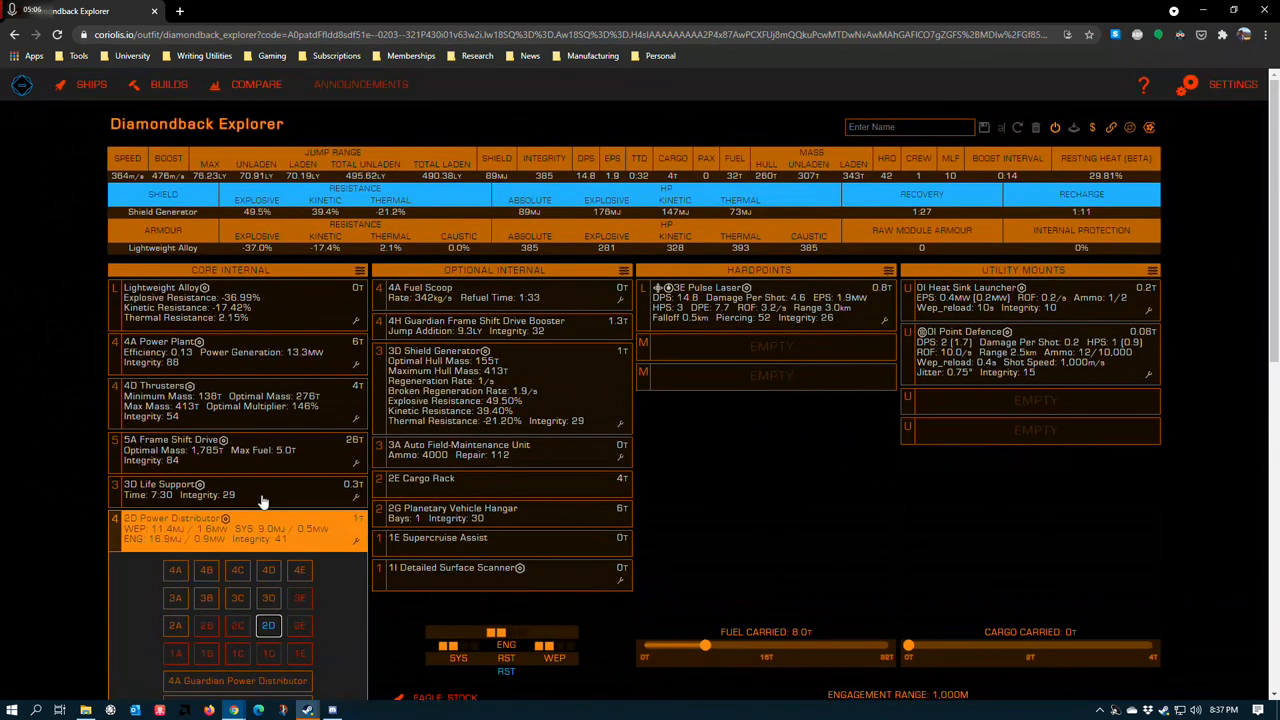
scroll(down, 3)
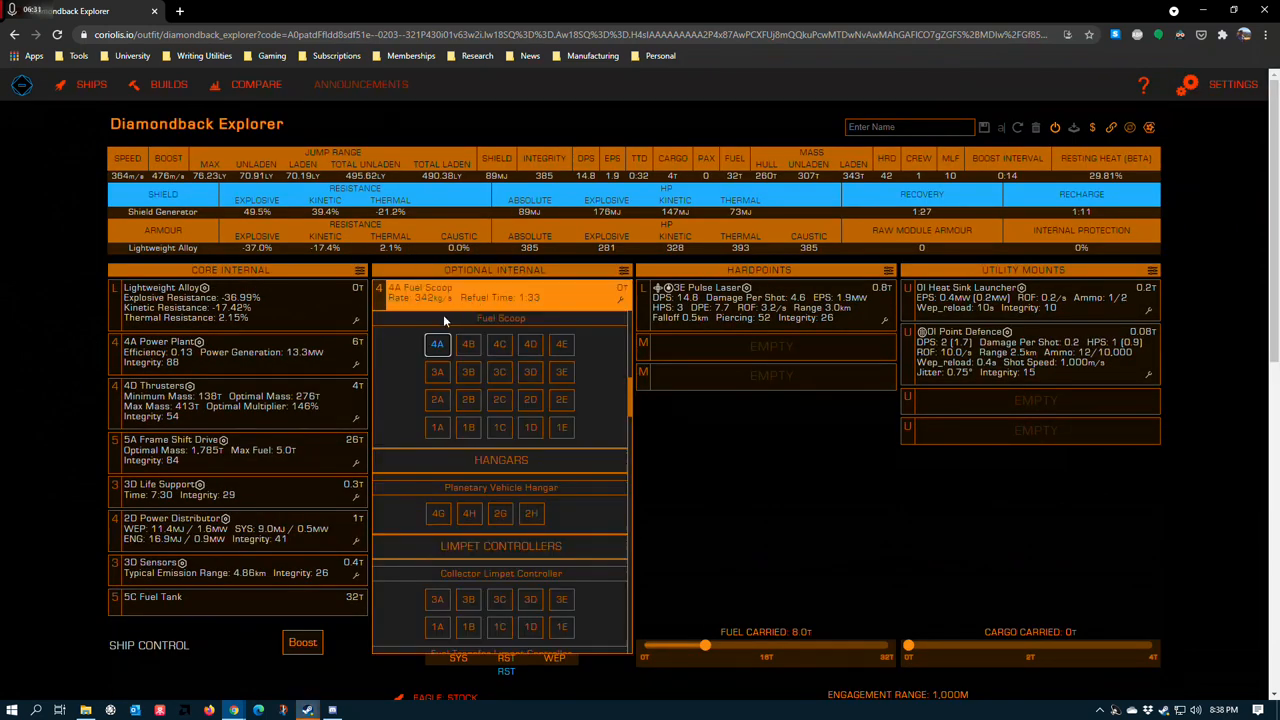
mouse_move(436, 344)
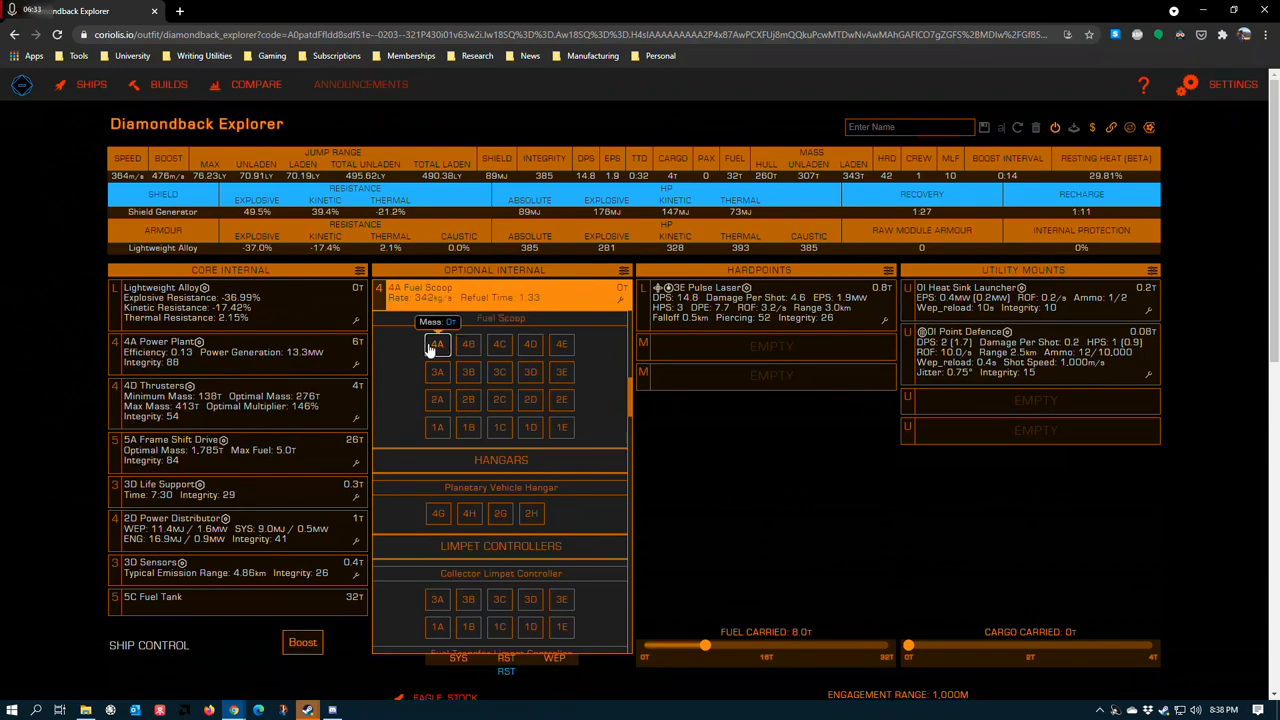
mouse_move(468, 344)
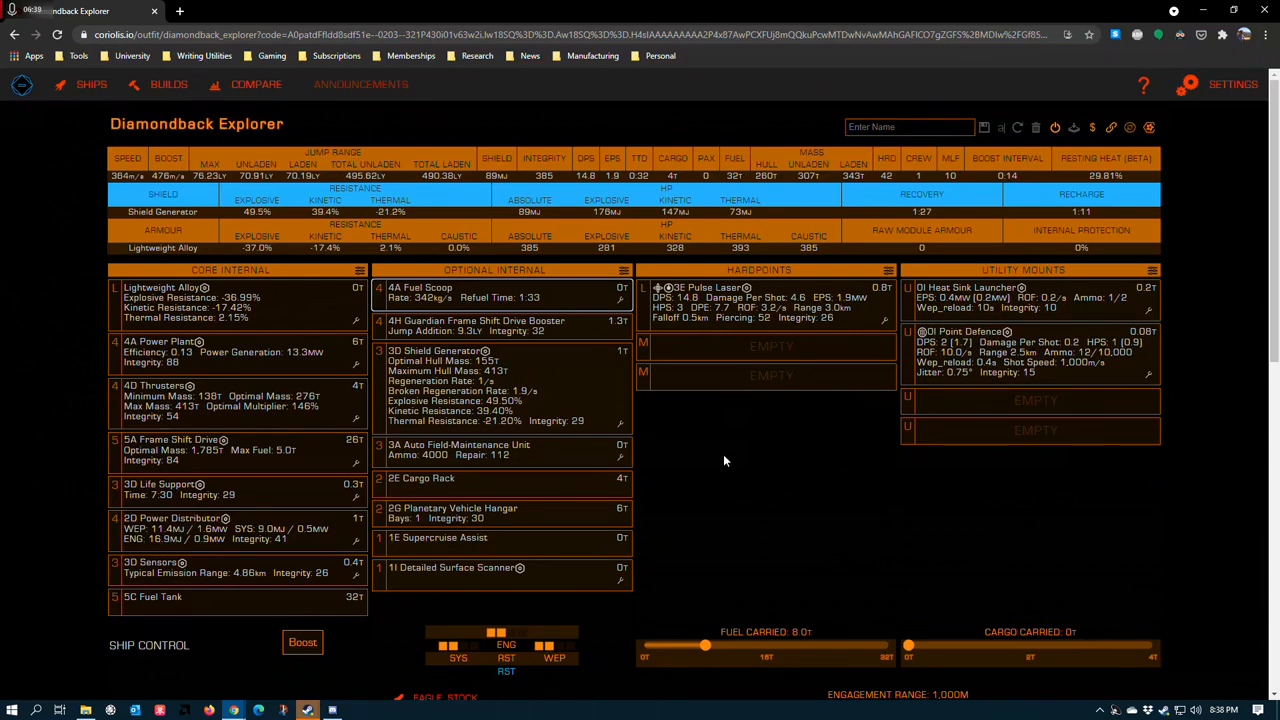
mouse_move(410, 323)
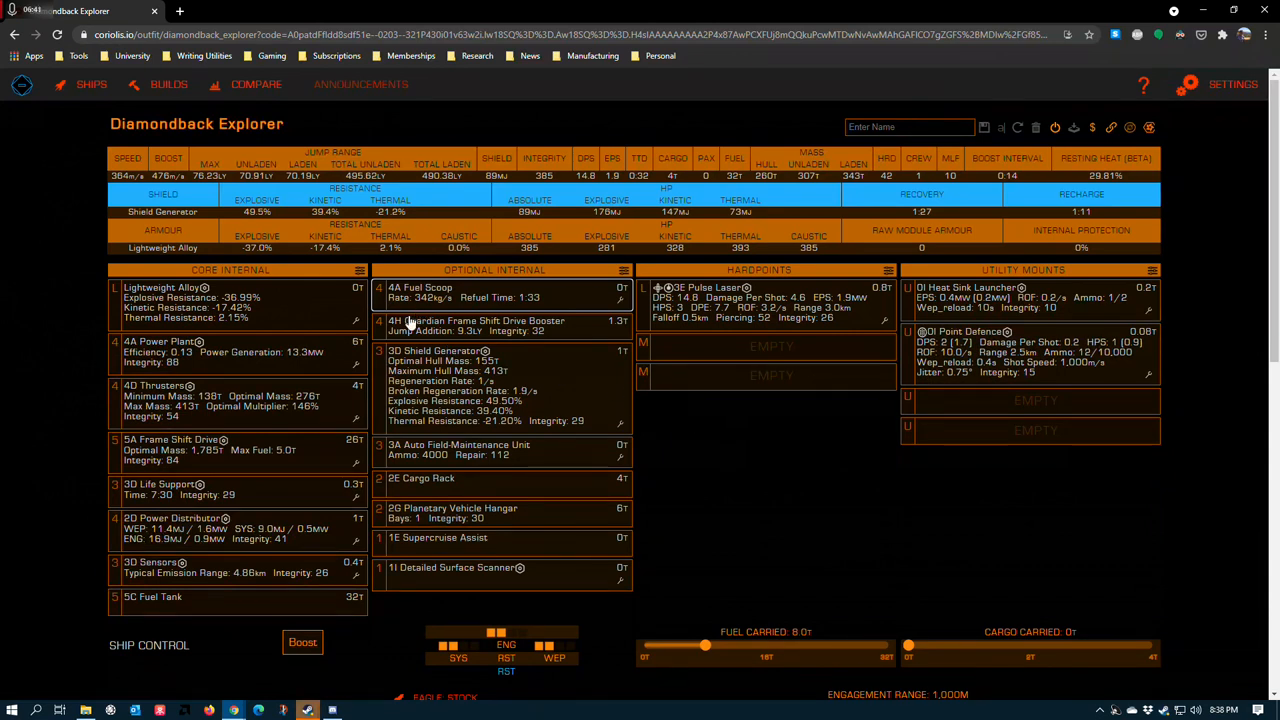
mouse_move(577, 322)
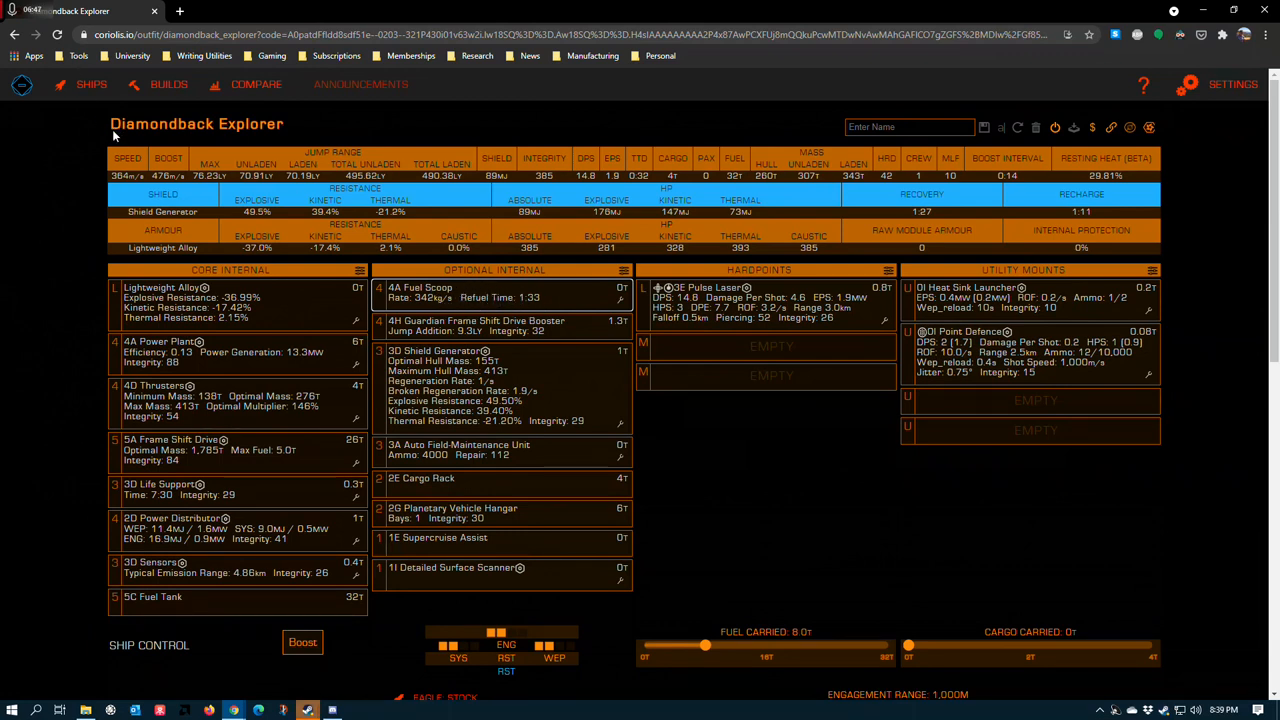
mouse_move(450, 295)
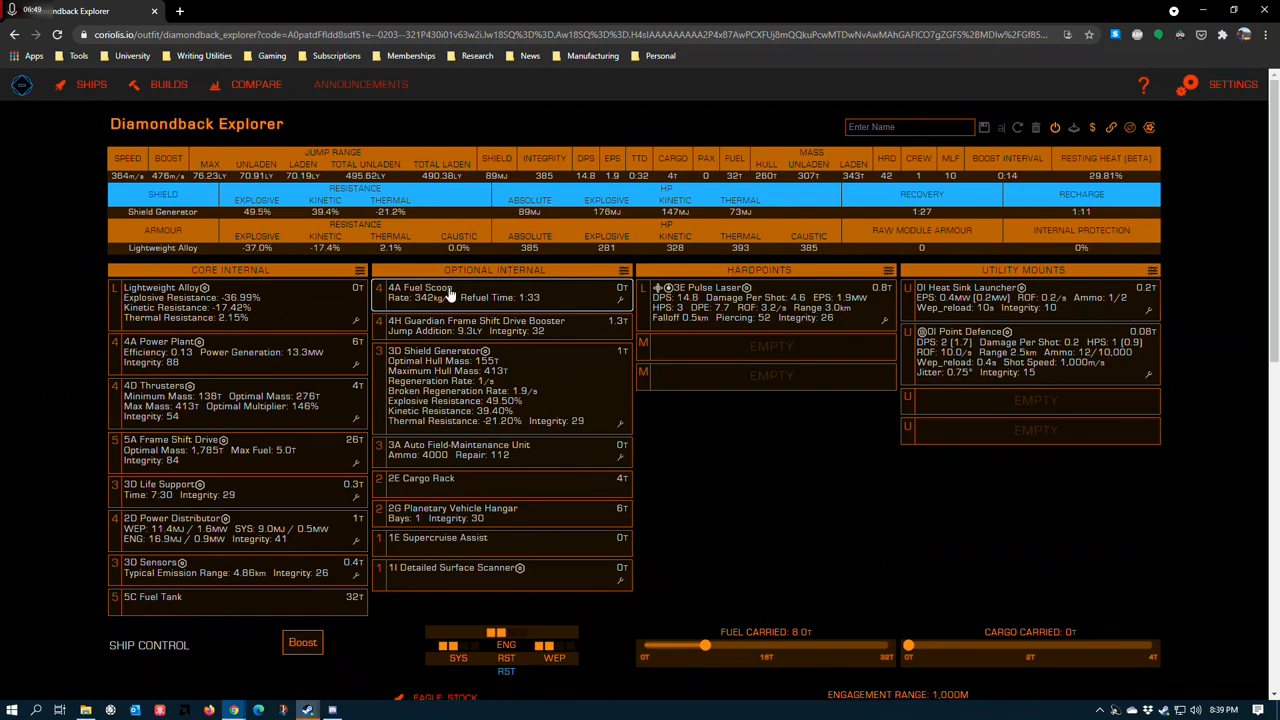
click(160, 342)
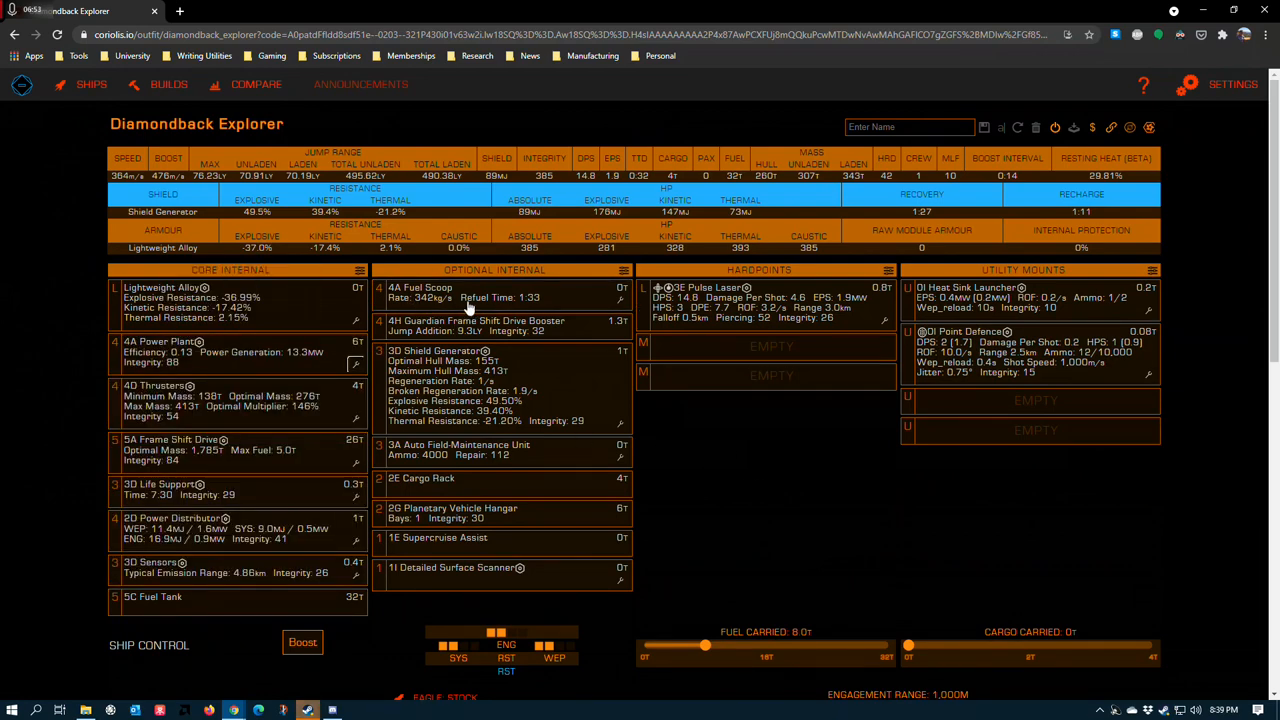
mouse_move(312, 299)
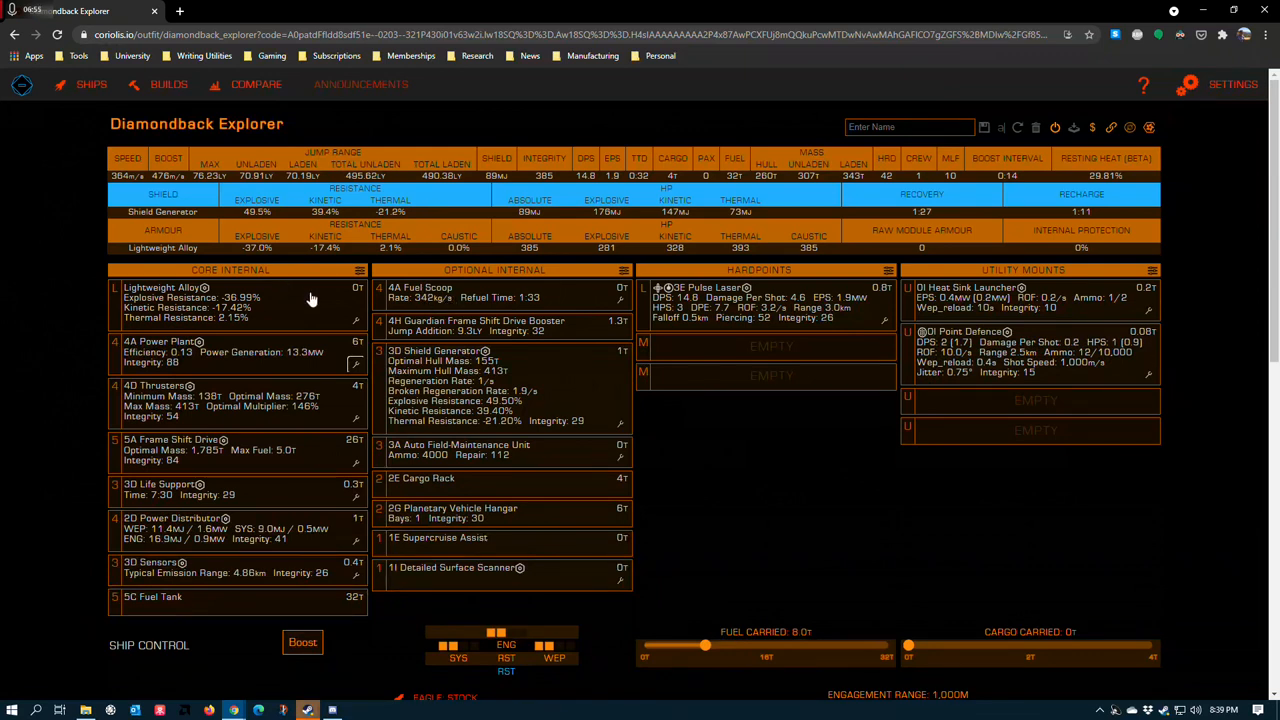
mouse_move(452, 283)
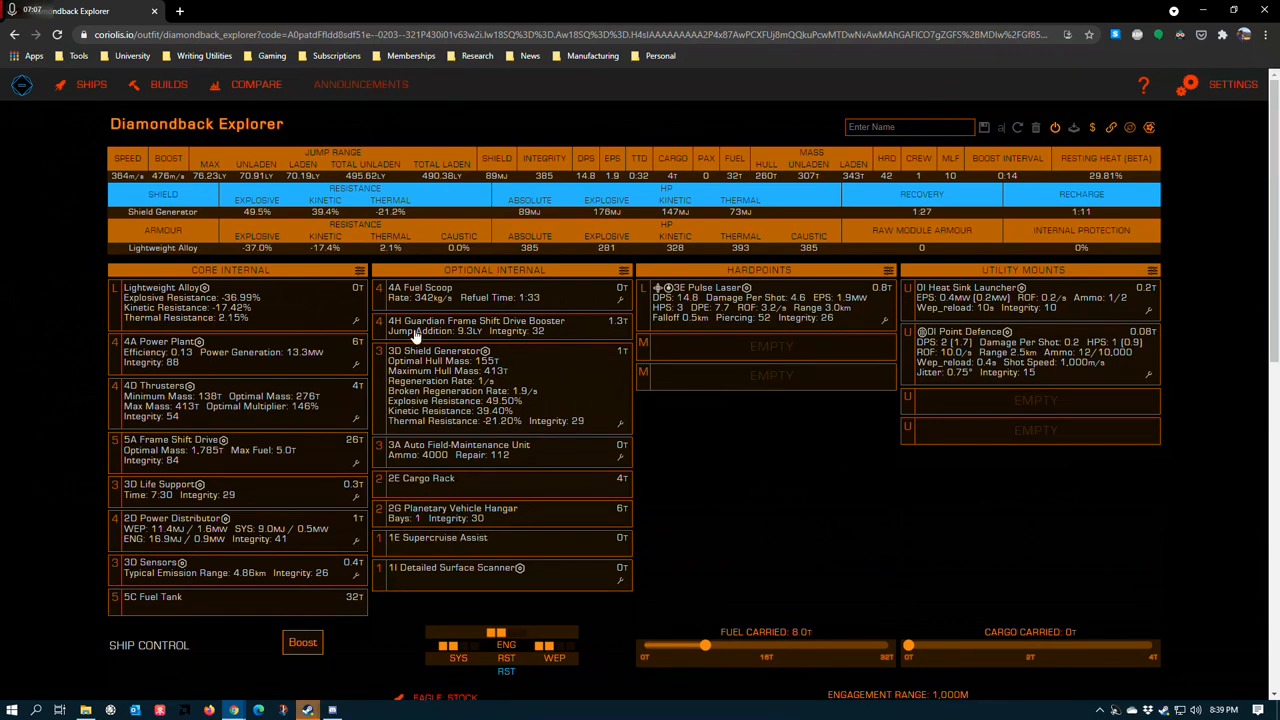
mouse_move(560, 330)
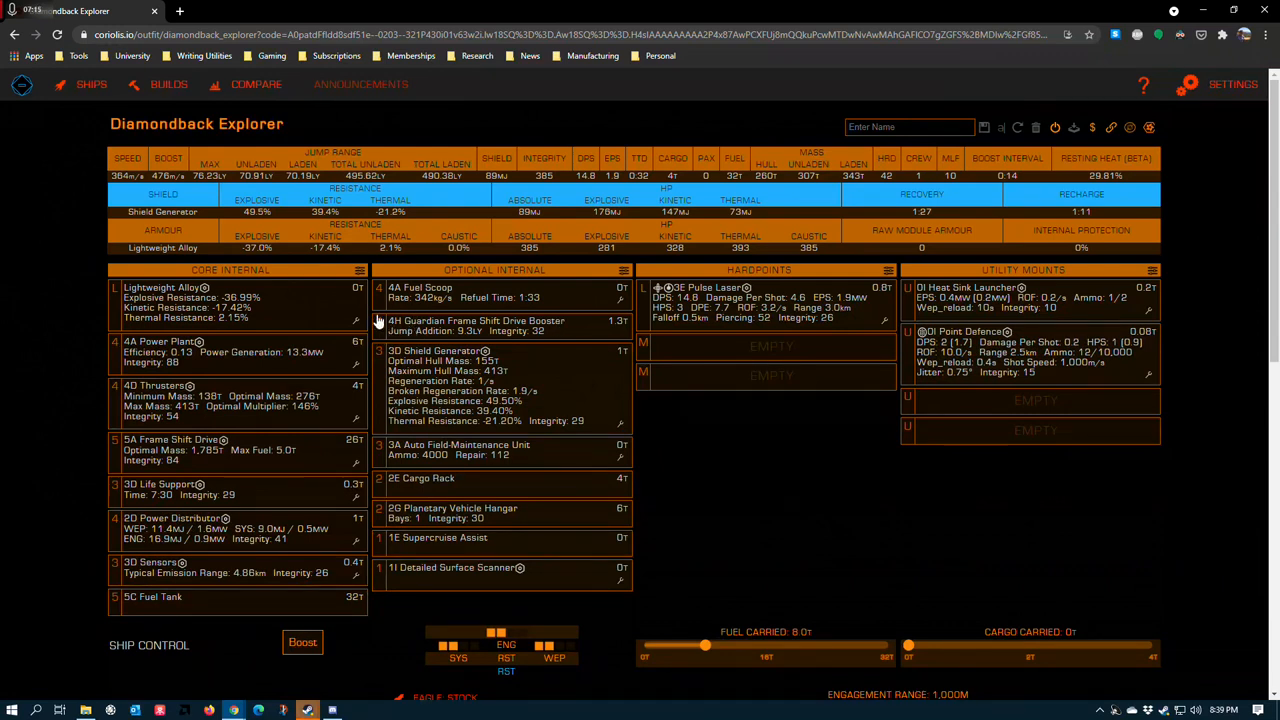
mouse_move(416, 337)
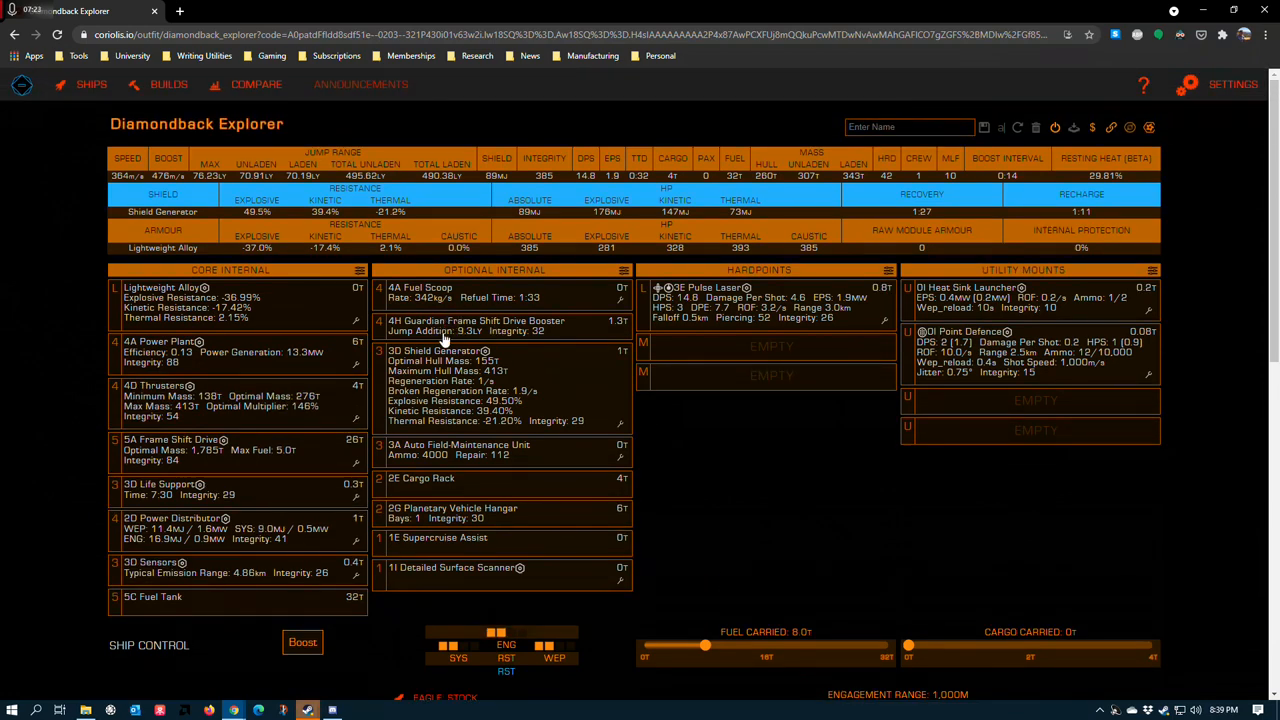
scroll(down, 3)
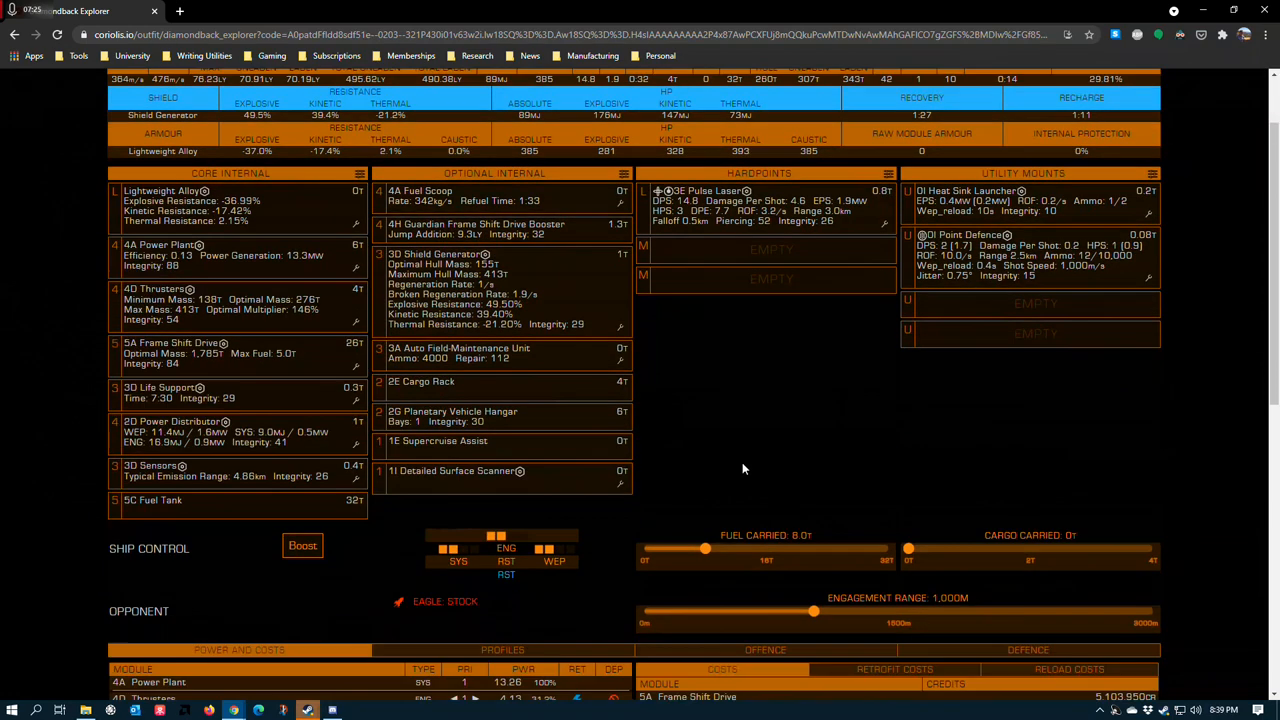
scroll(down, 3)
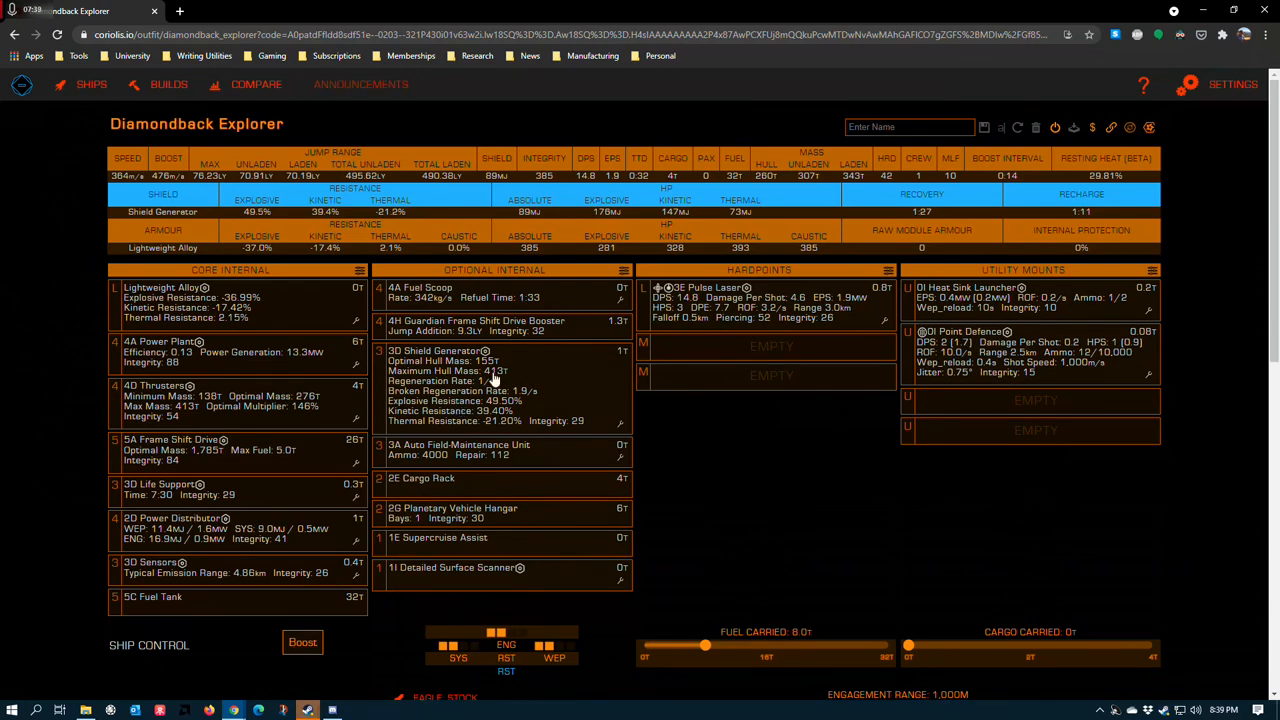
scroll(down, 3)
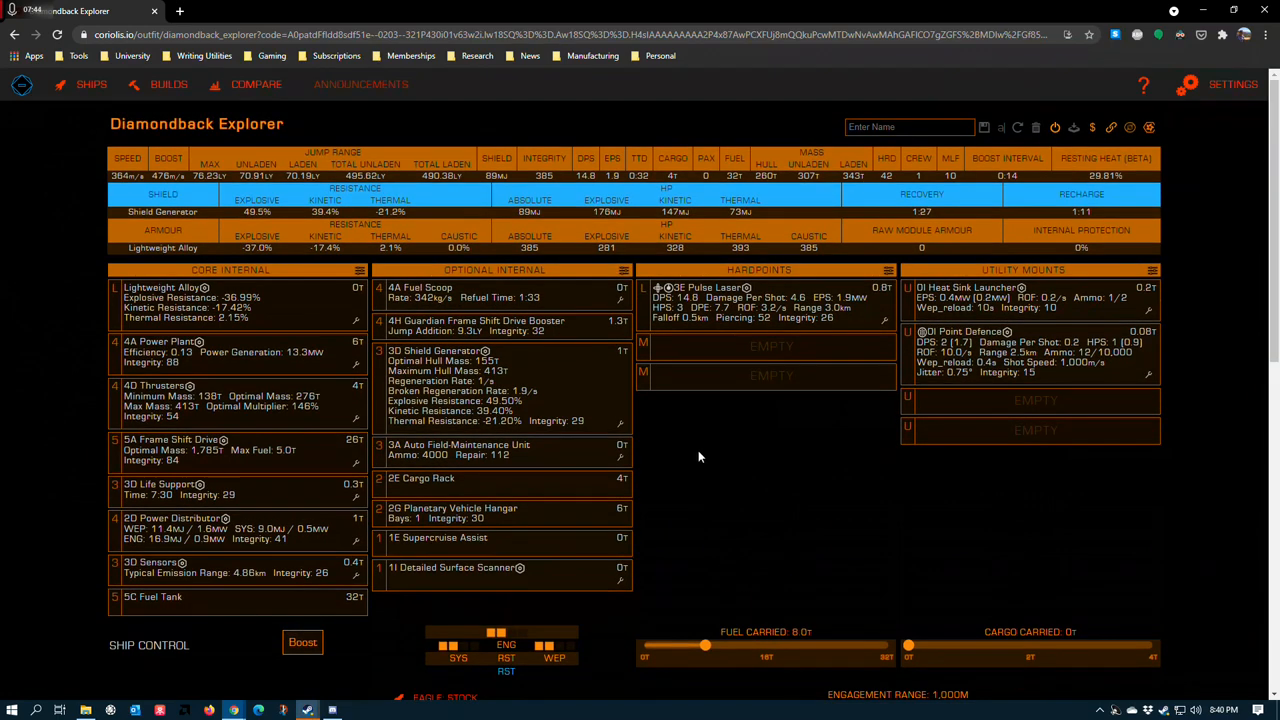
scroll(down, 3)
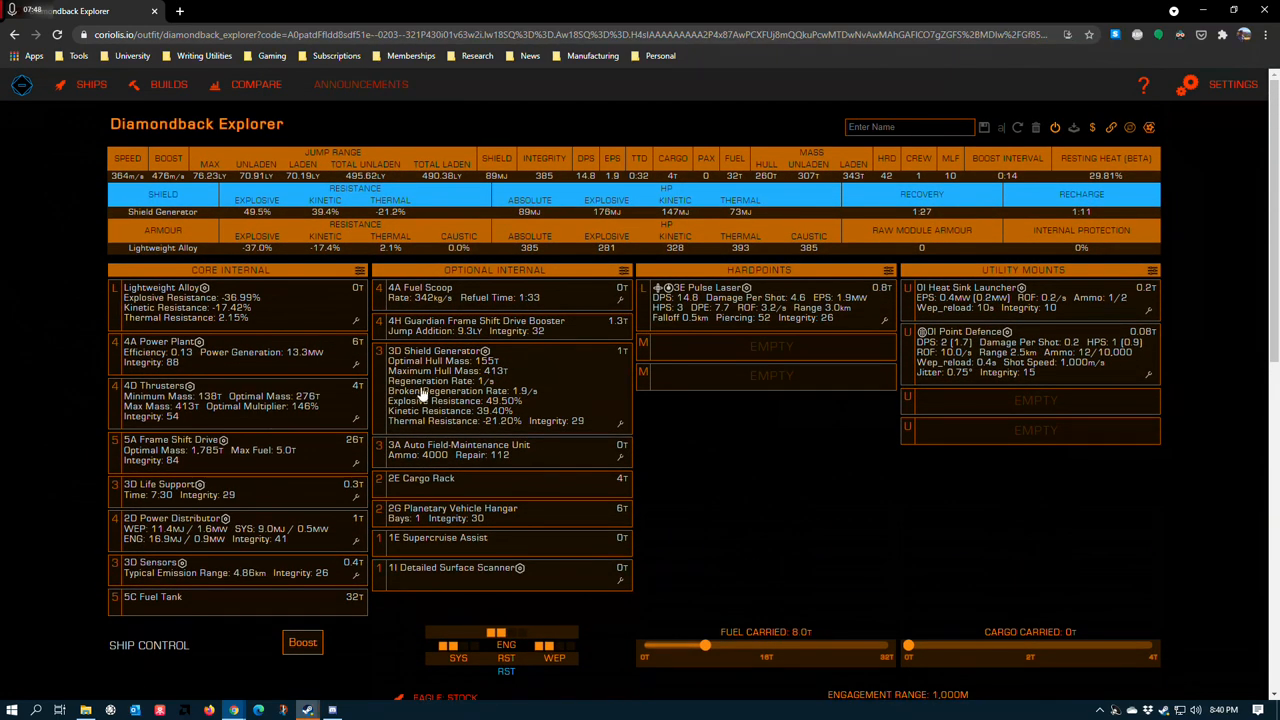
mouse_move(560, 400)
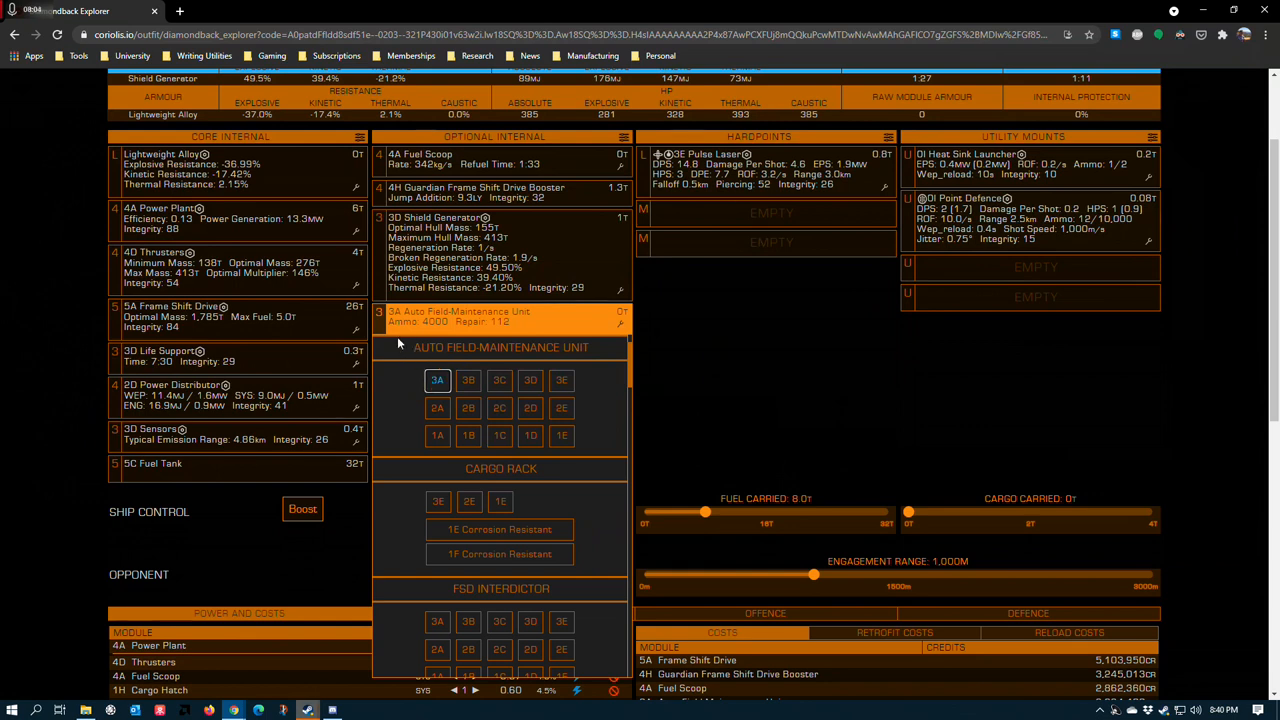
mouse_move(460, 364)
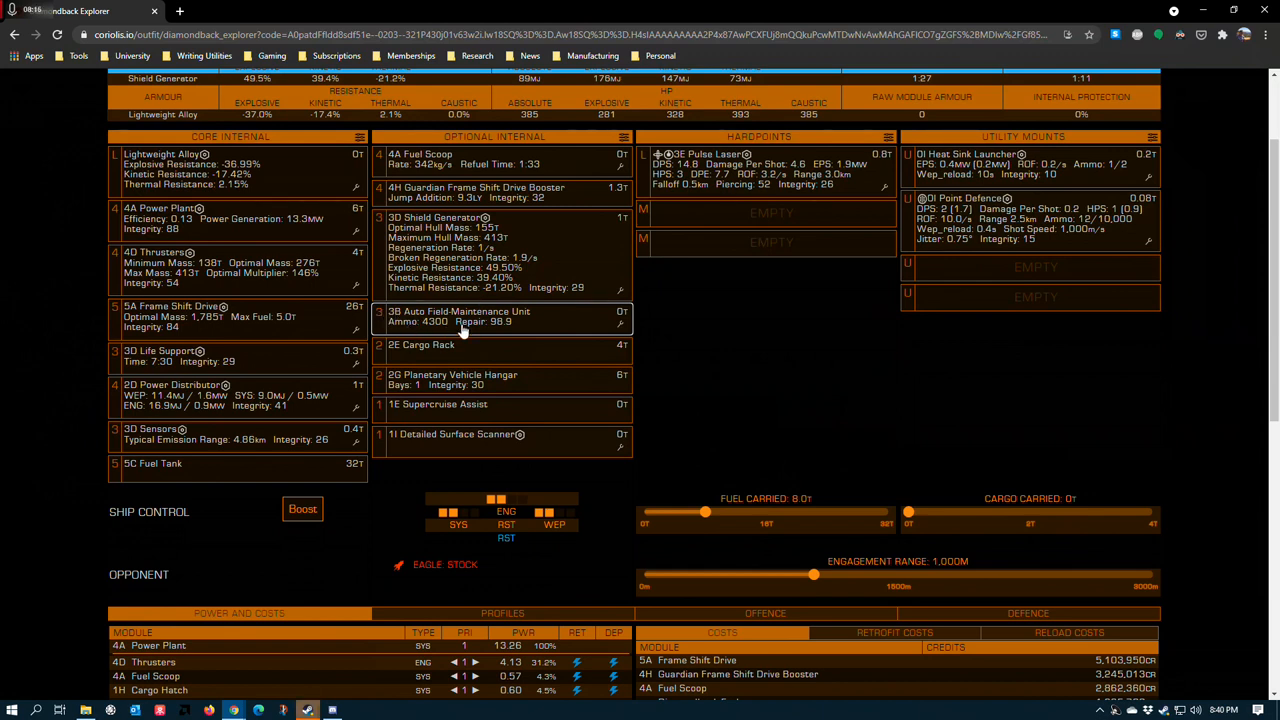
mouse_move(431, 330)
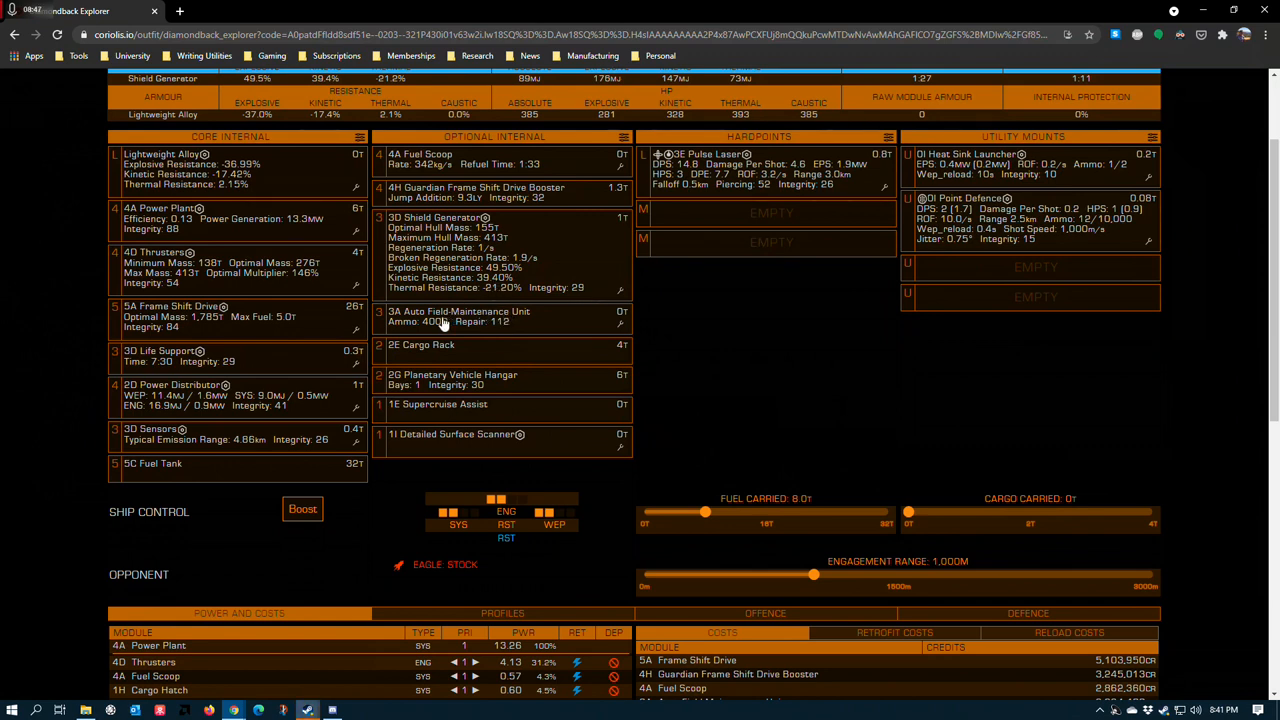
mouse_move(463, 325)
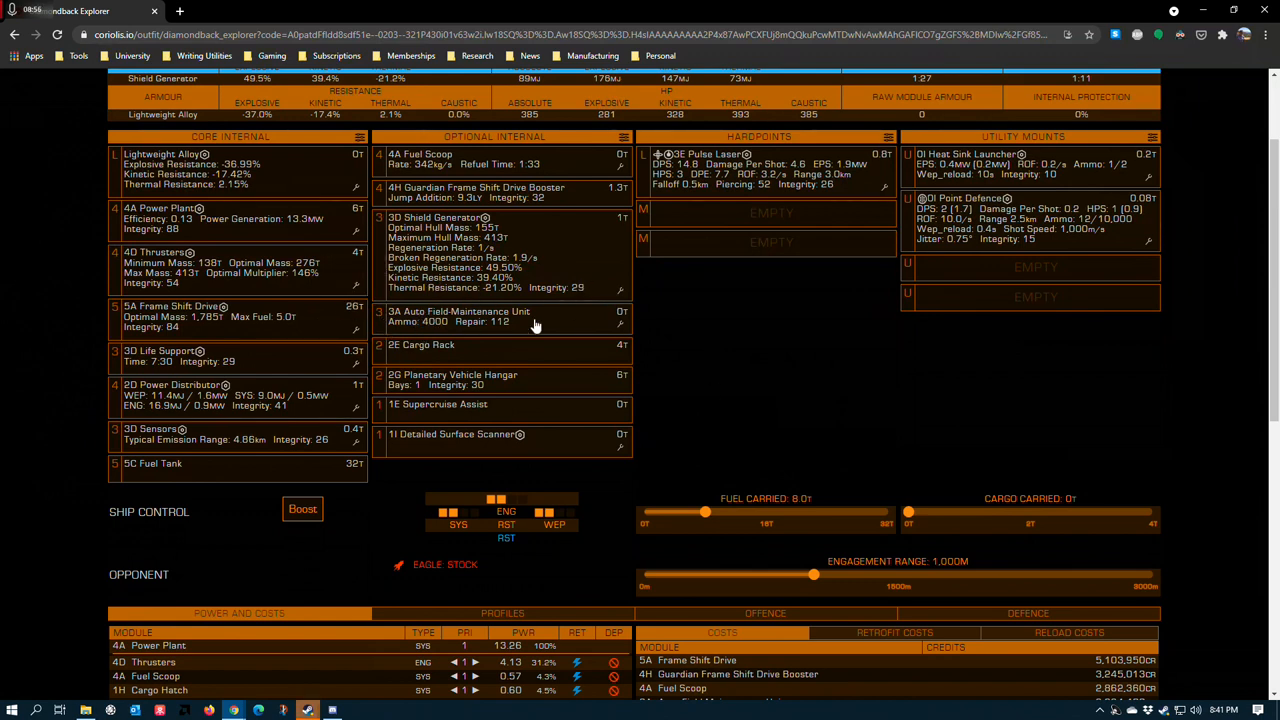
mouse_move(500, 307)
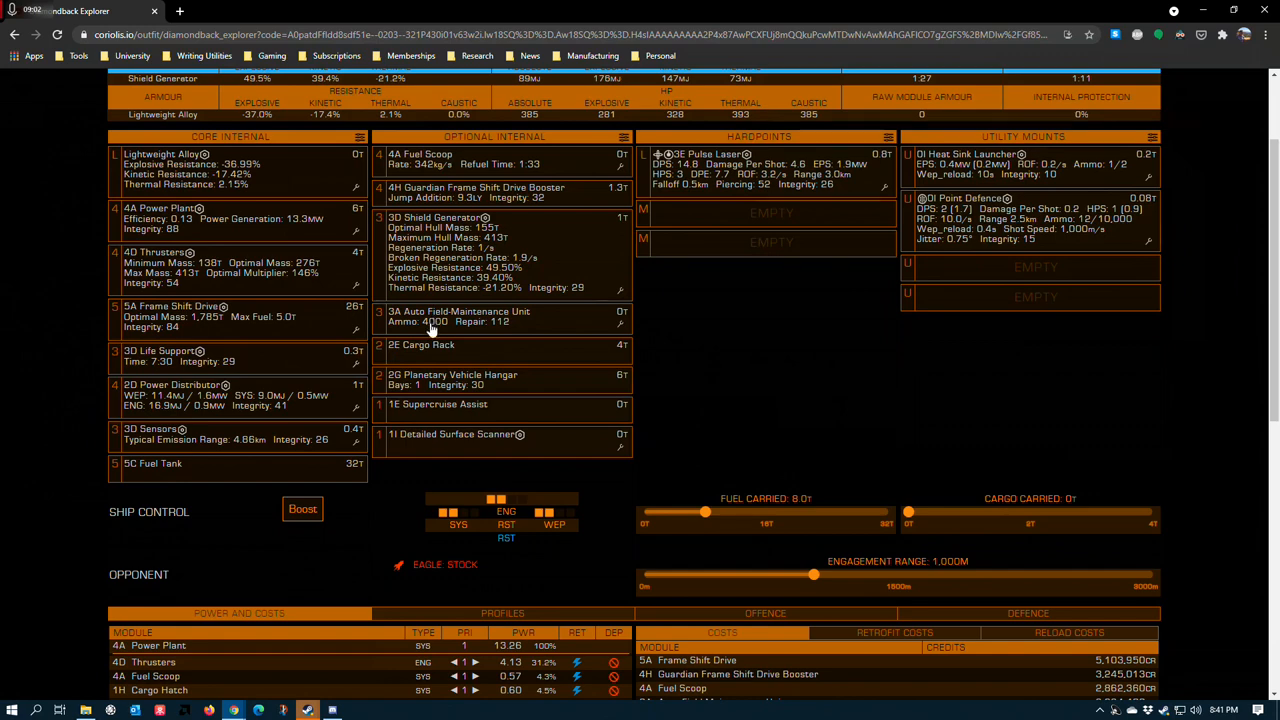
scroll(up, 3)
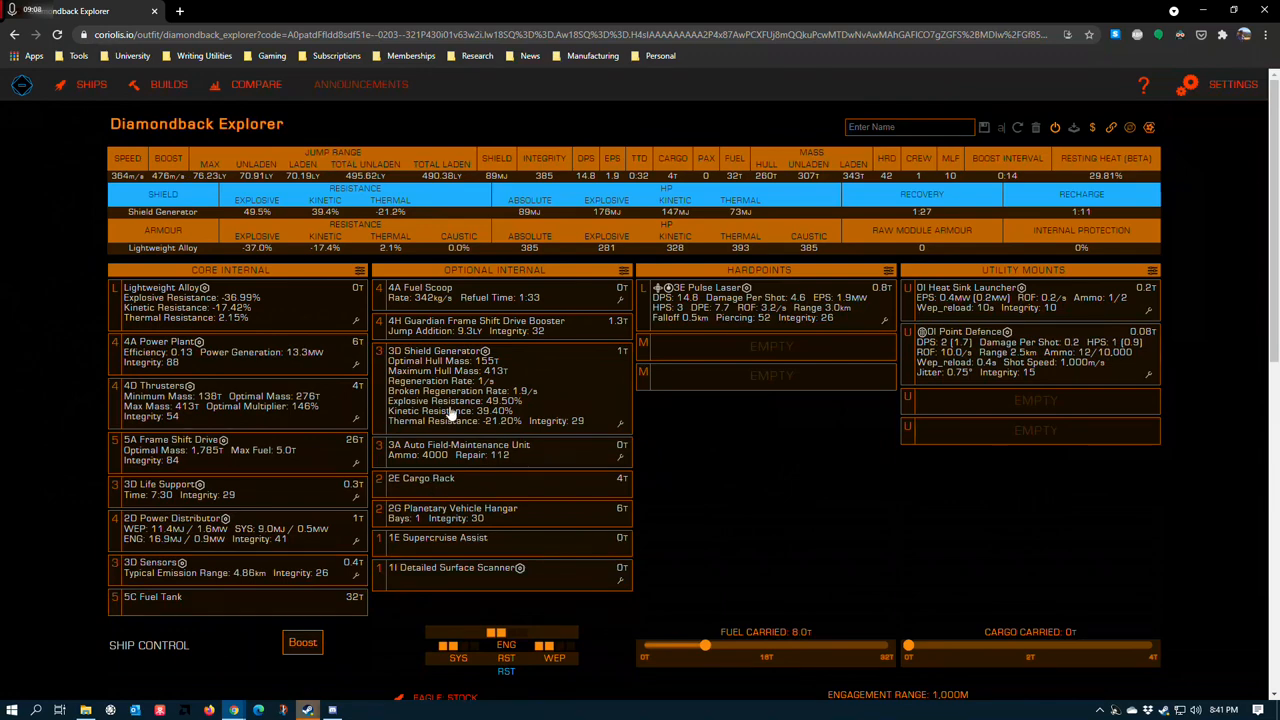
scroll(down, 3)
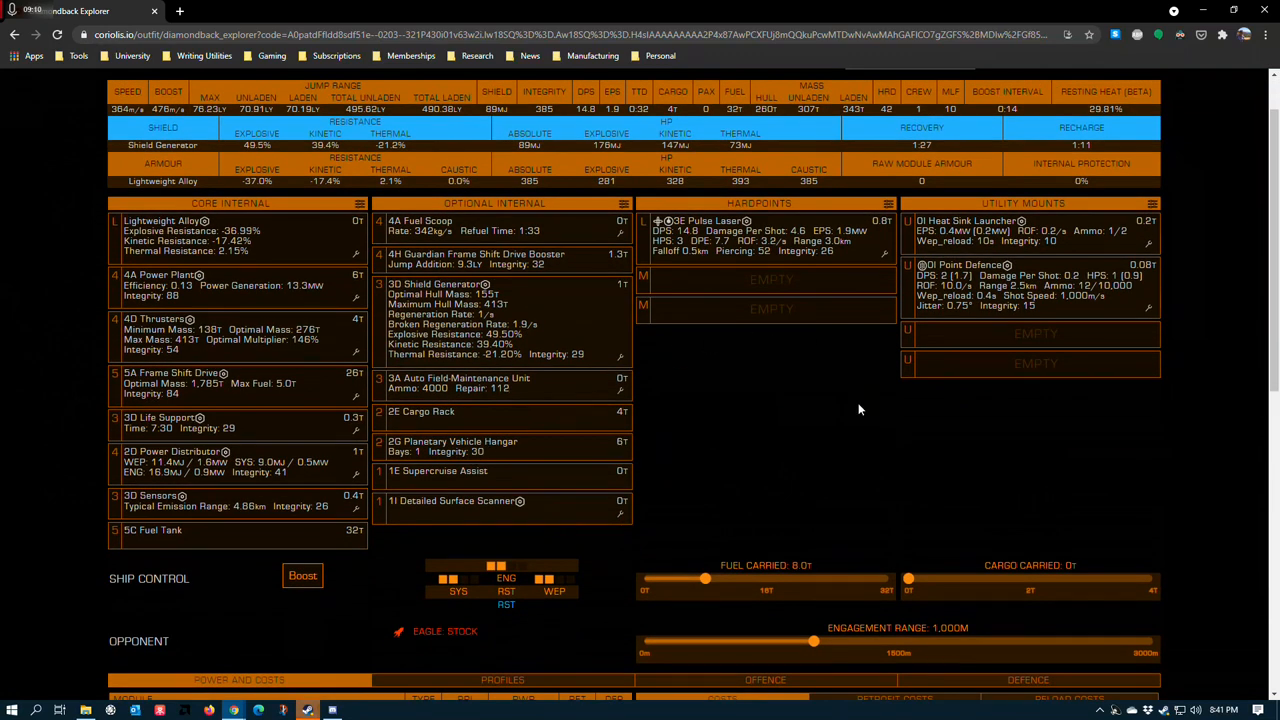
scroll(down, 3)
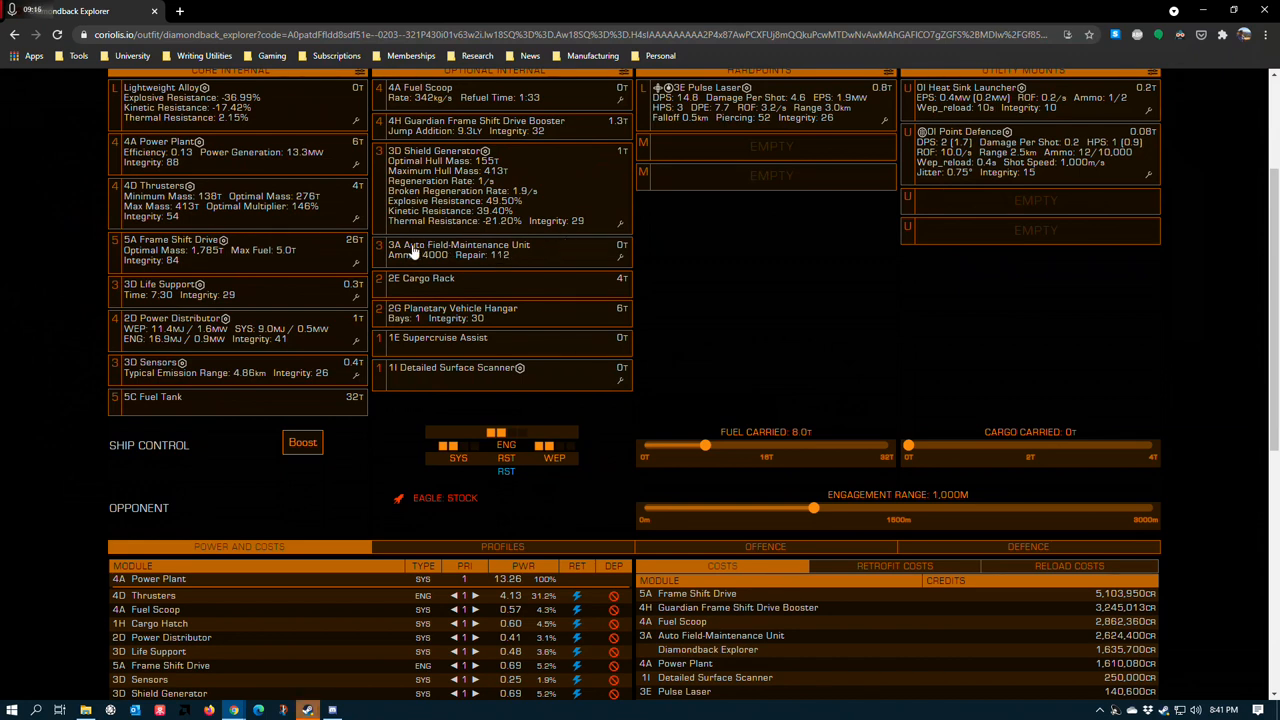
mouse_move(741, 290)
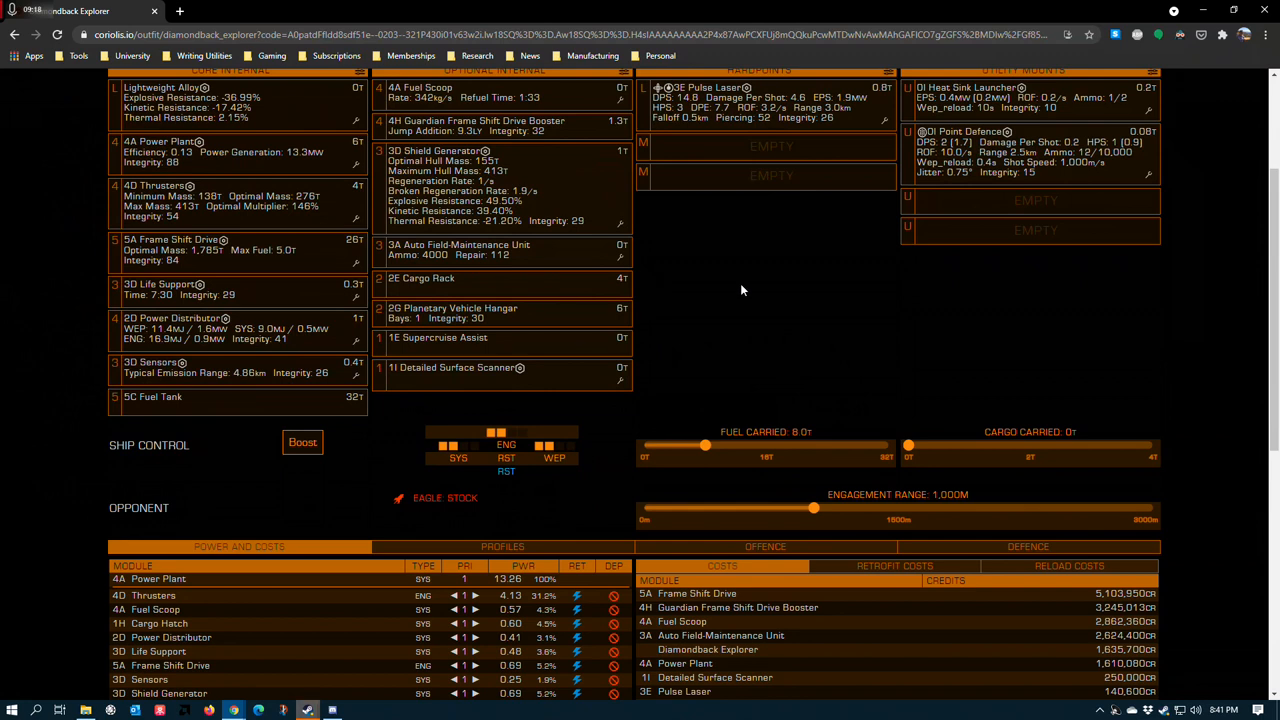
mouse_move(730, 299)
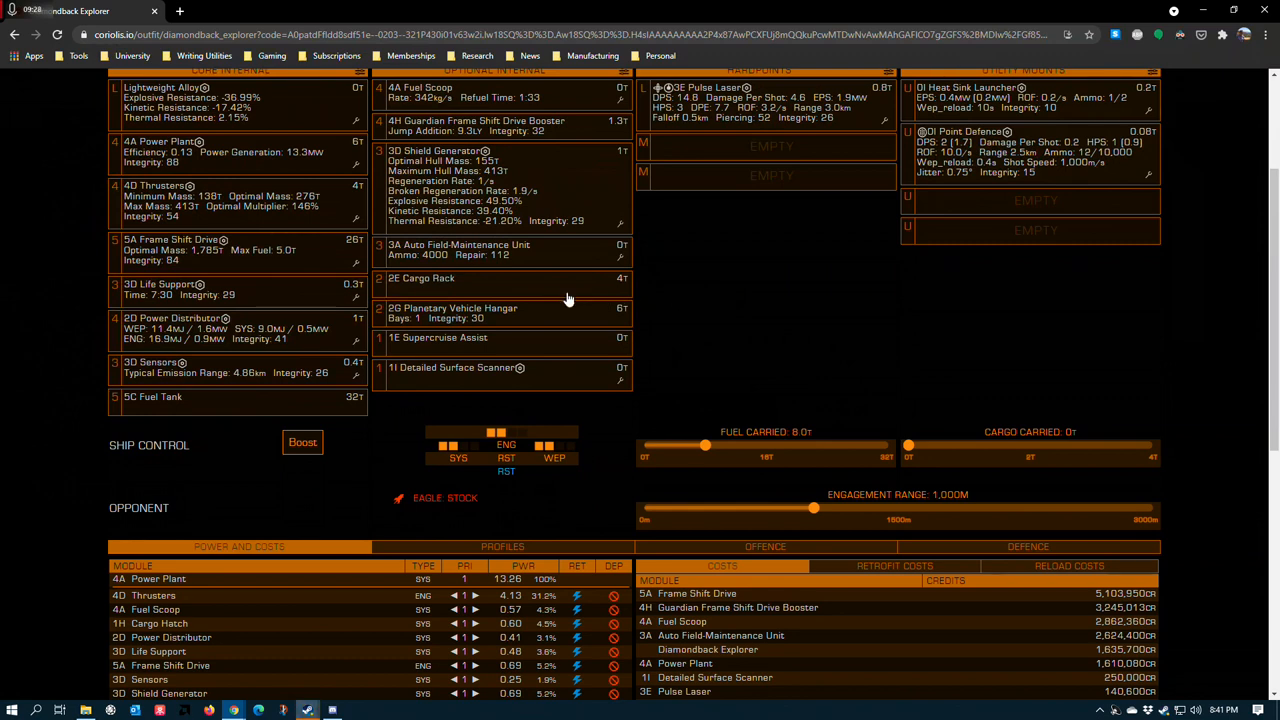
mouse_move(495, 267)
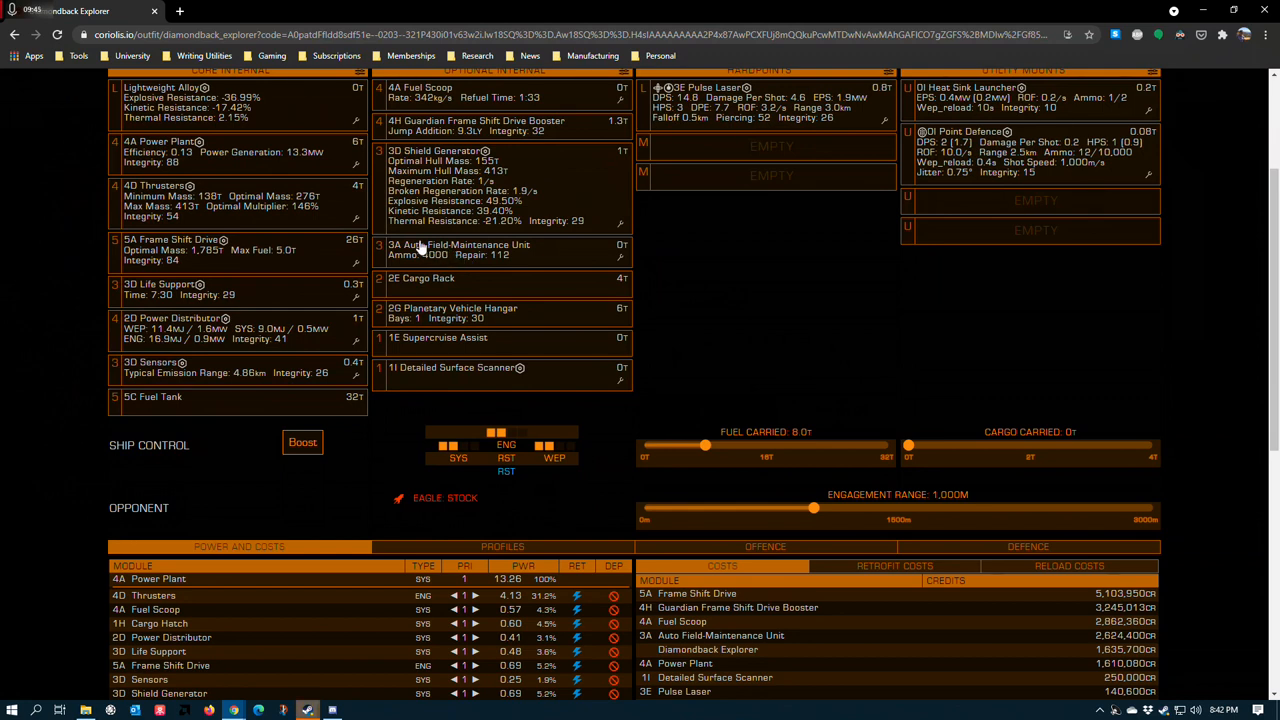
mouse_move(418, 250)
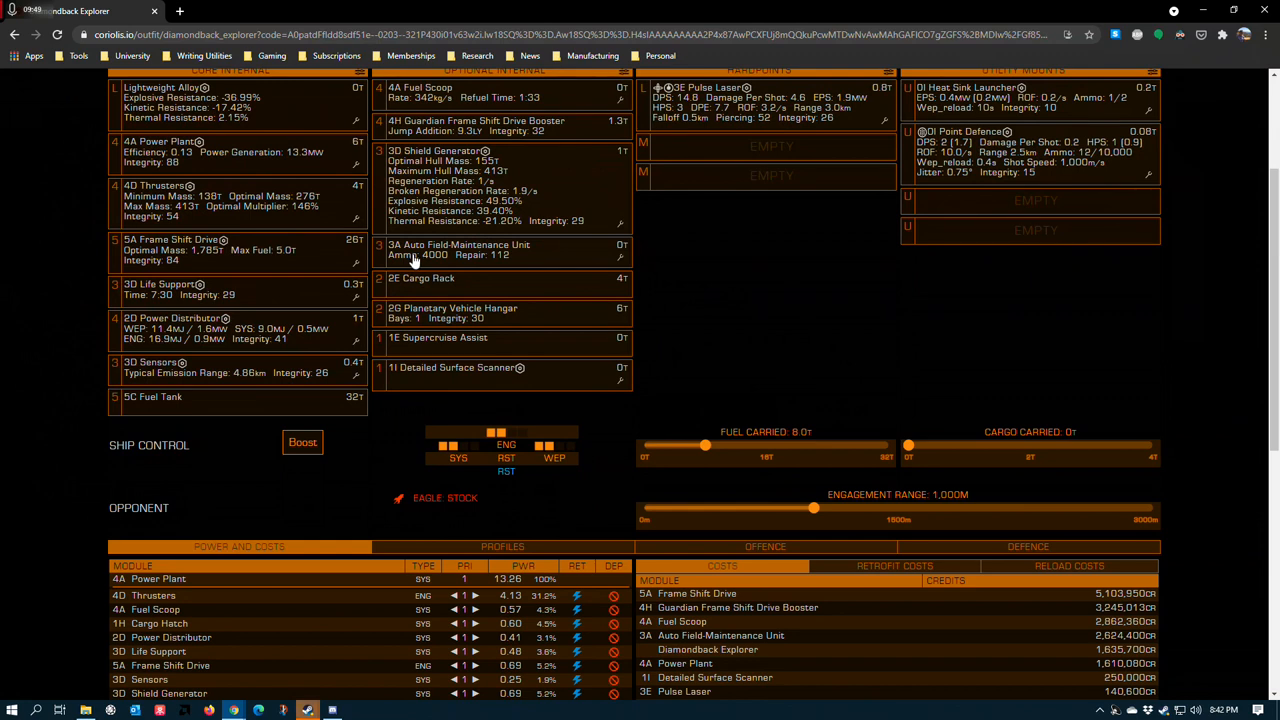
mouse_move(413, 262)
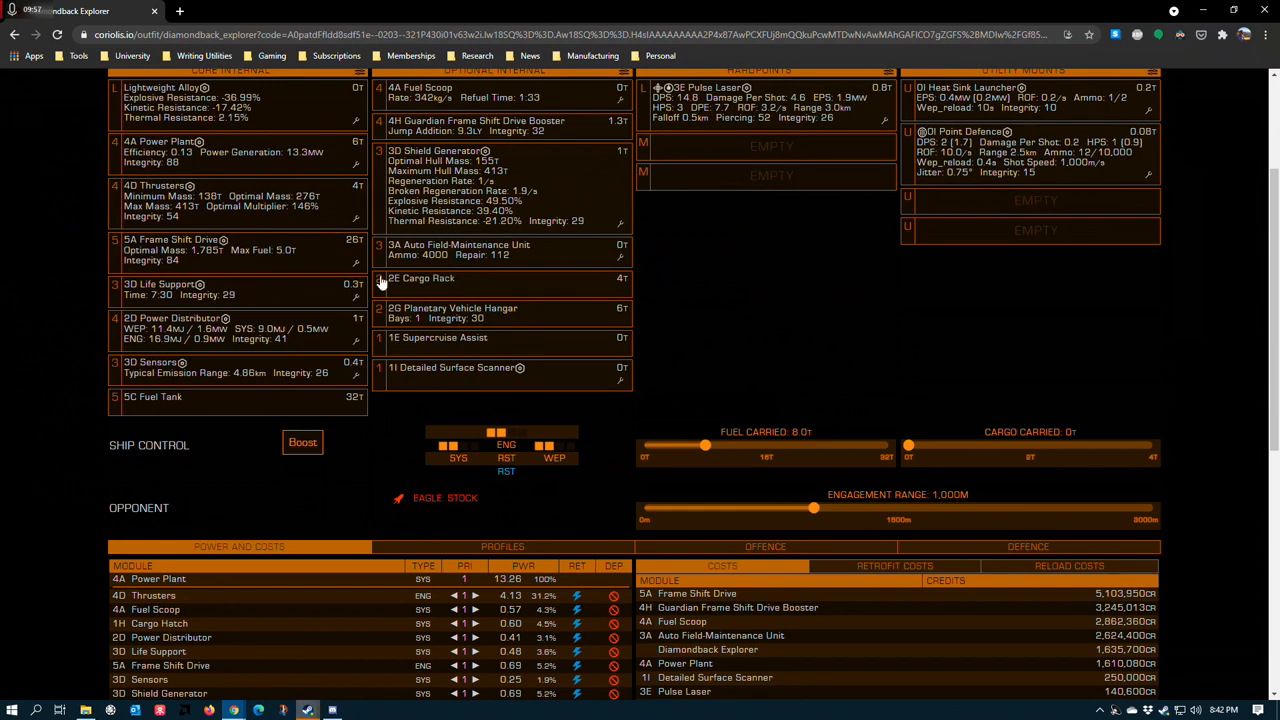
mouse_move(323, 223)
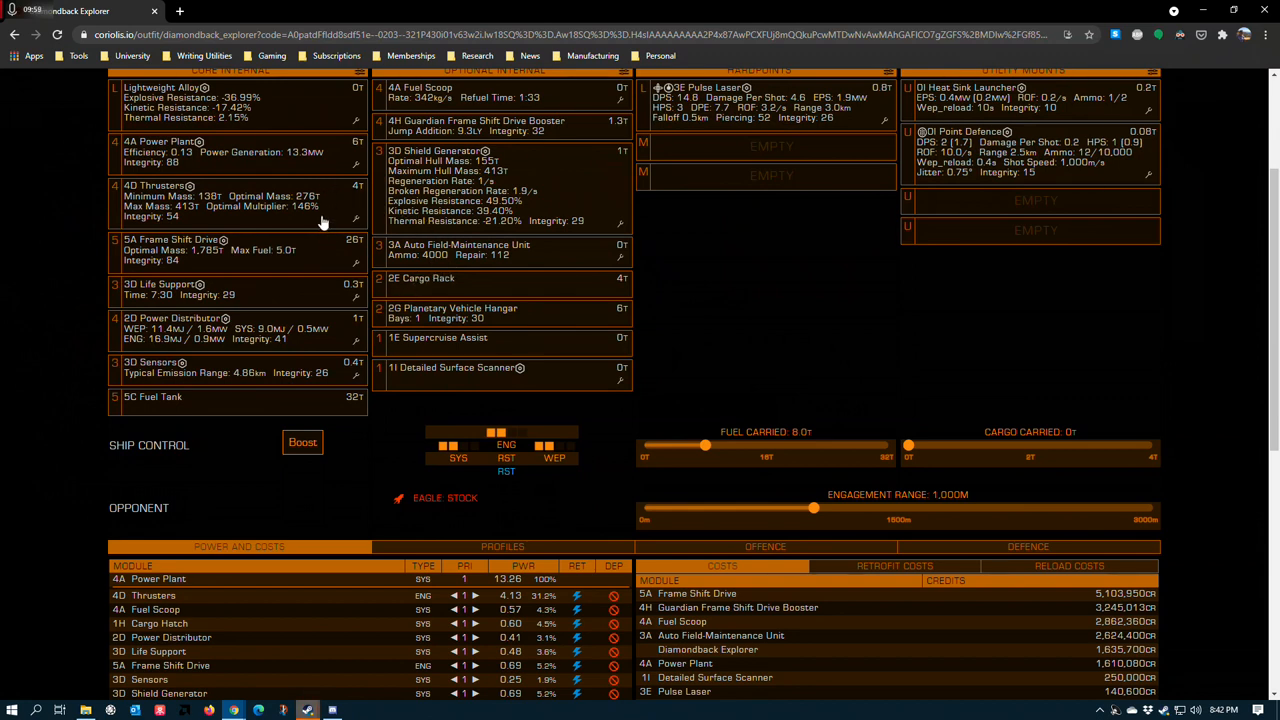
mouse_move(356, 222)
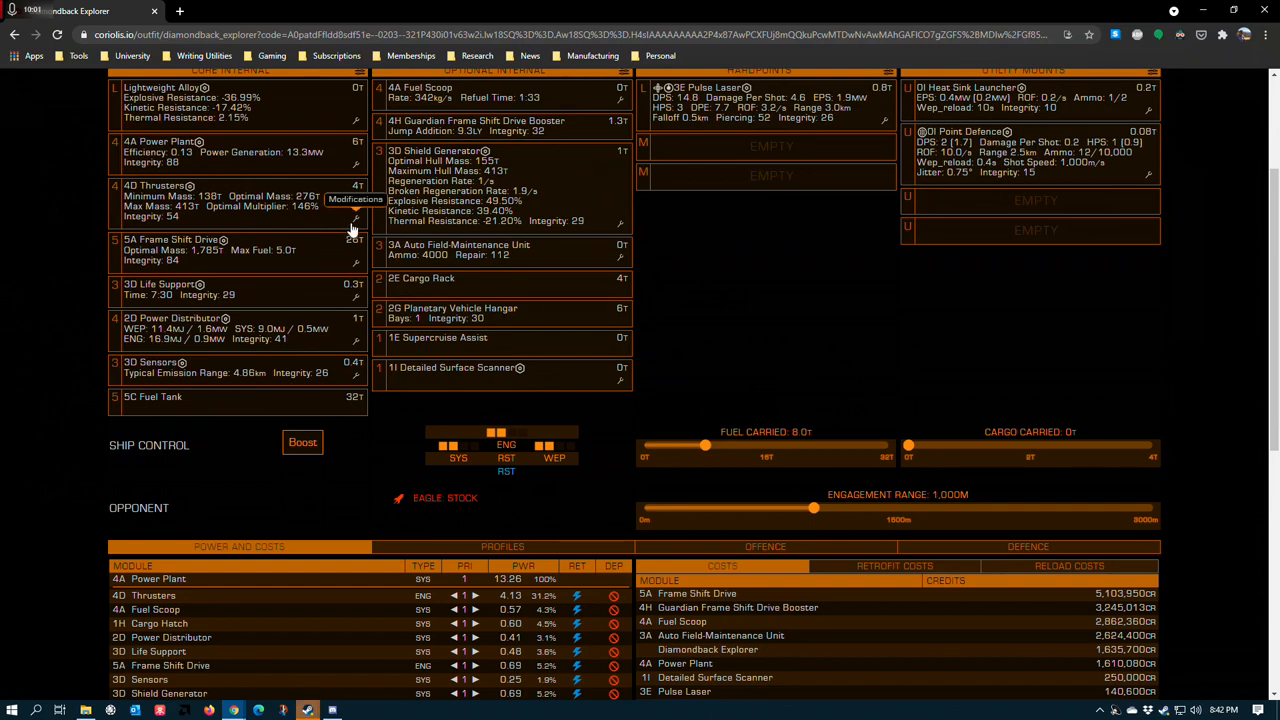
mouse_move(733, 295)
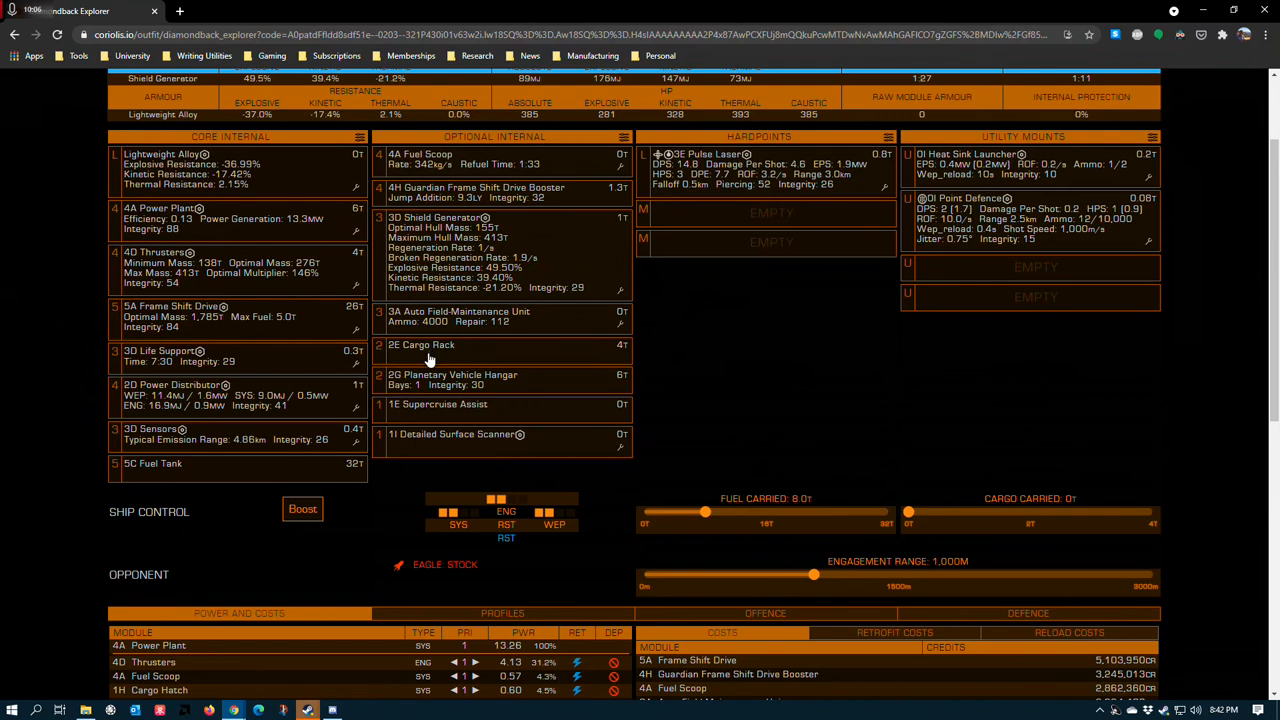
- Collapse the 2E Cargo Rack's replacement list, keeping the 2E Cargo Rack fitted
click(421, 344)
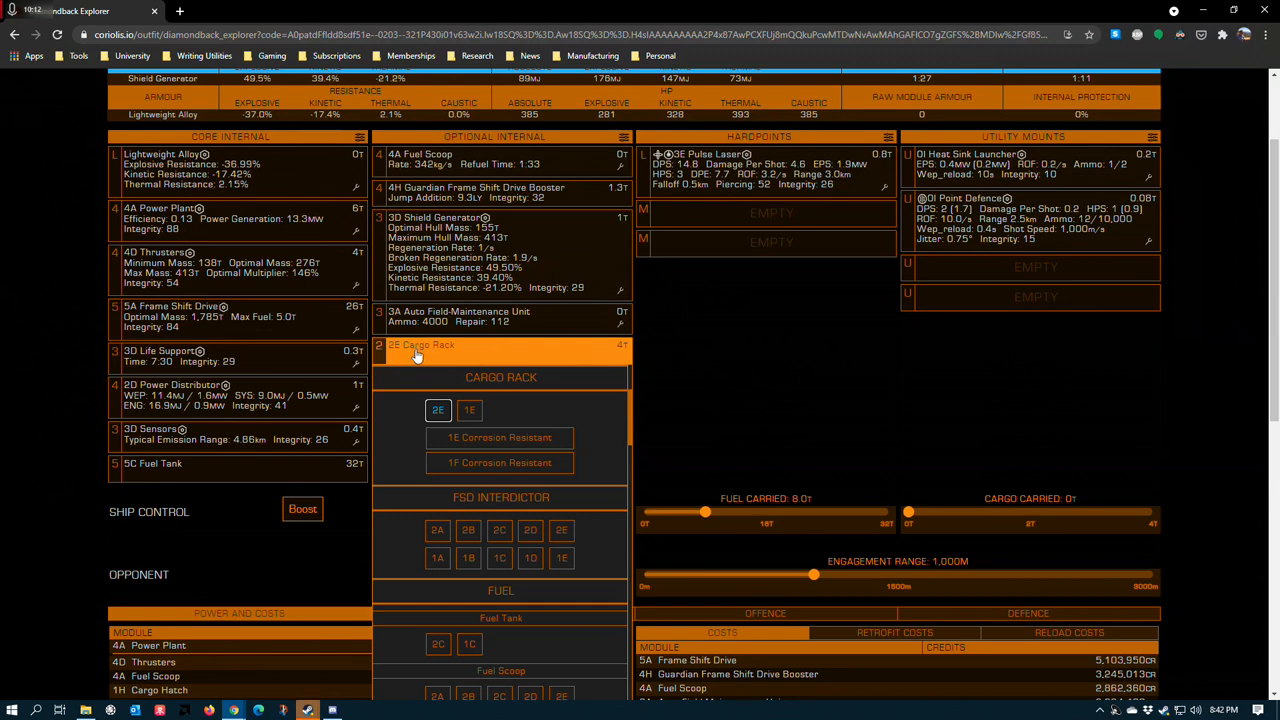
mouse_move(465, 360)
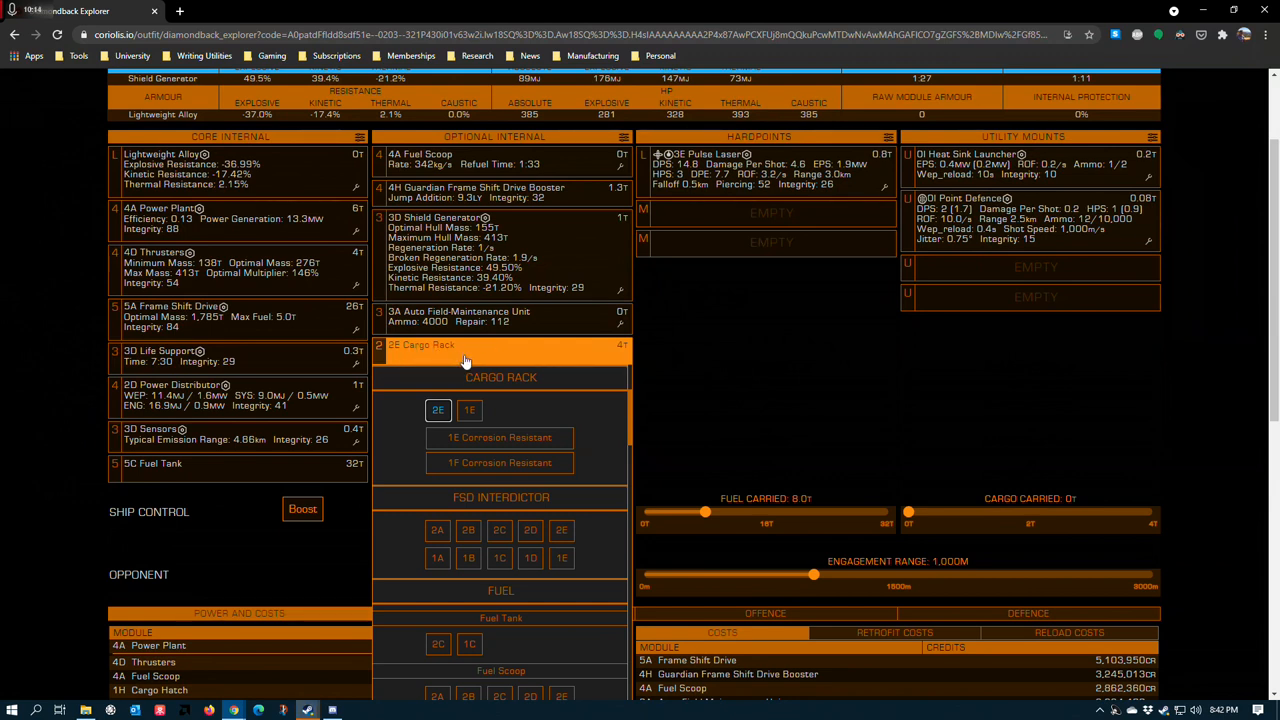
mouse_move(455, 362)
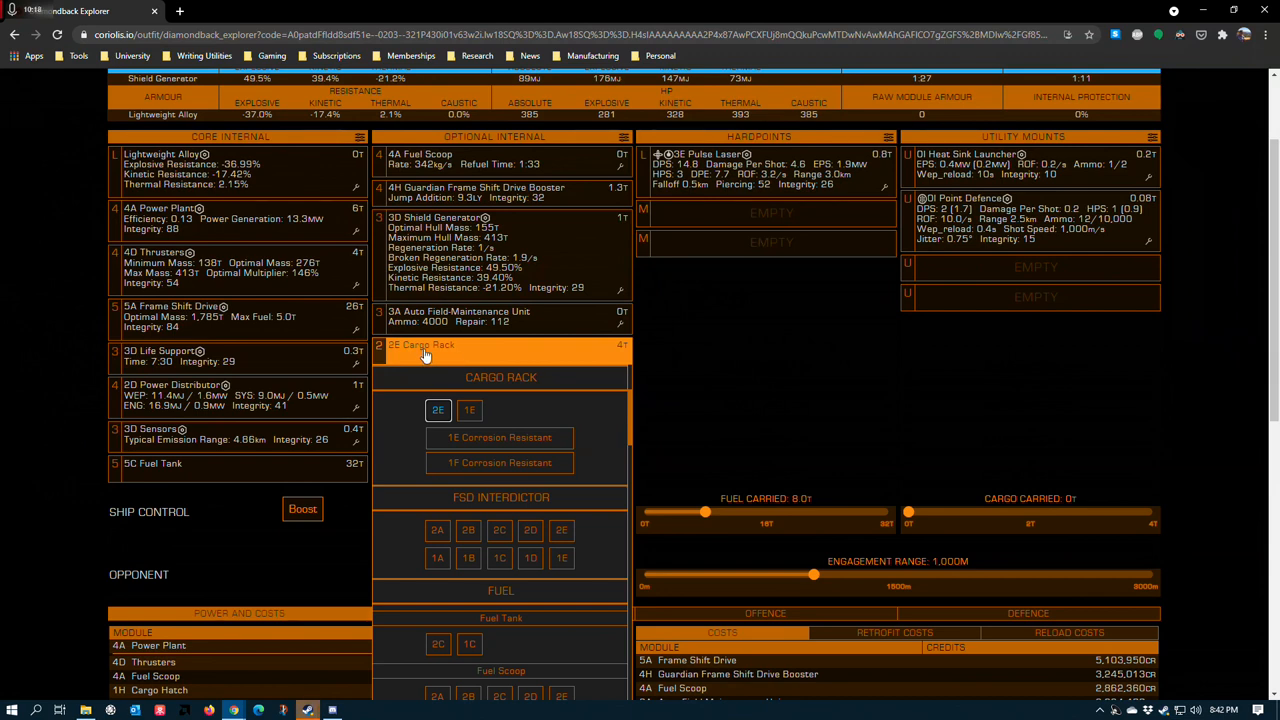
mouse_move(462, 347)
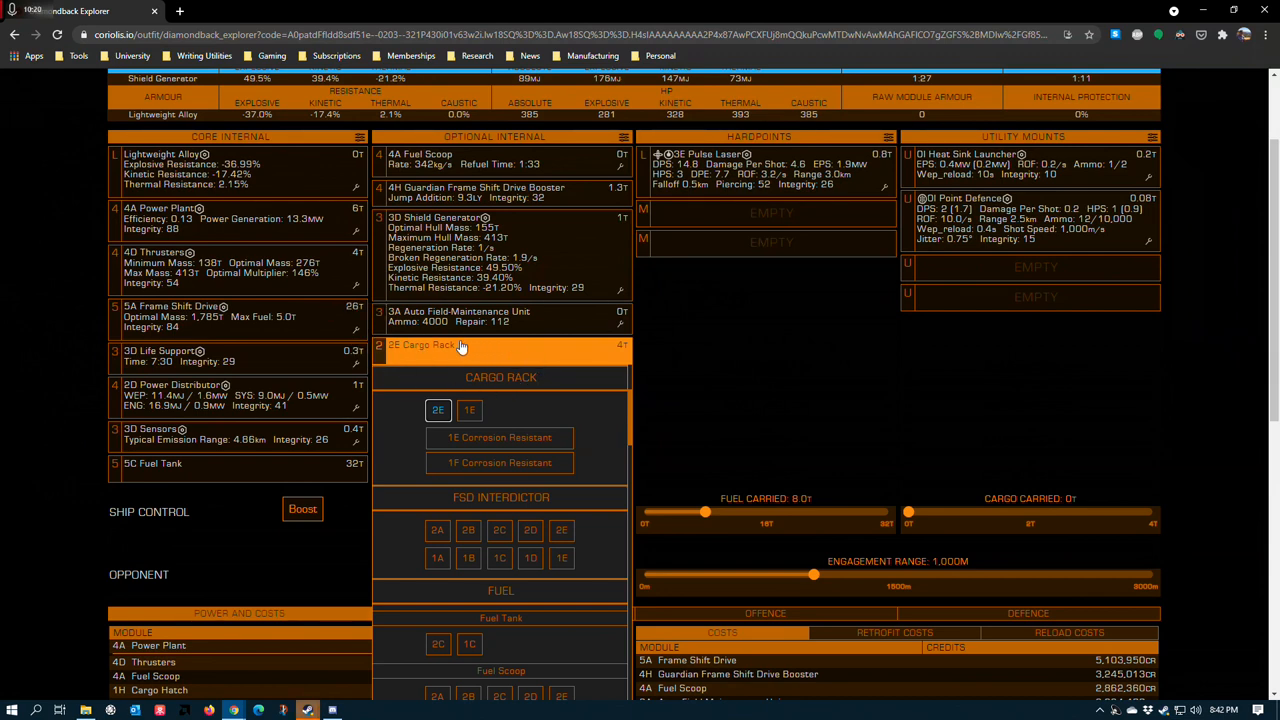
mouse_move(454, 347)
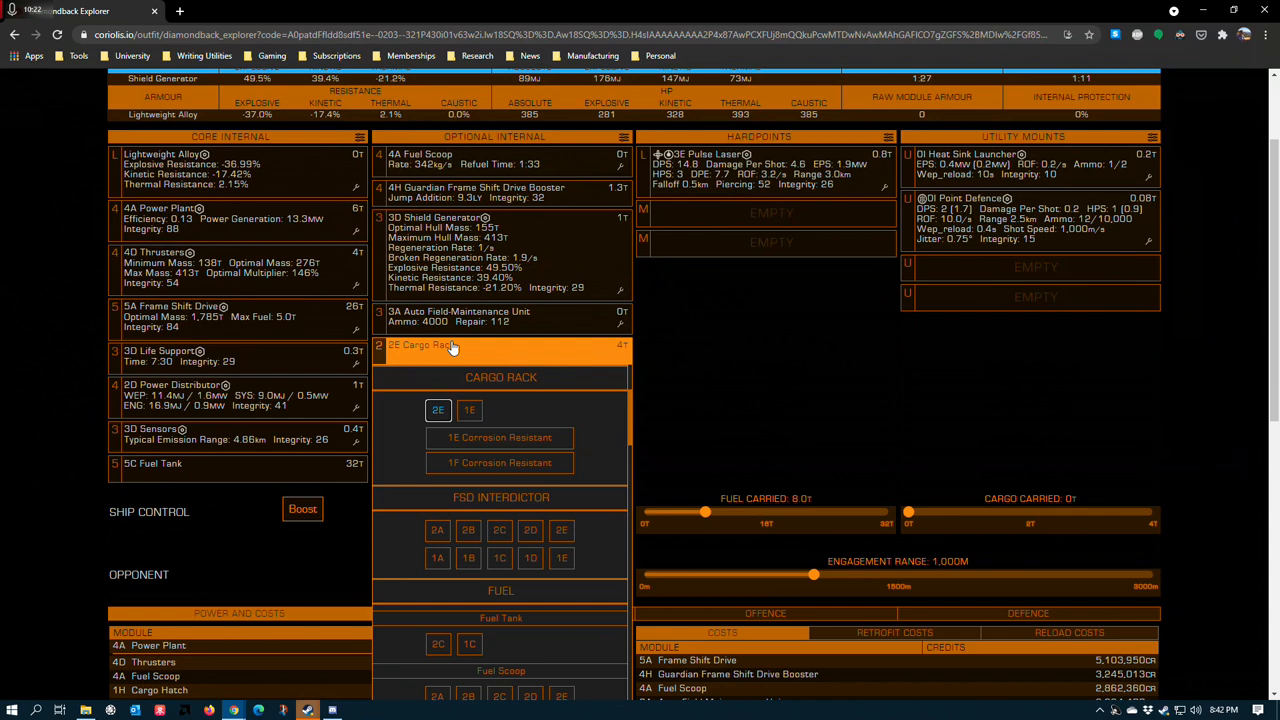
mouse_move(472, 352)
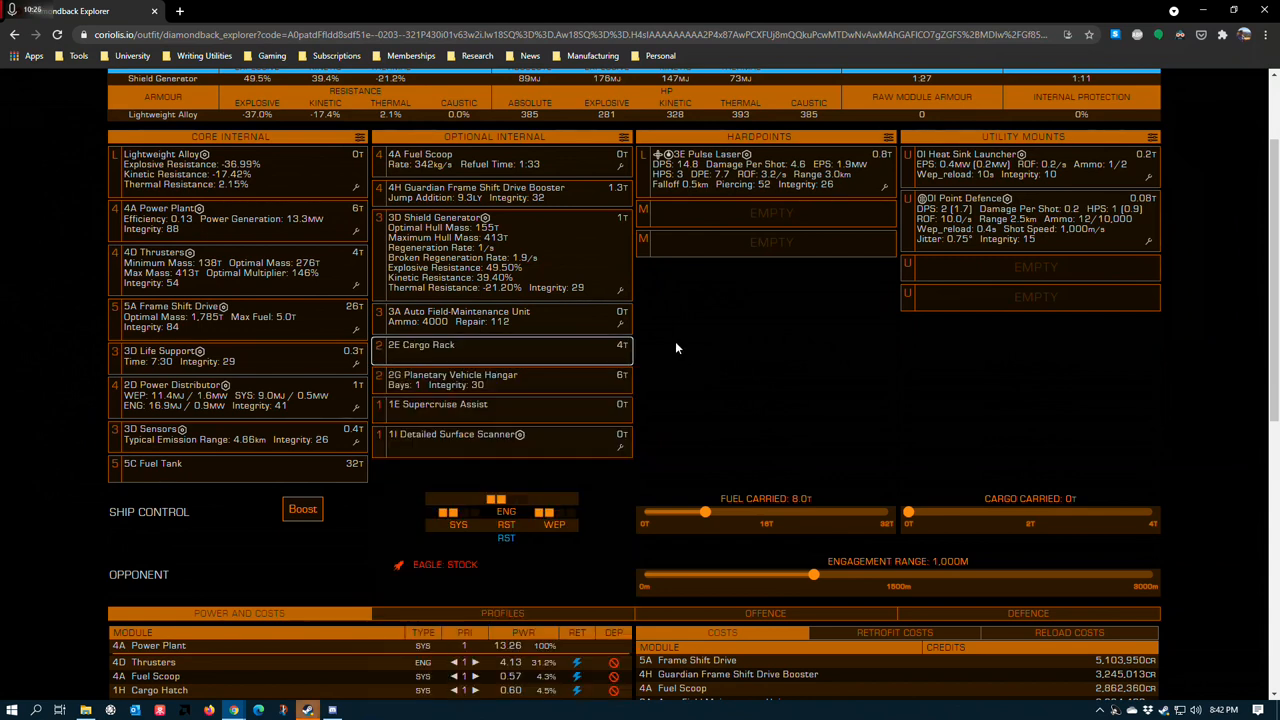
mouse_move(660, 365)
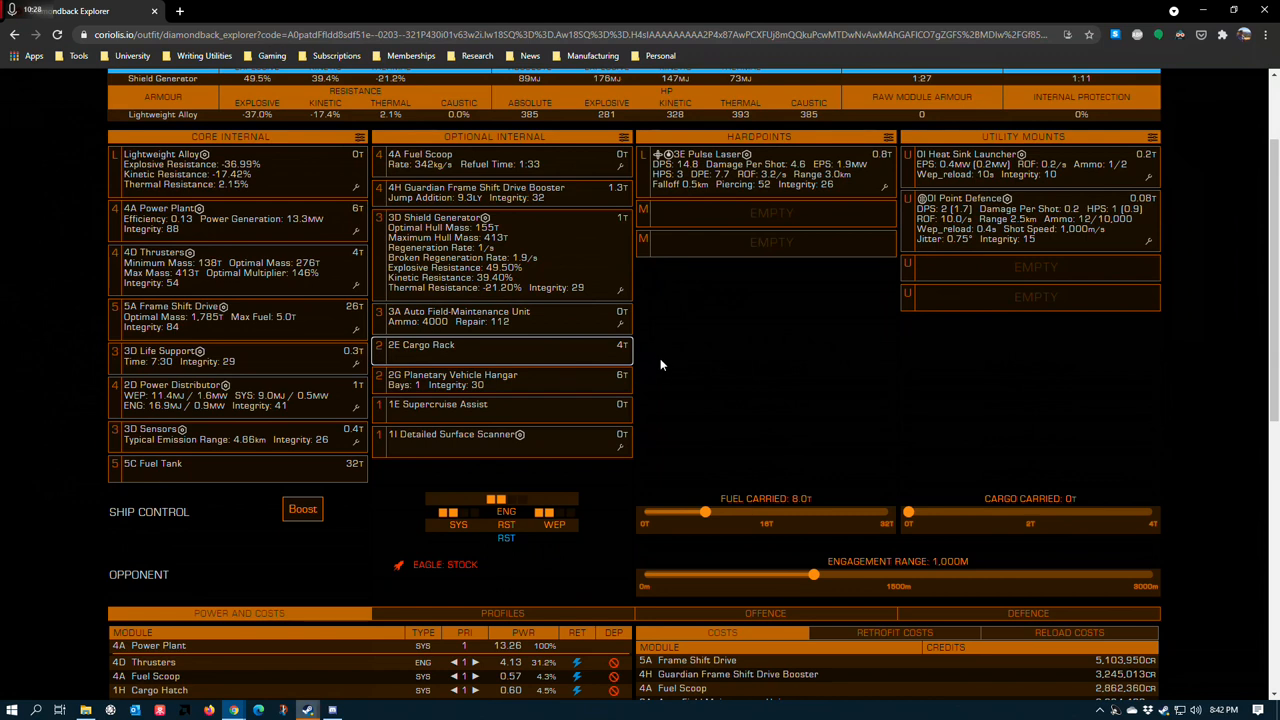
mouse_move(443, 371)
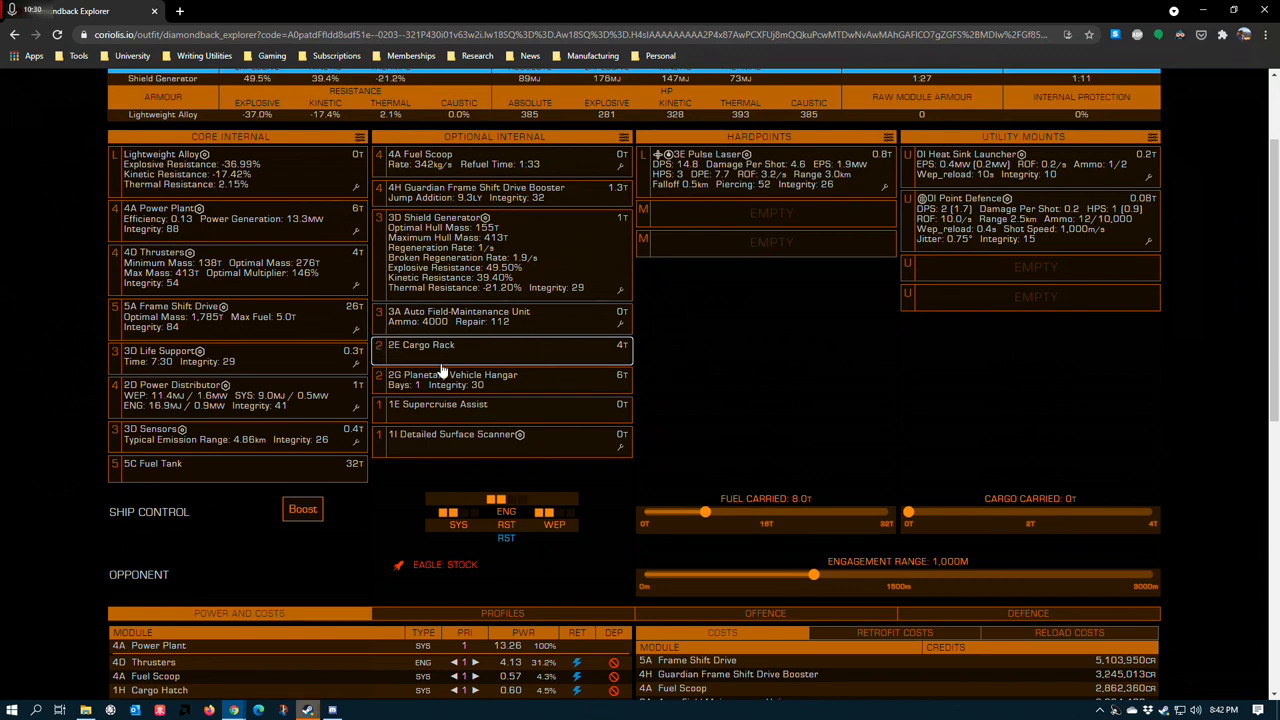
mouse_move(413, 356)
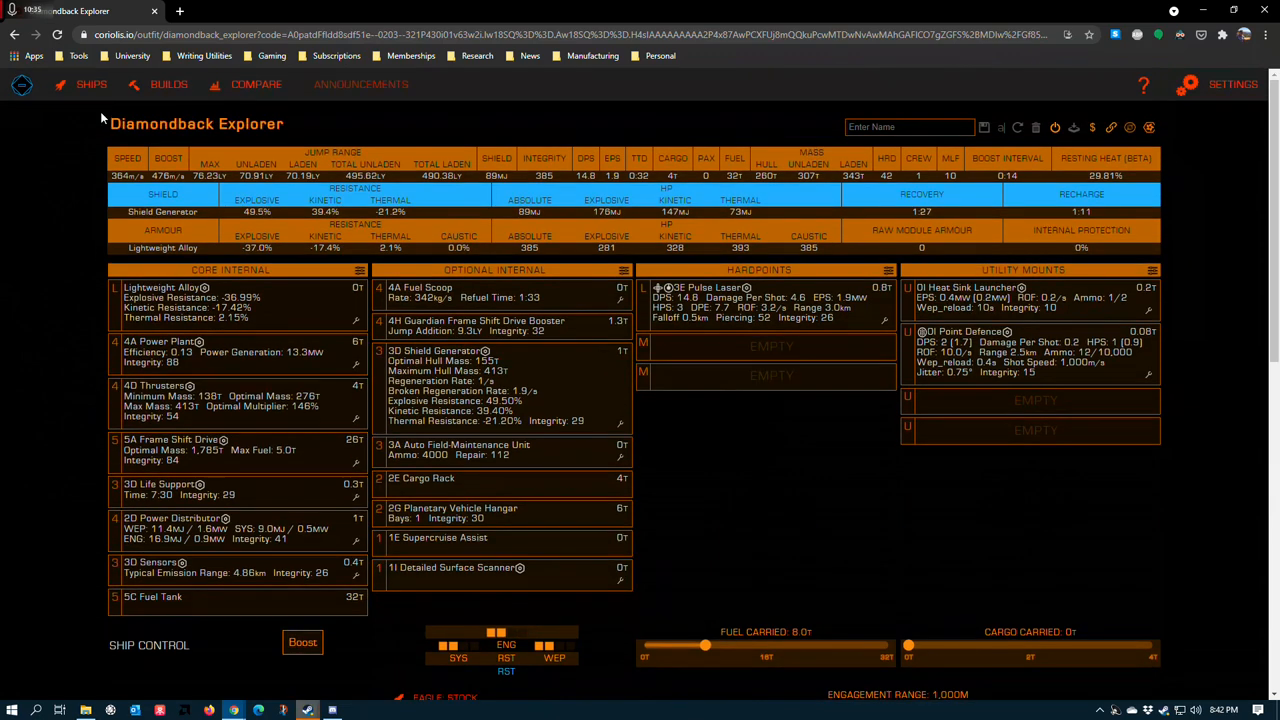
scroll(down, 3)
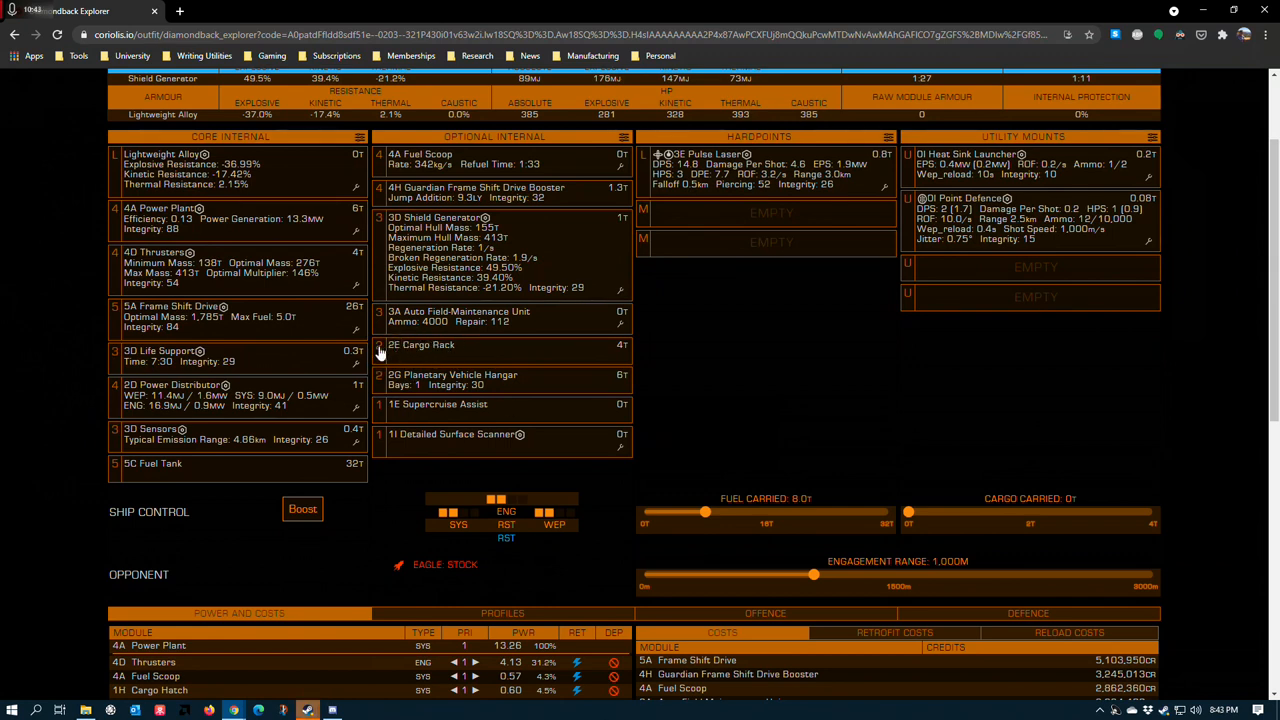
click(421, 345)
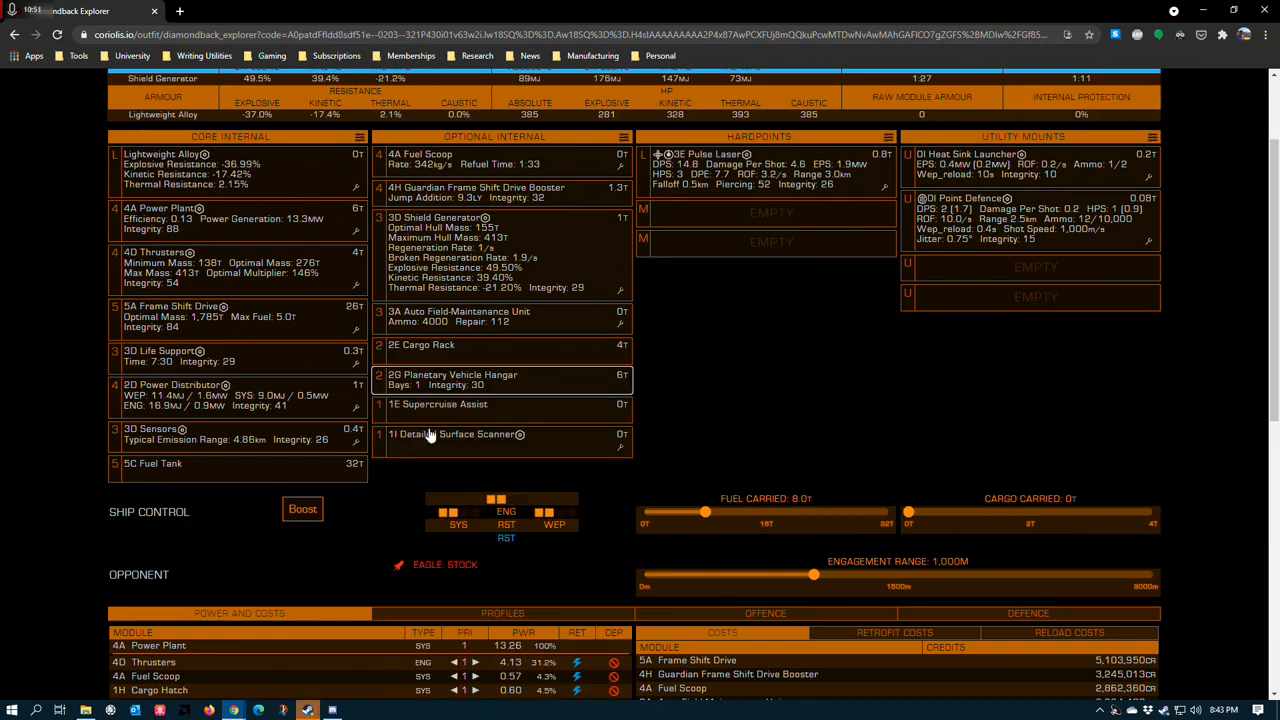
click(453, 380)
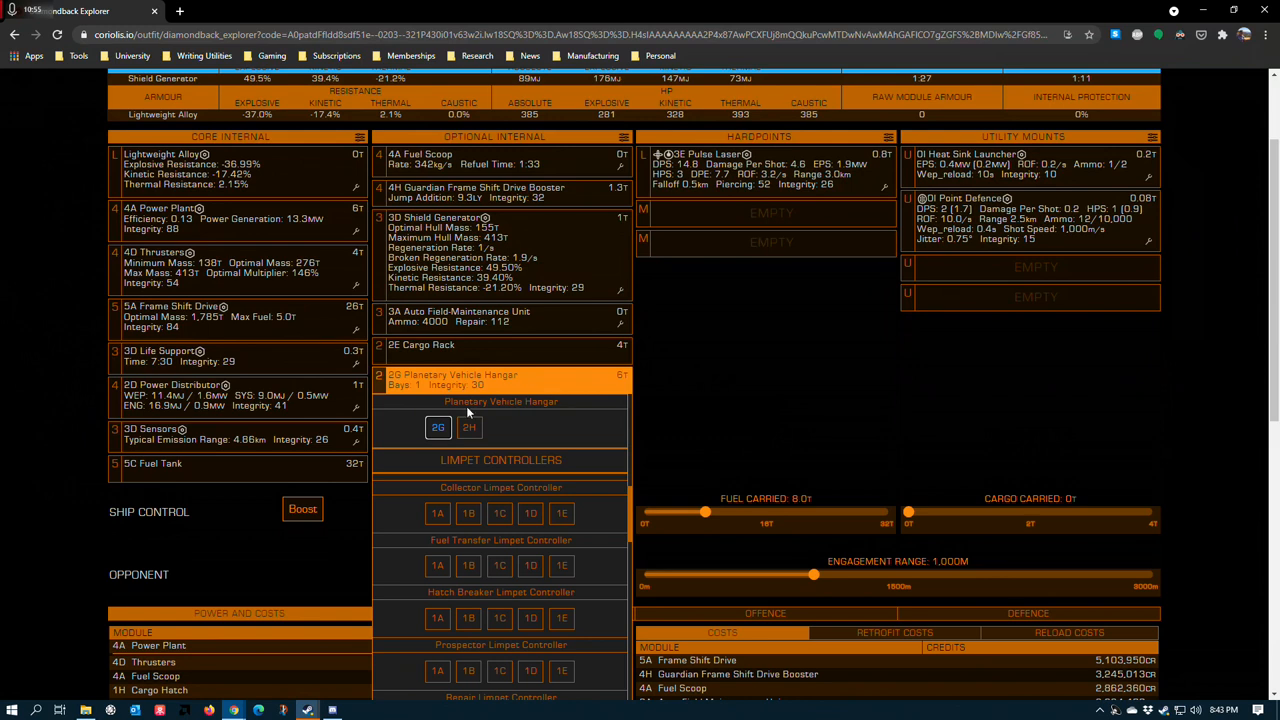
mouse_move(469, 427)
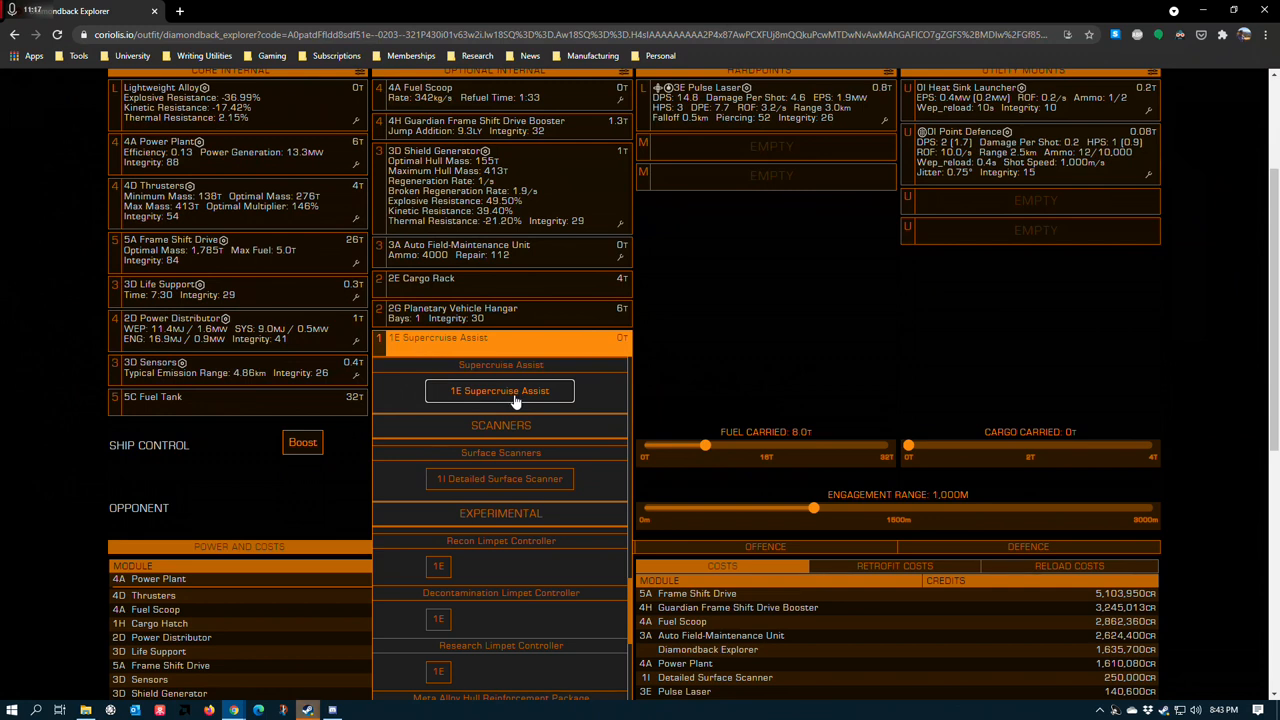
mouse_move(430, 401)
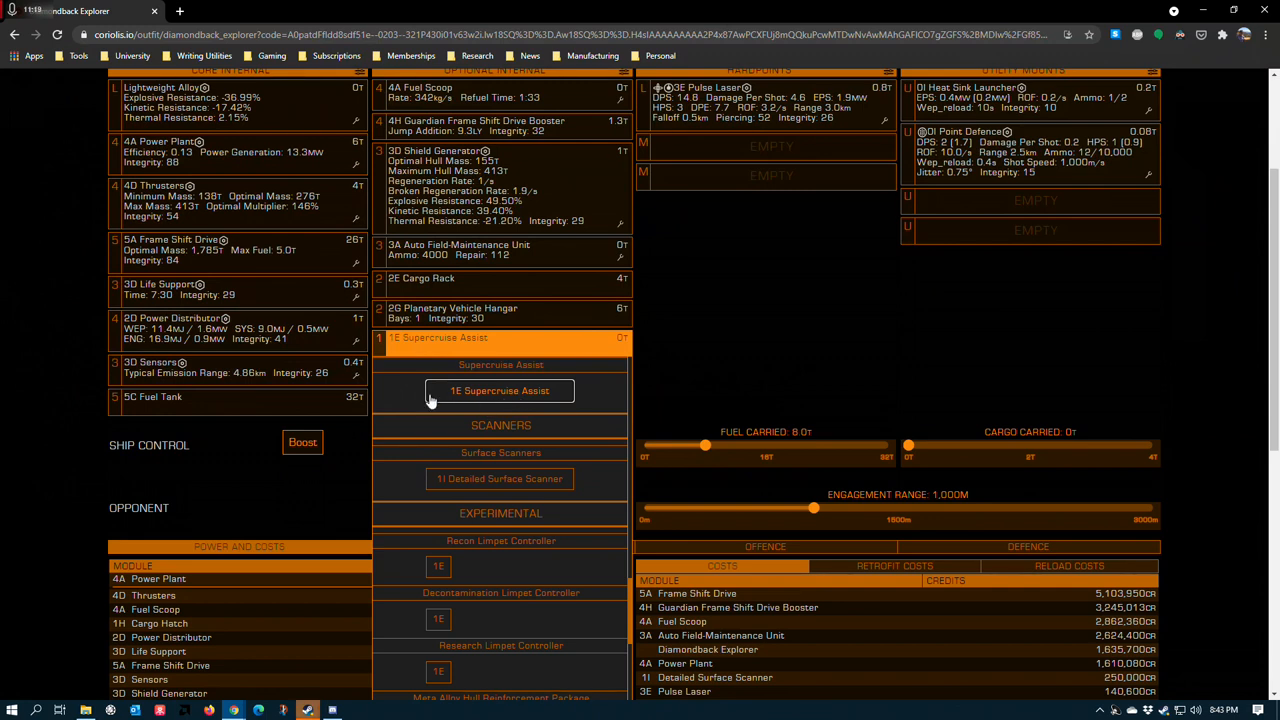
mouse_move(463, 396)
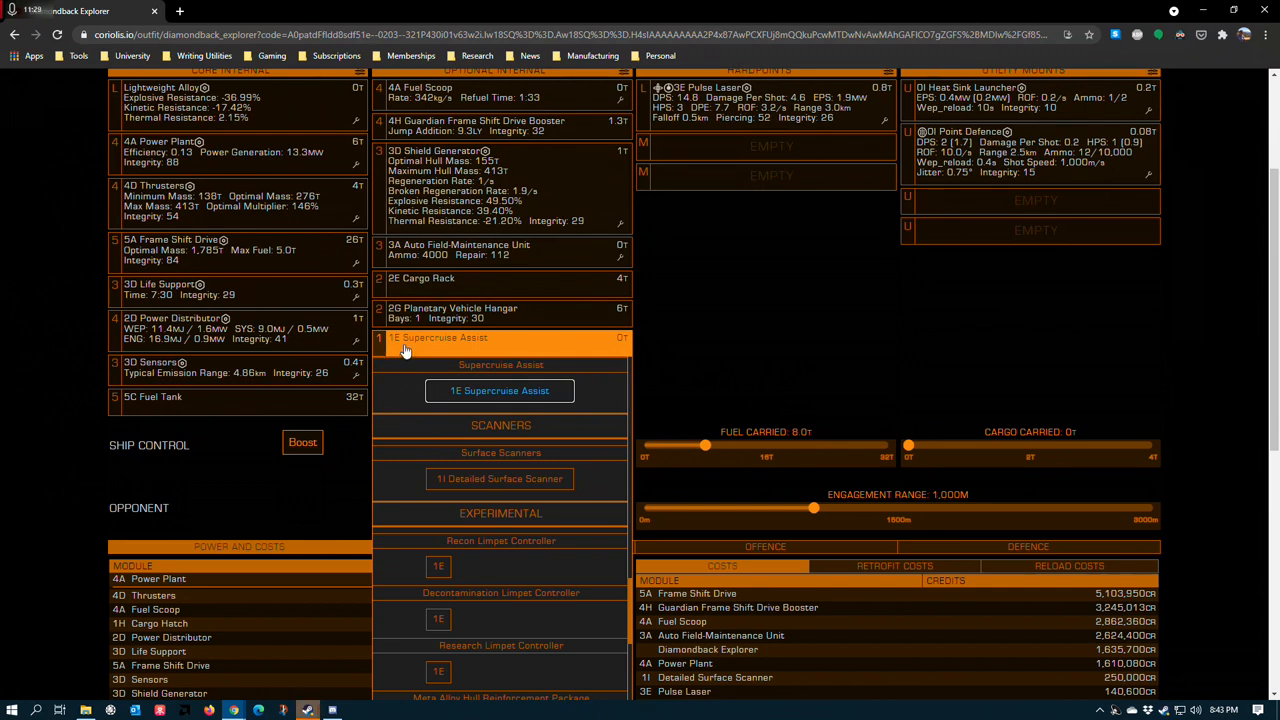
mouse_move(420, 348)
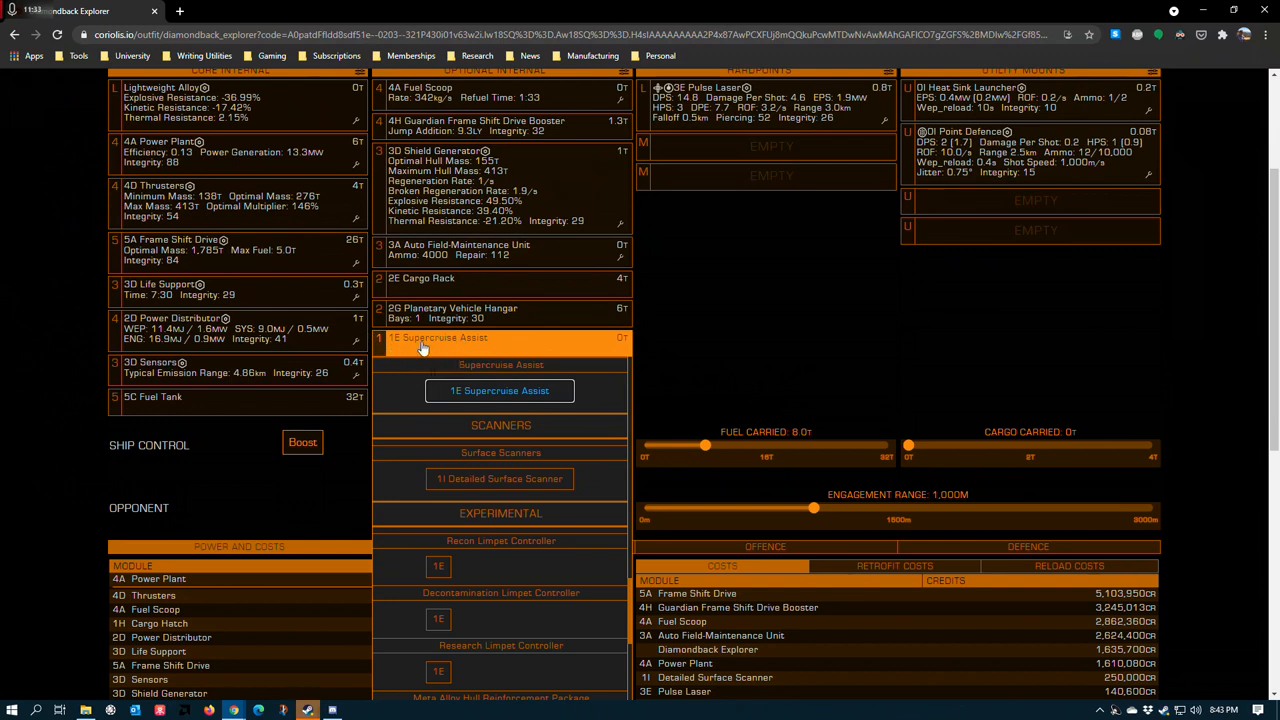
mouse_move(392, 351)
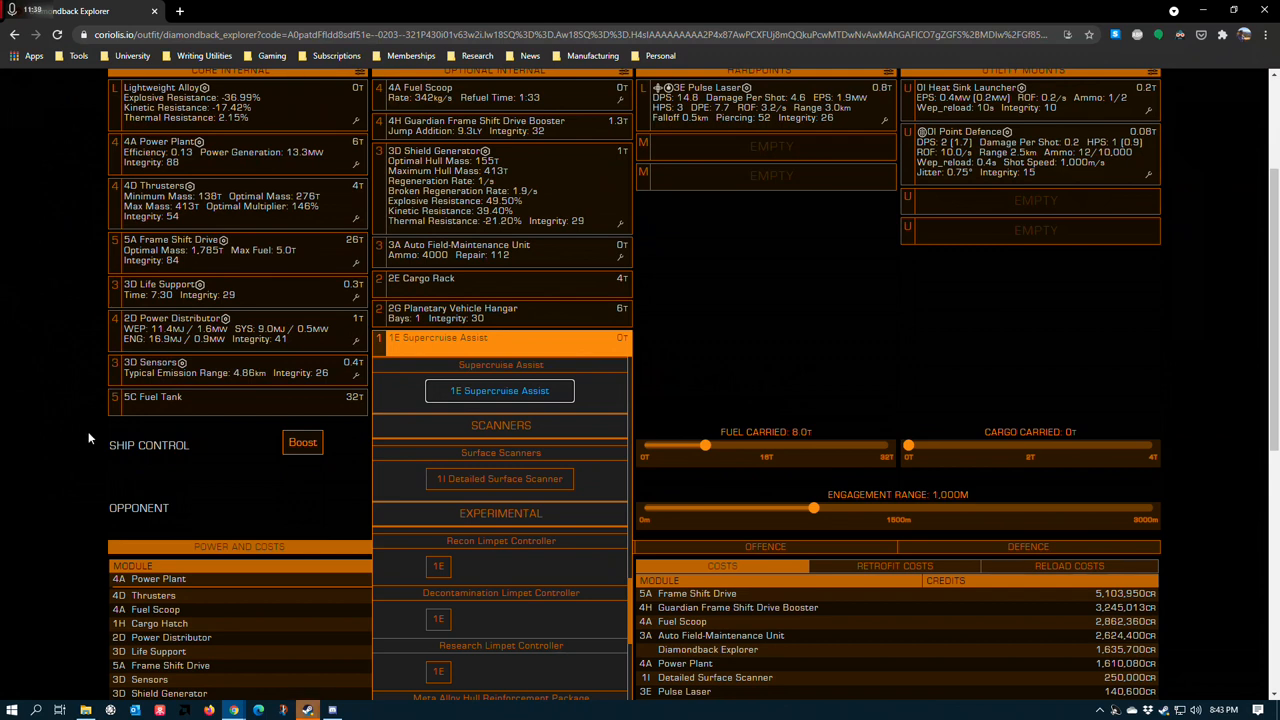
mouse_move(770, 331)
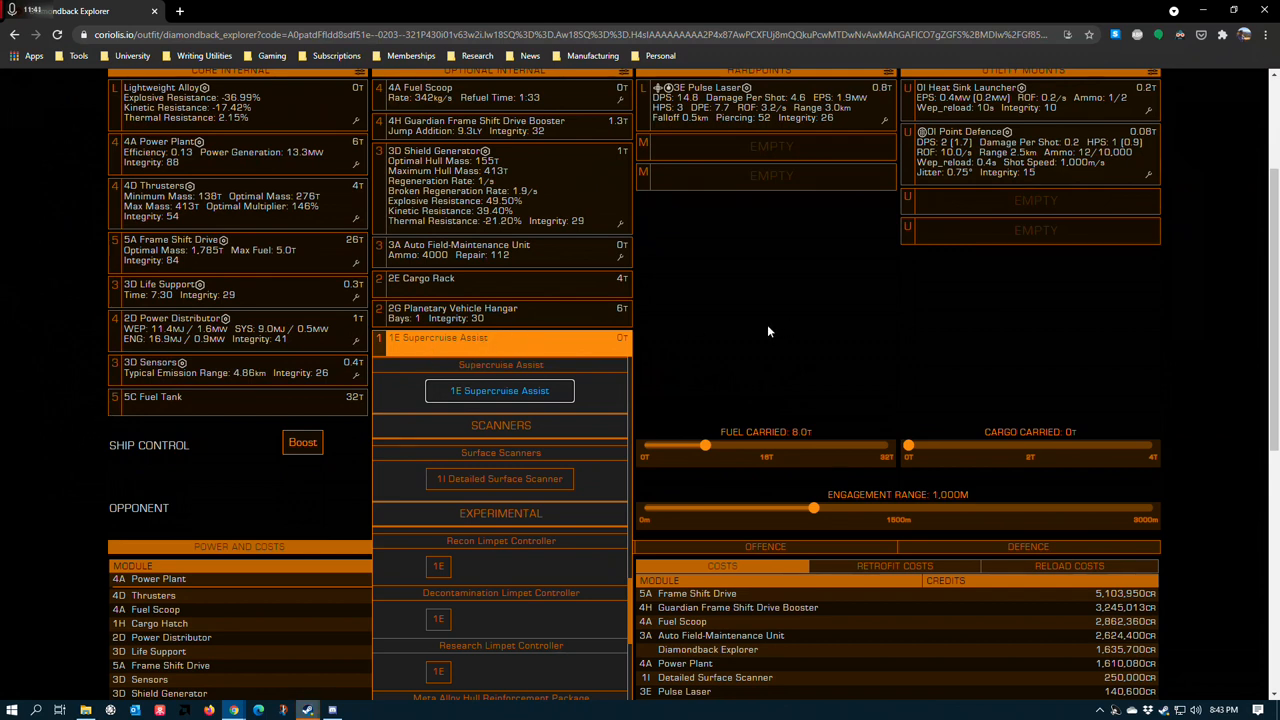
mouse_move(700, 347)
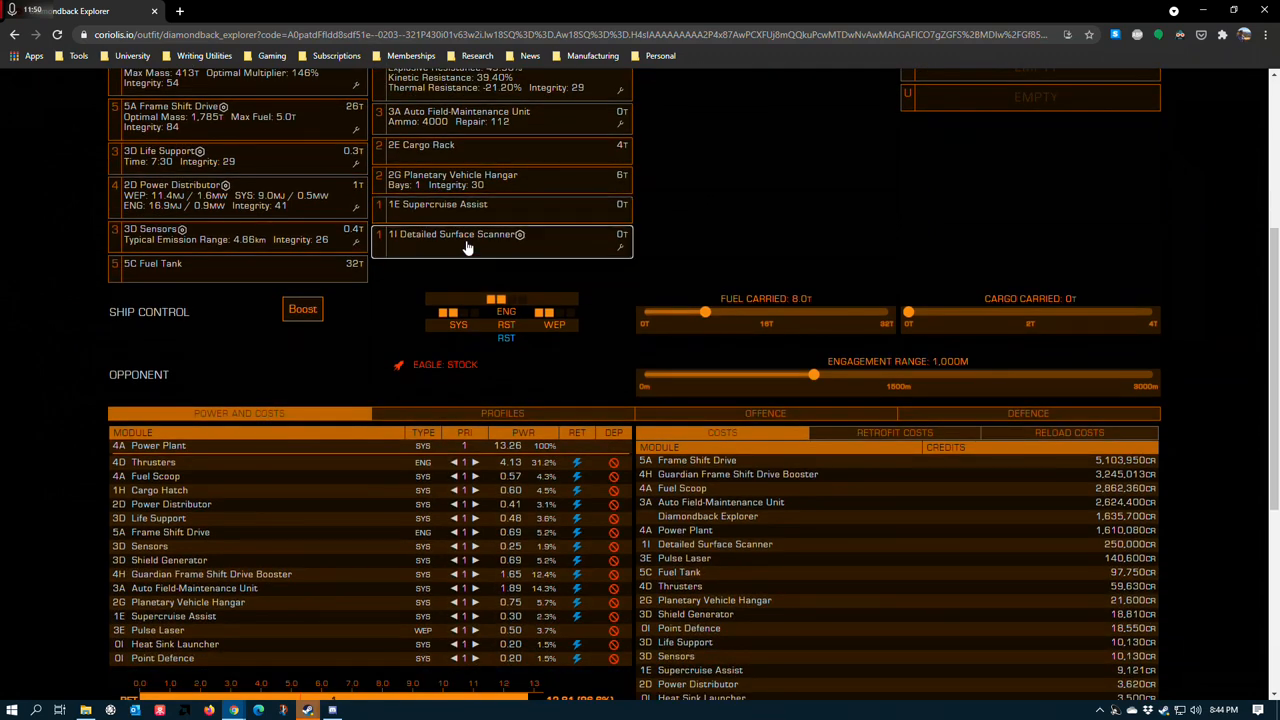
click(457, 234)
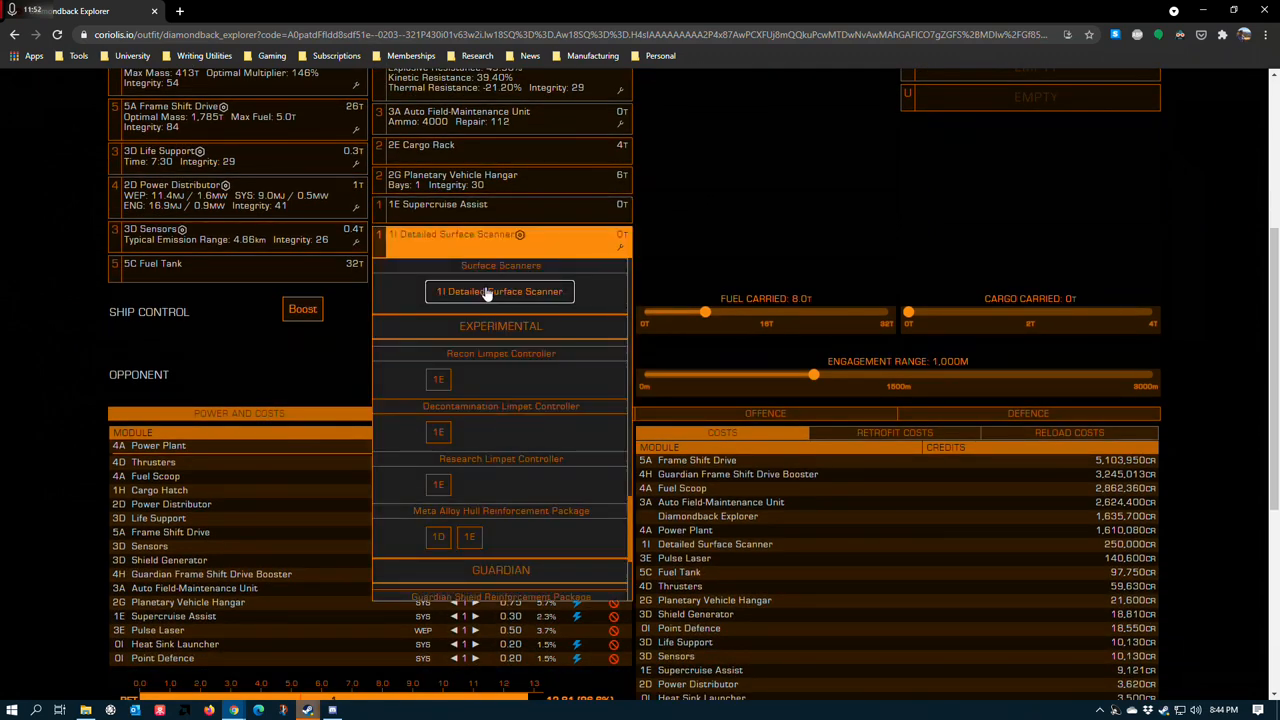
mouse_move(493, 303)
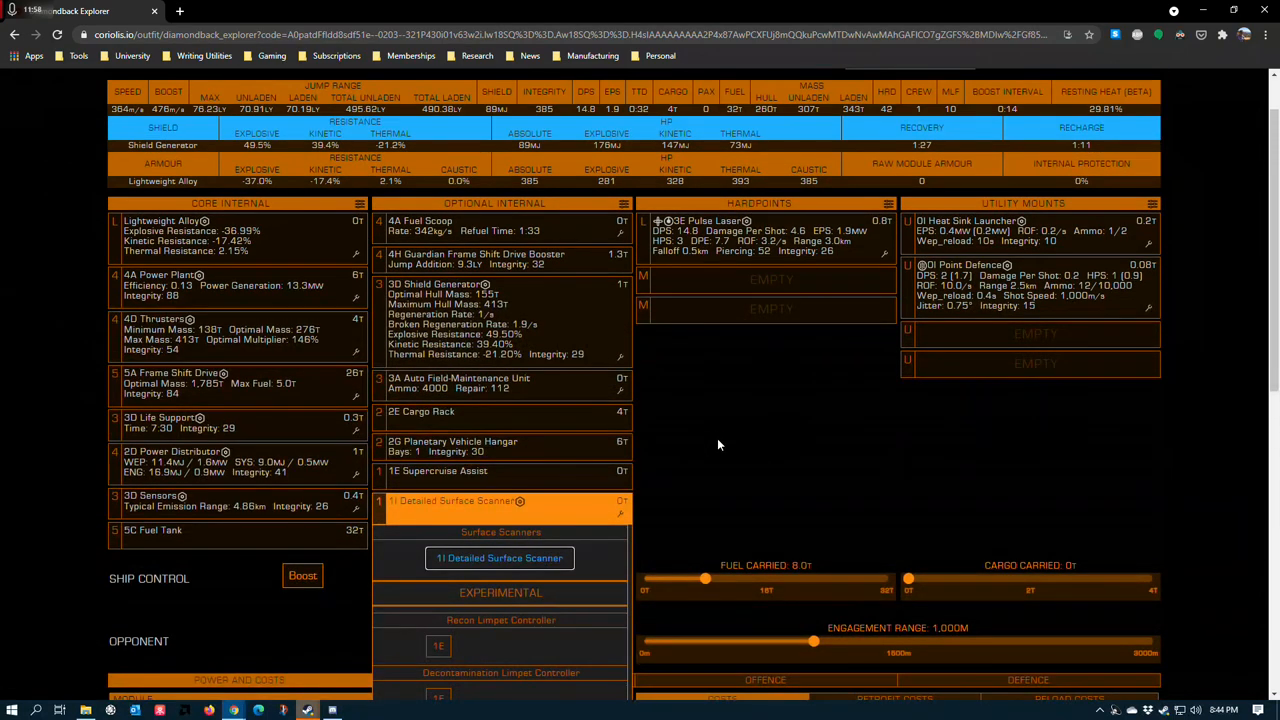
scroll(down, 3)
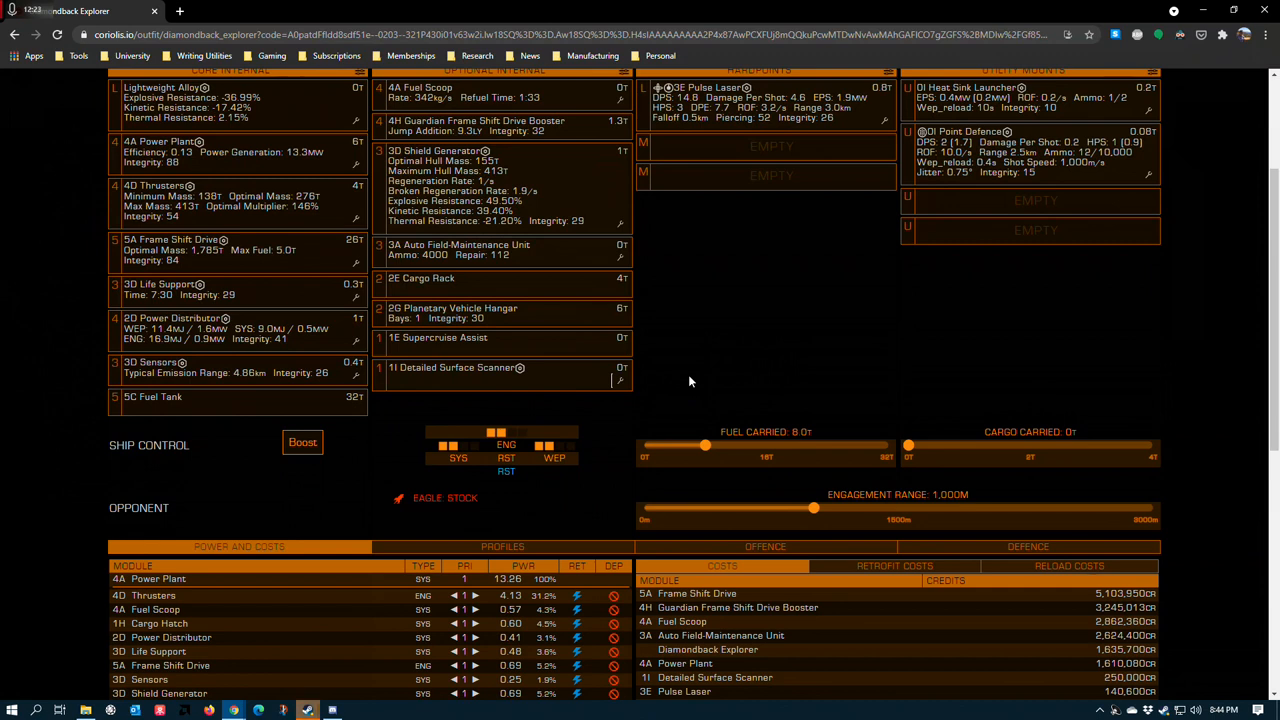
mouse_move(467, 394)
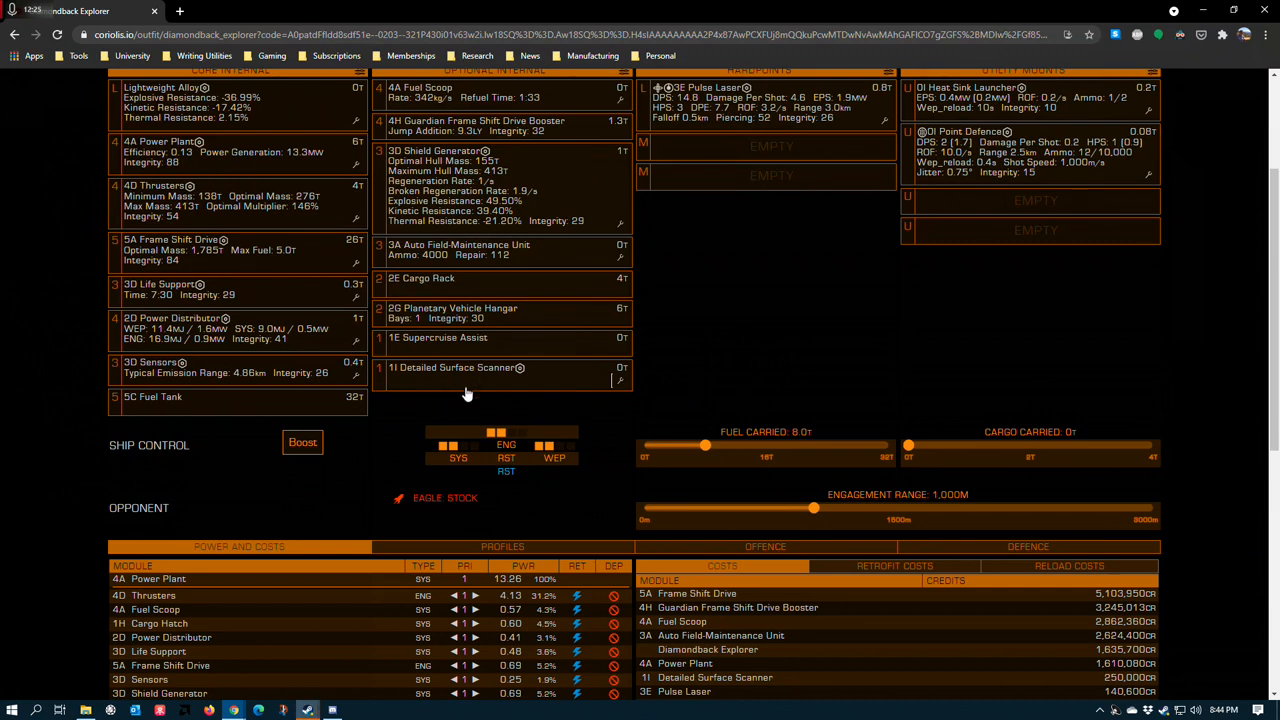
mouse_move(407, 393)
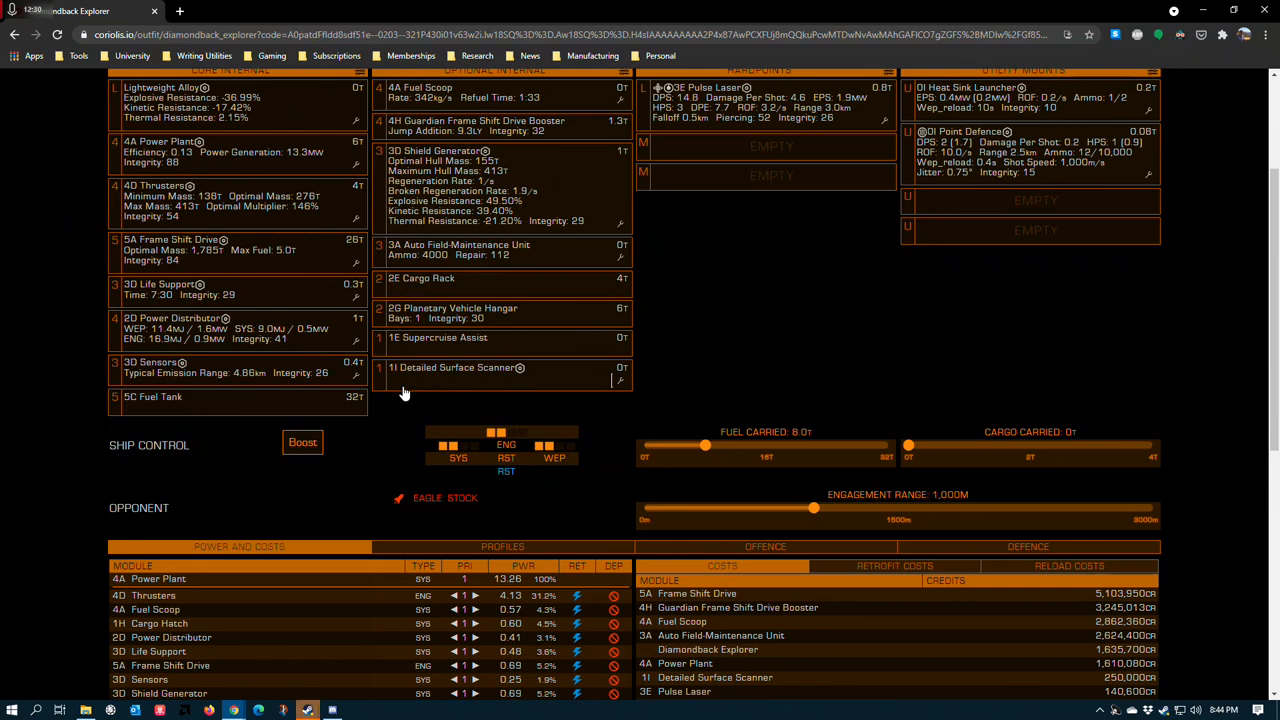
scroll(up, 3)
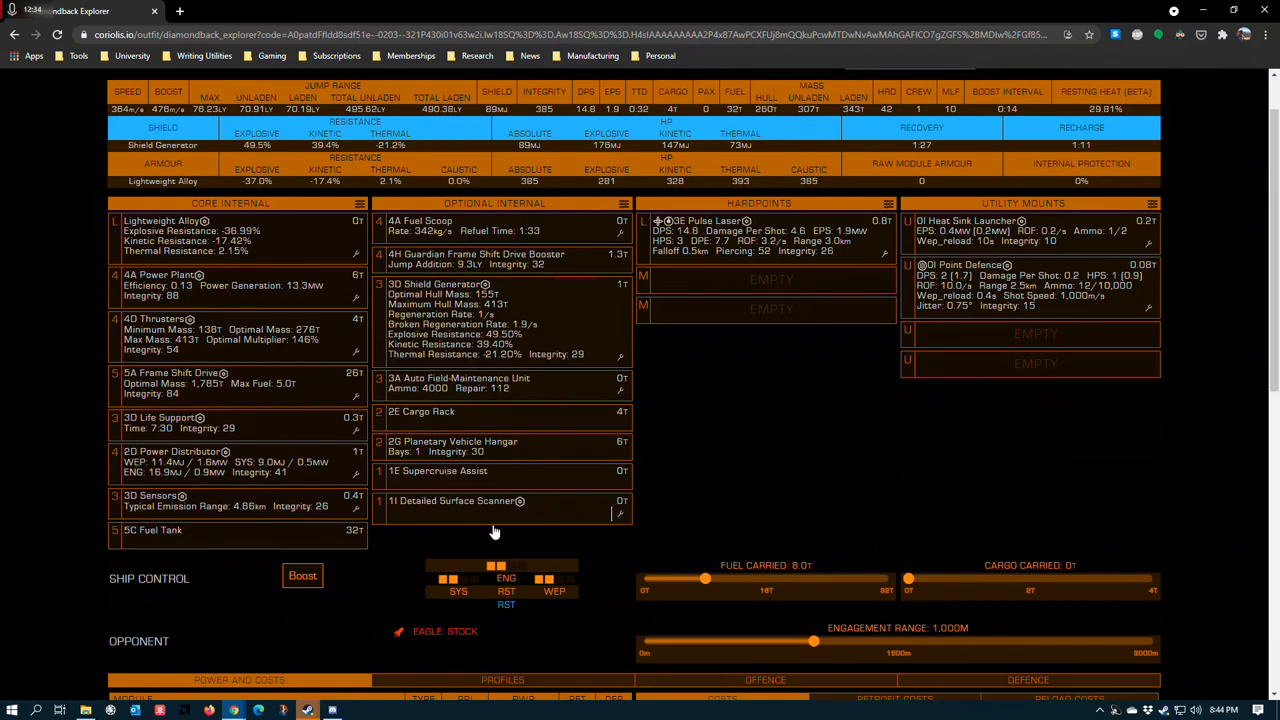
mouse_move(519, 520)
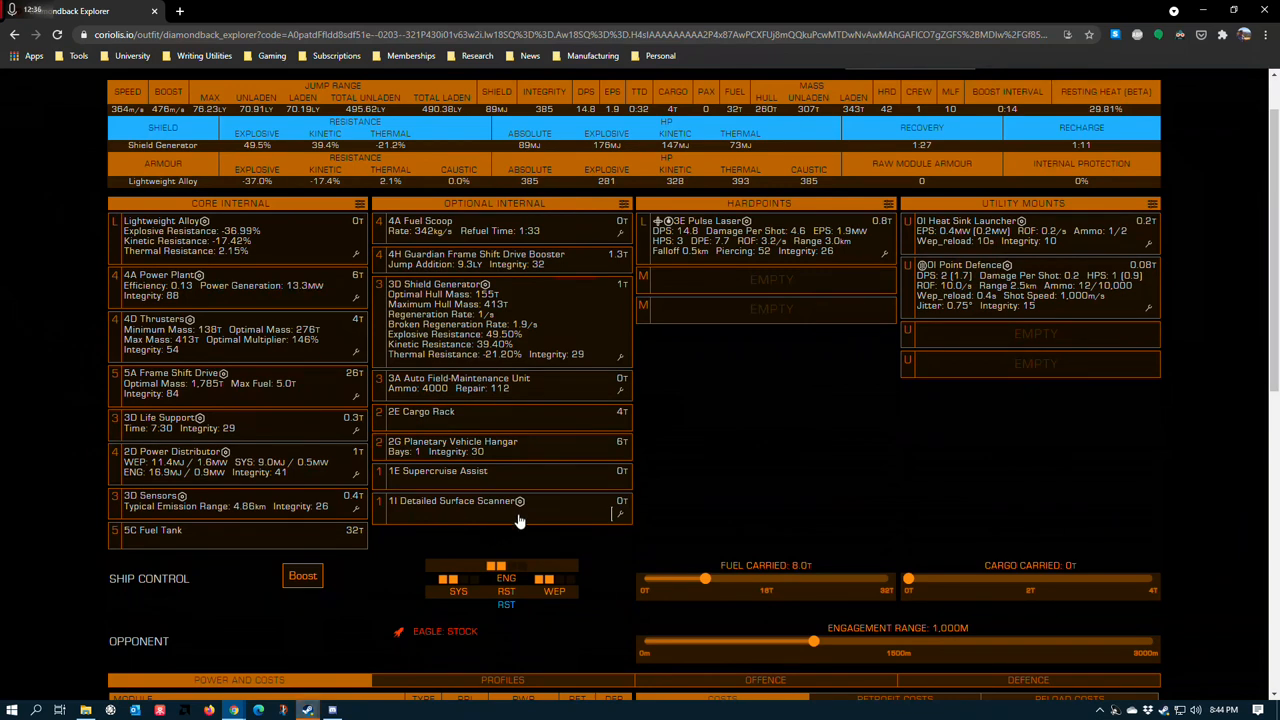
mouse_move(500, 530)
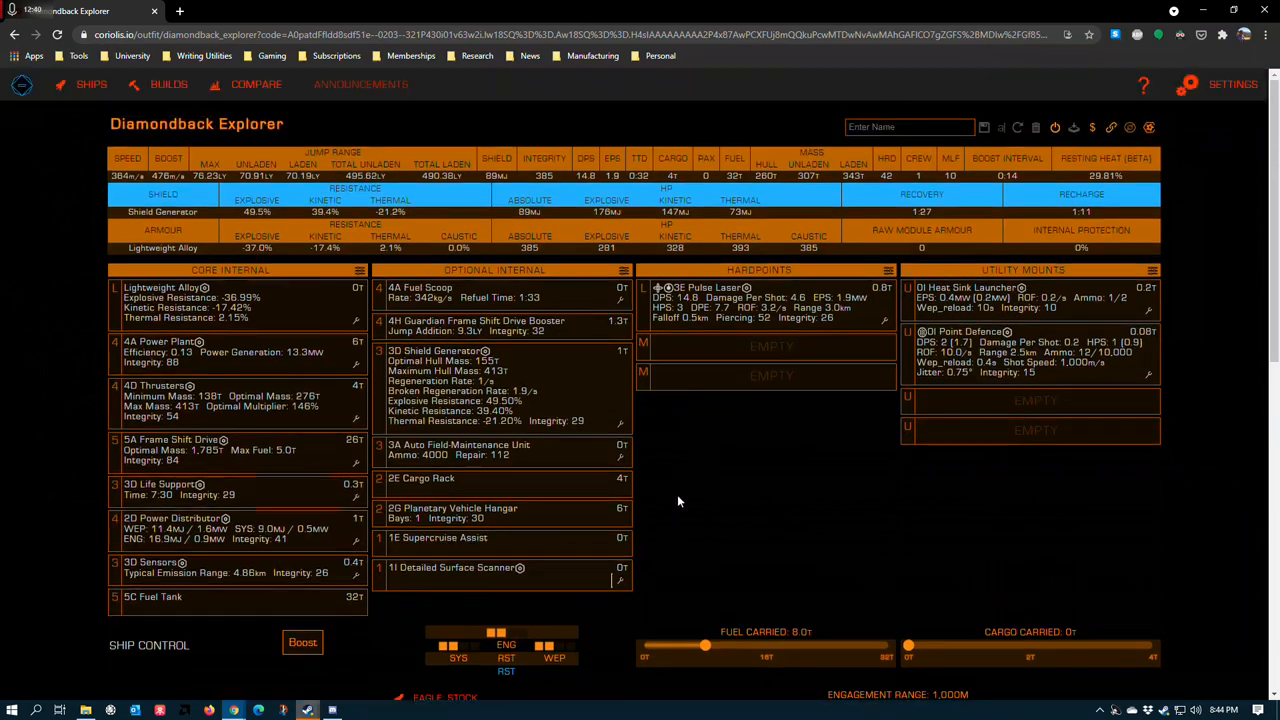
scroll(down, 3)
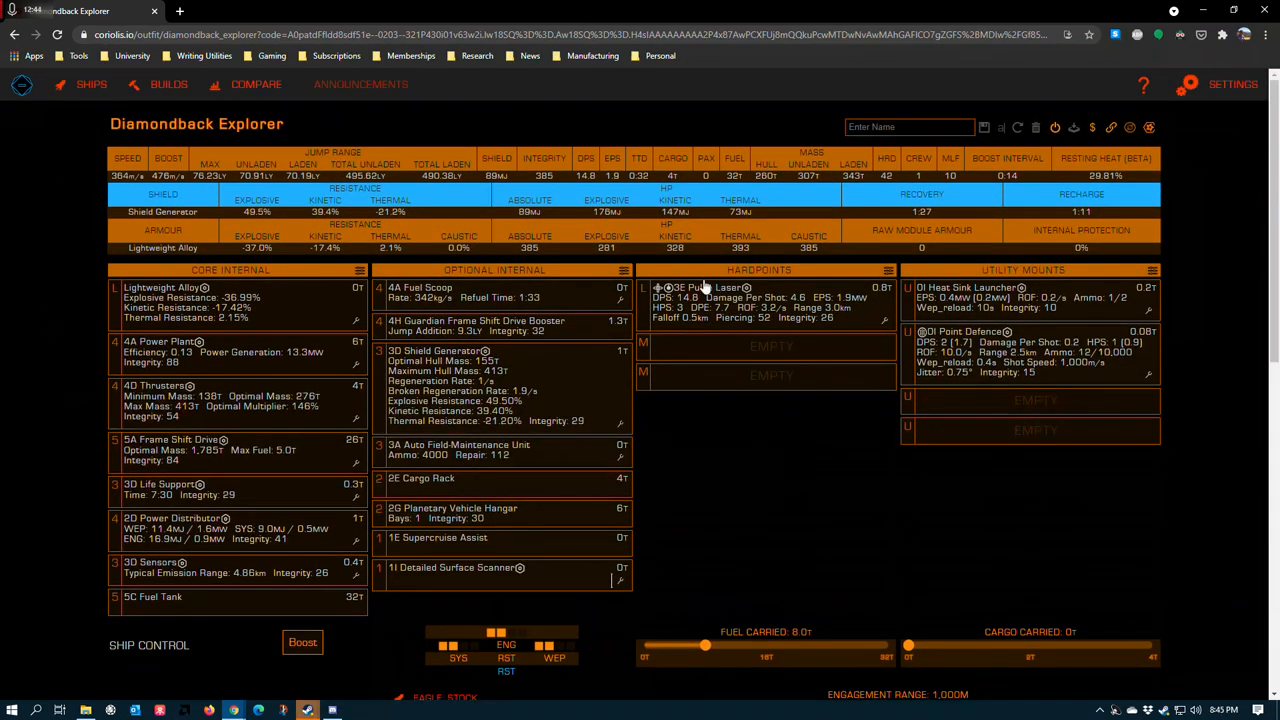
mouse_move(866, 280)
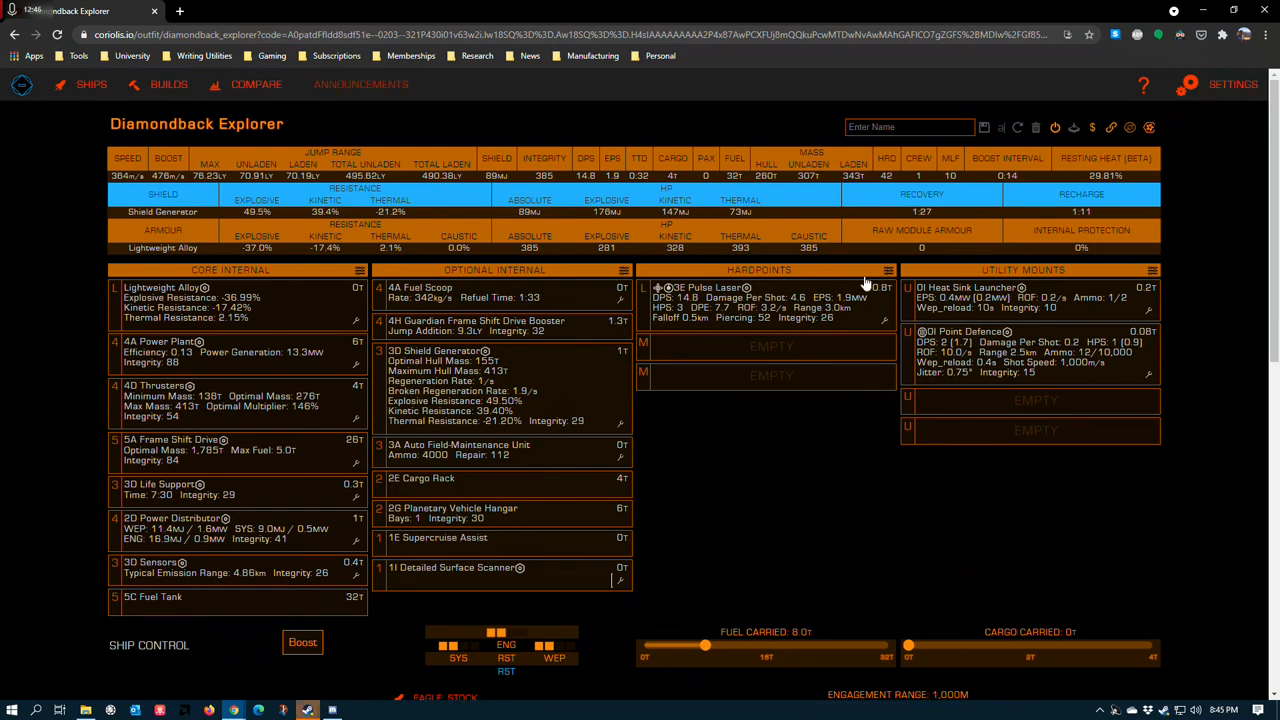
mouse_move(703, 301)
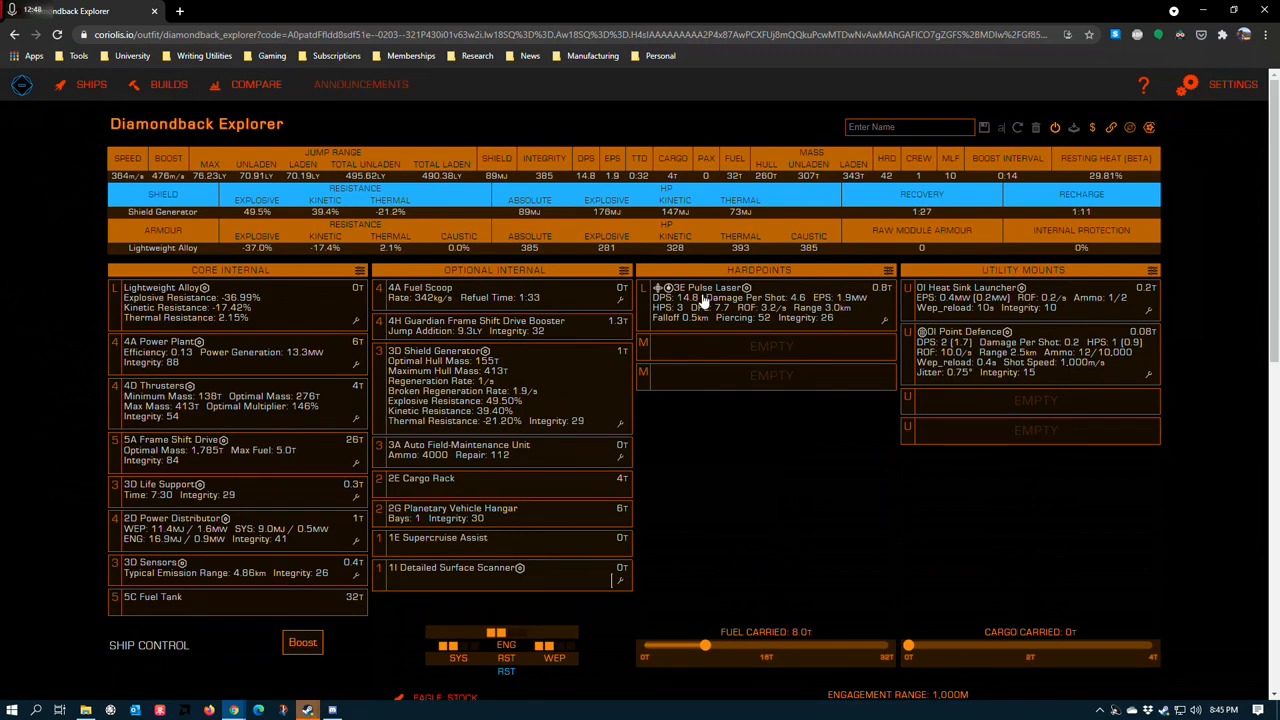
mouse_move(882, 322)
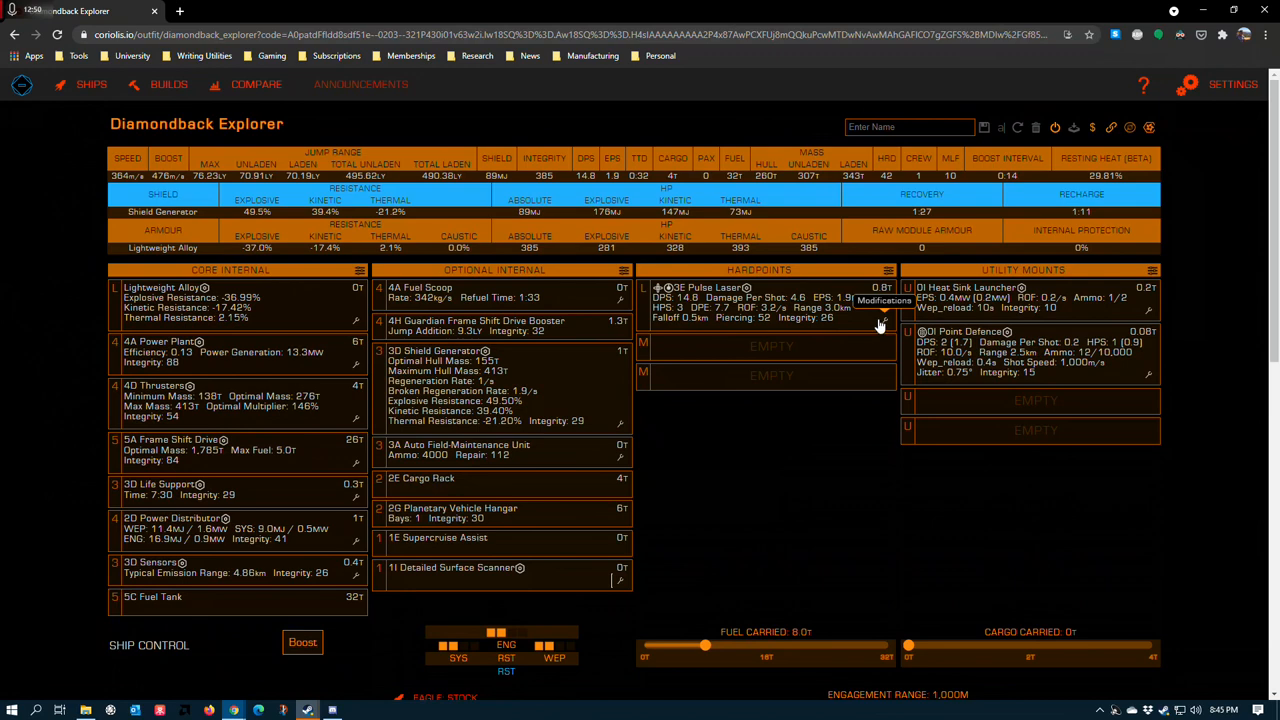
click(883, 300)
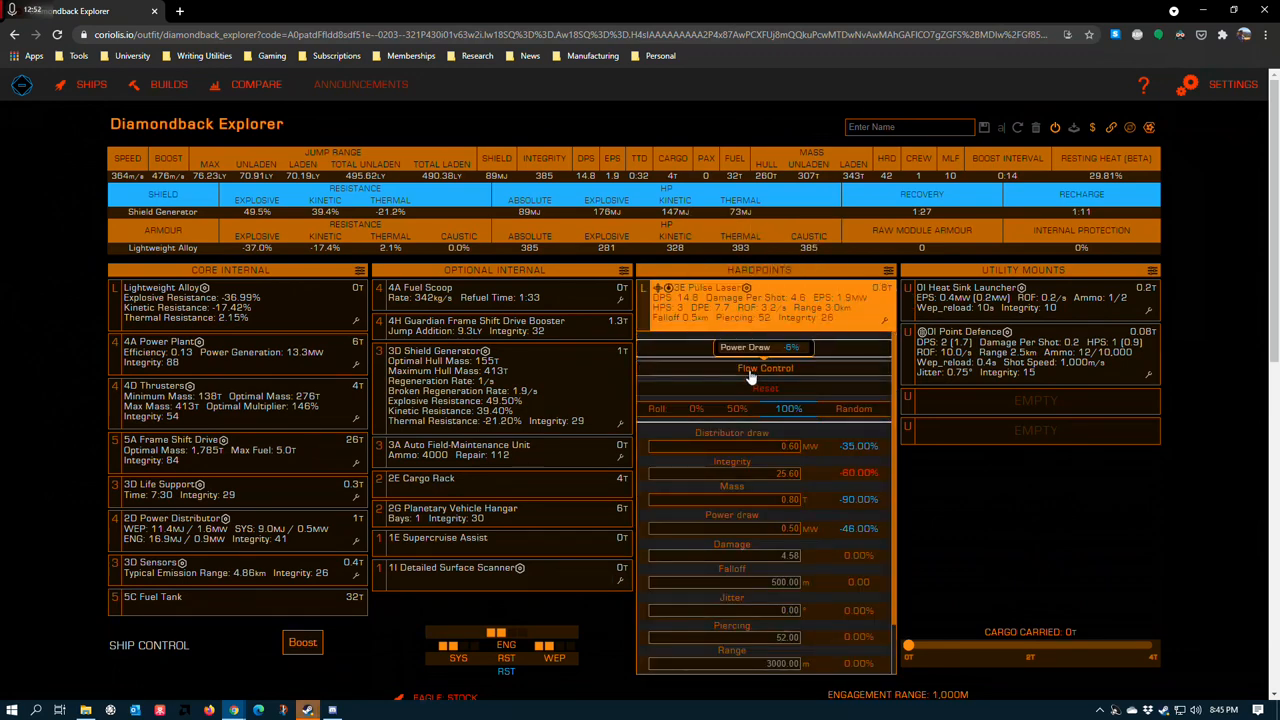
click(765, 347)
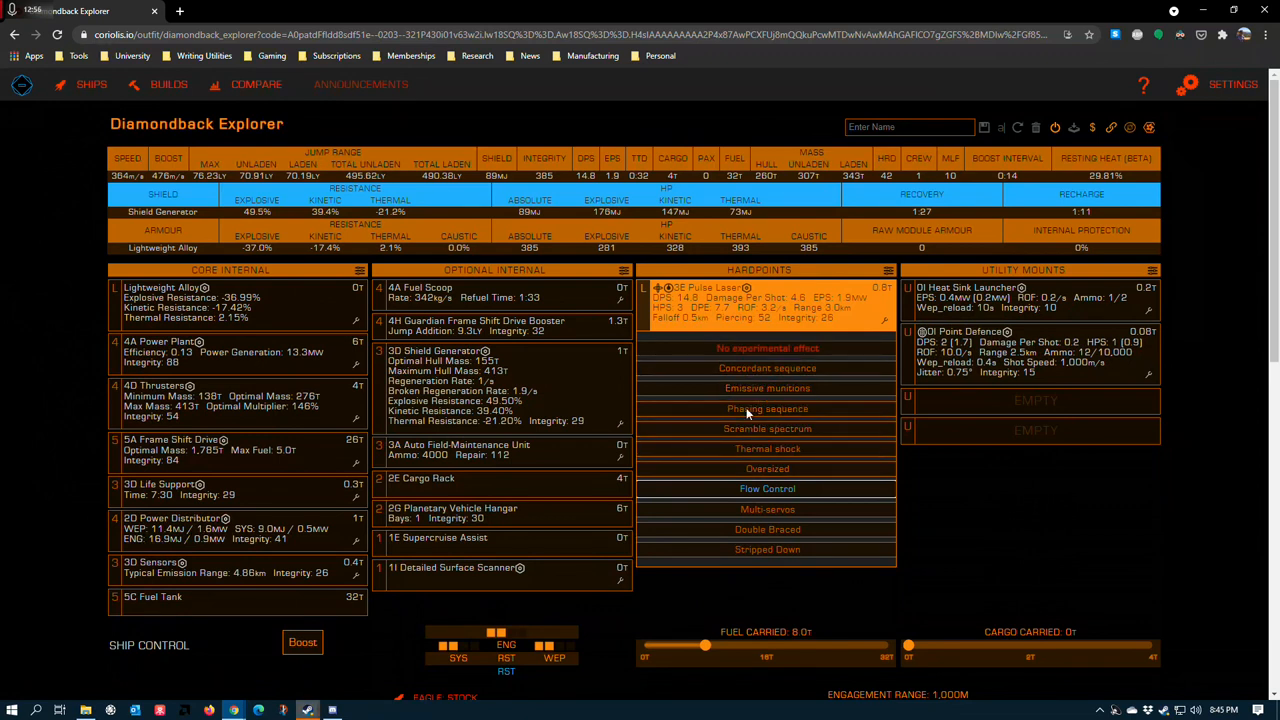
mouse_move(767, 489)
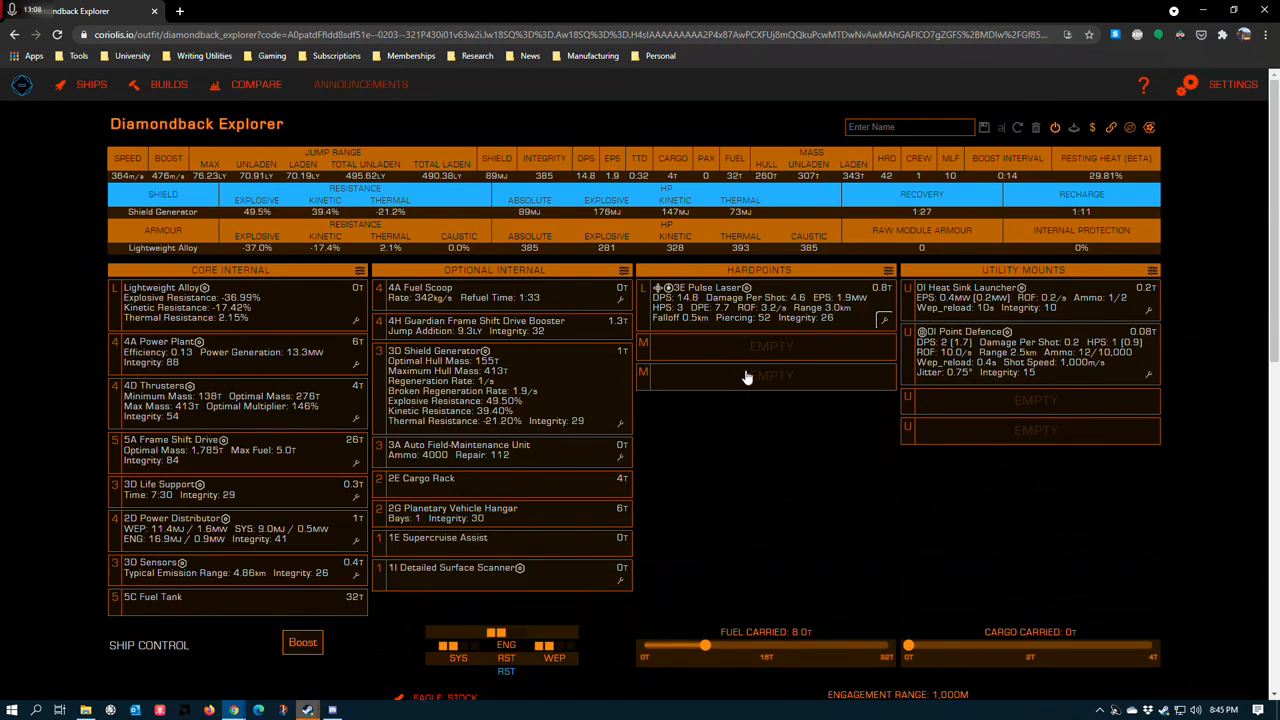
mouse_move(748, 297)
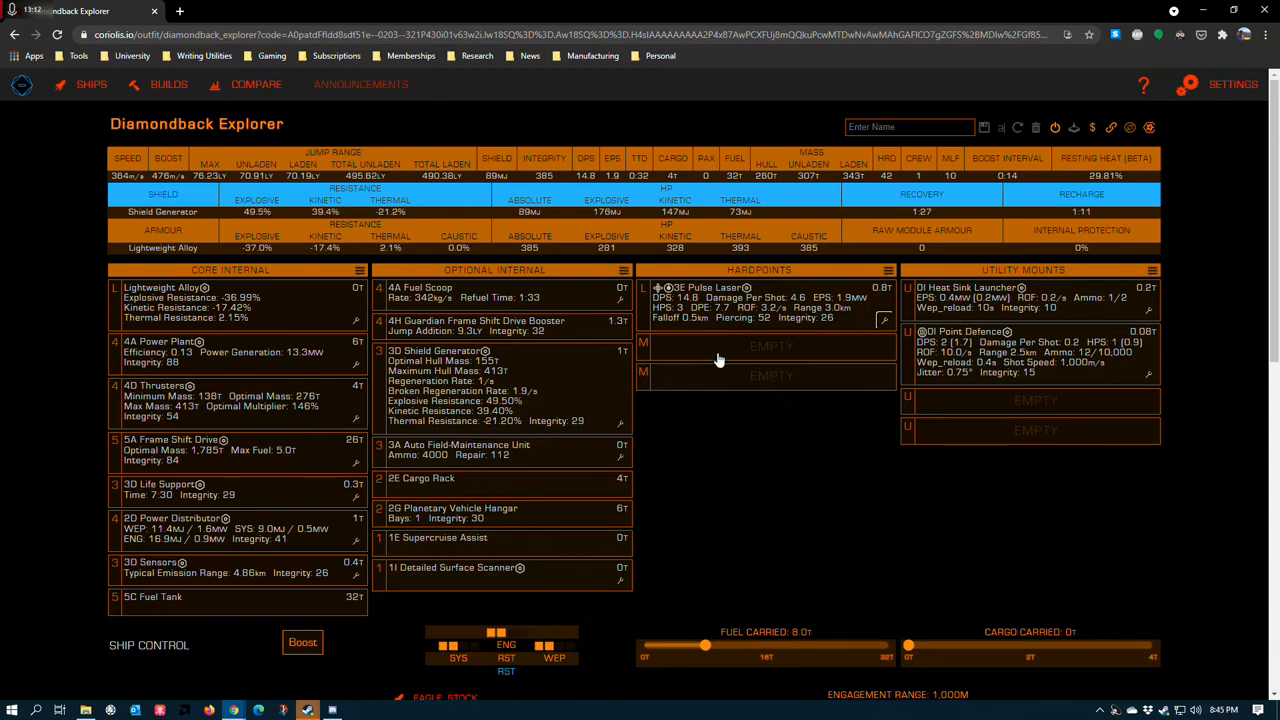
mouse_move(770, 300)
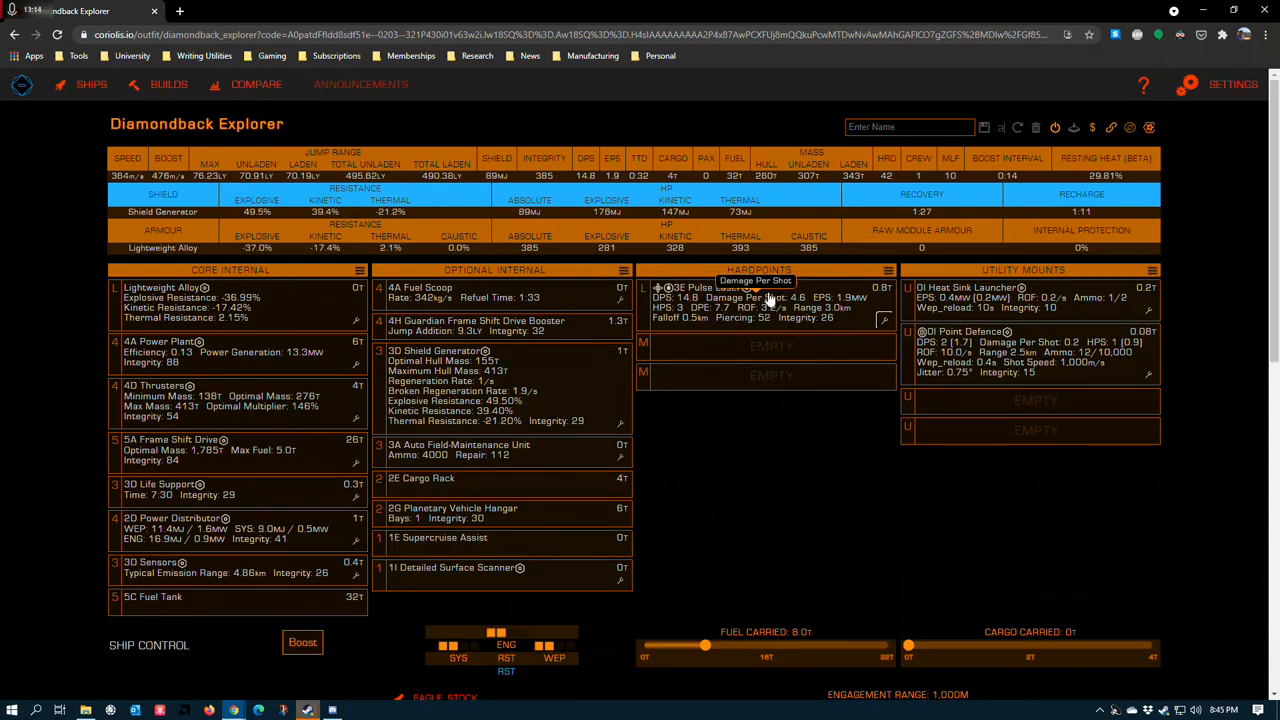
mouse_move(883, 365)
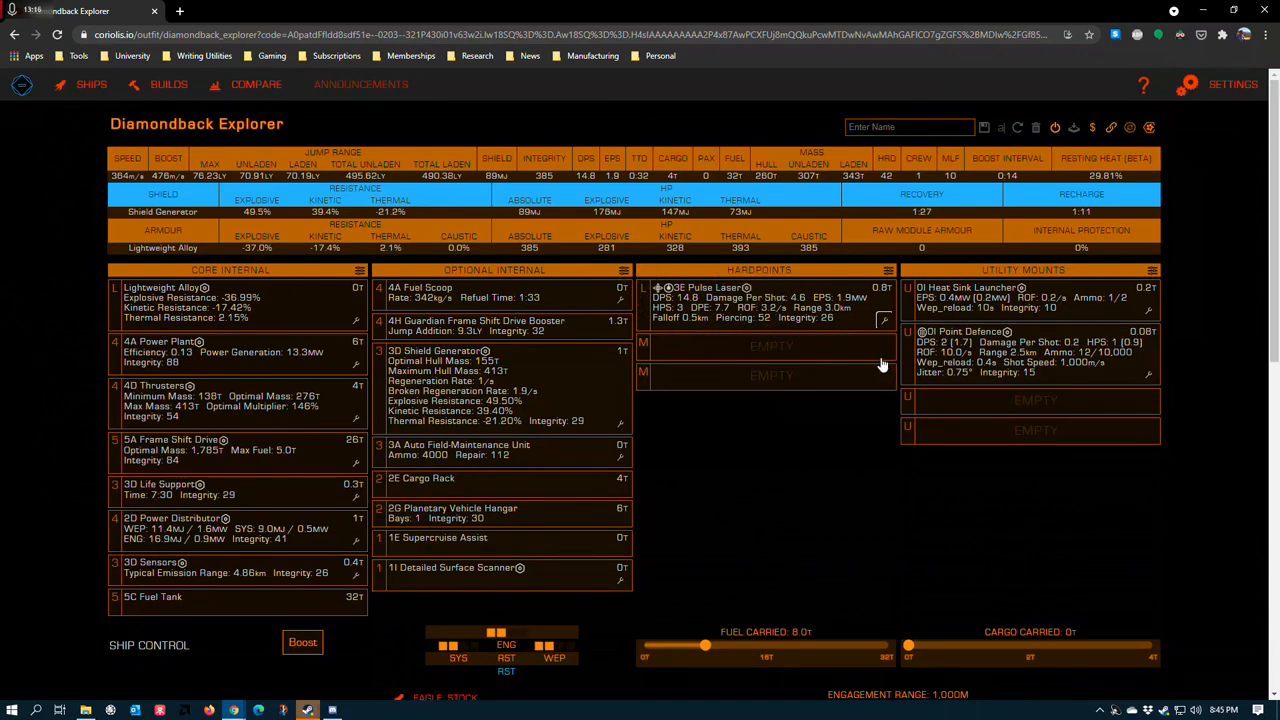
mouse_move(990, 297)
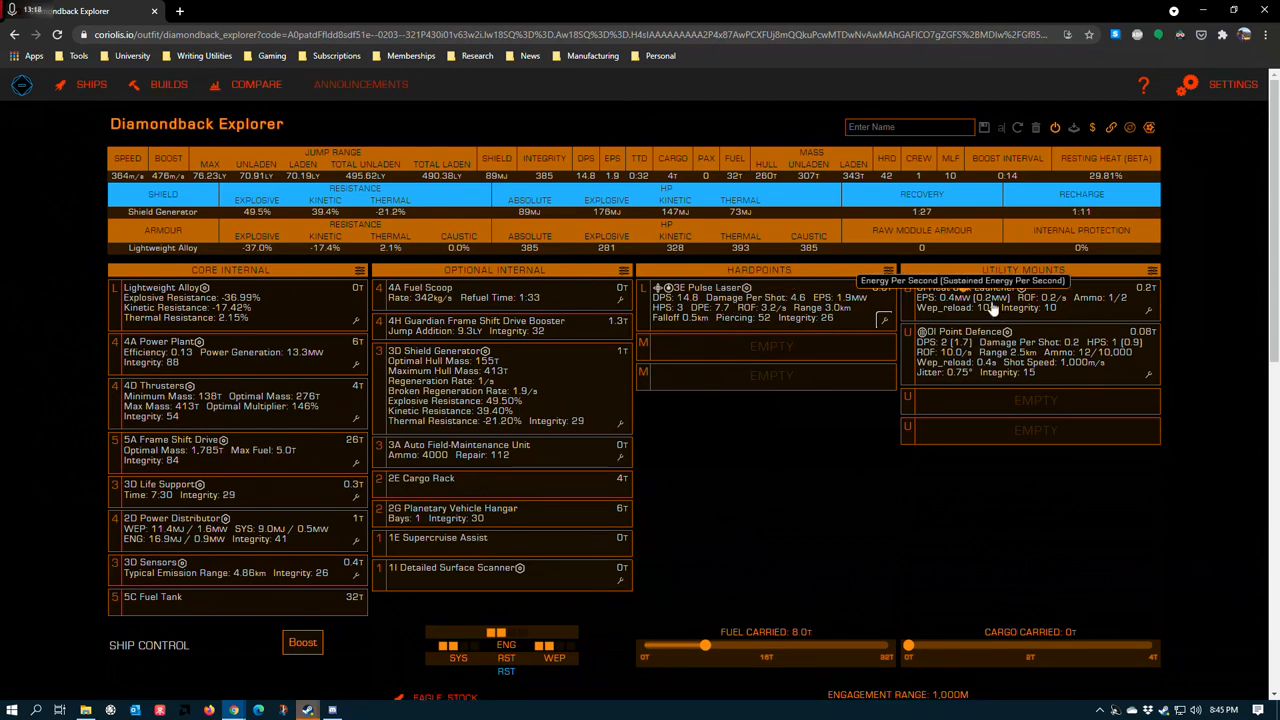
mouse_move(667, 320)
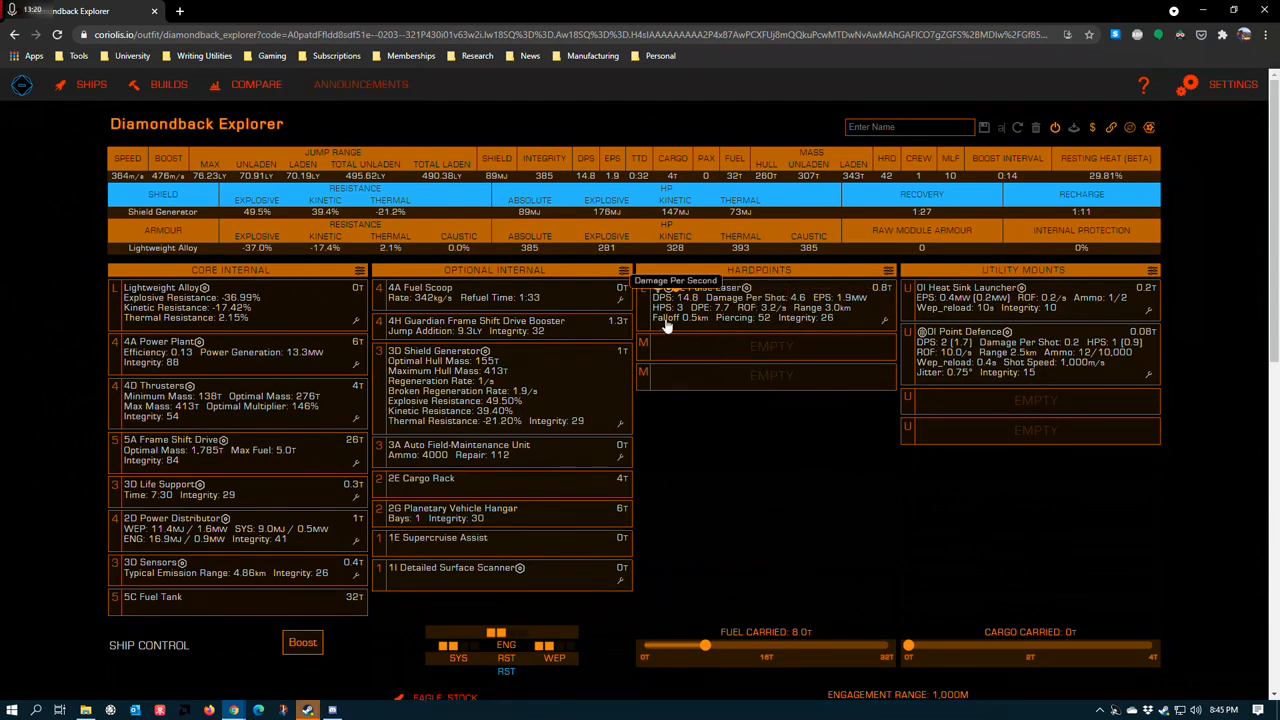
mouse_move(708, 297)
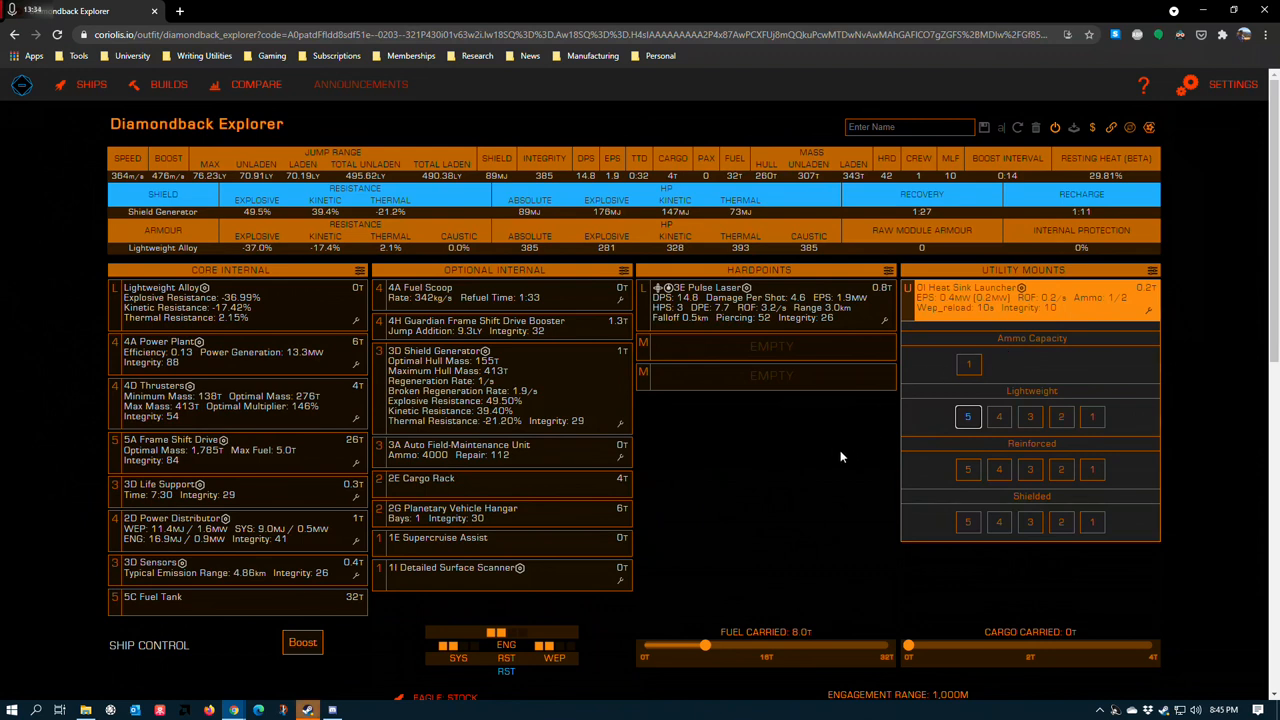
mouse_move(819, 487)
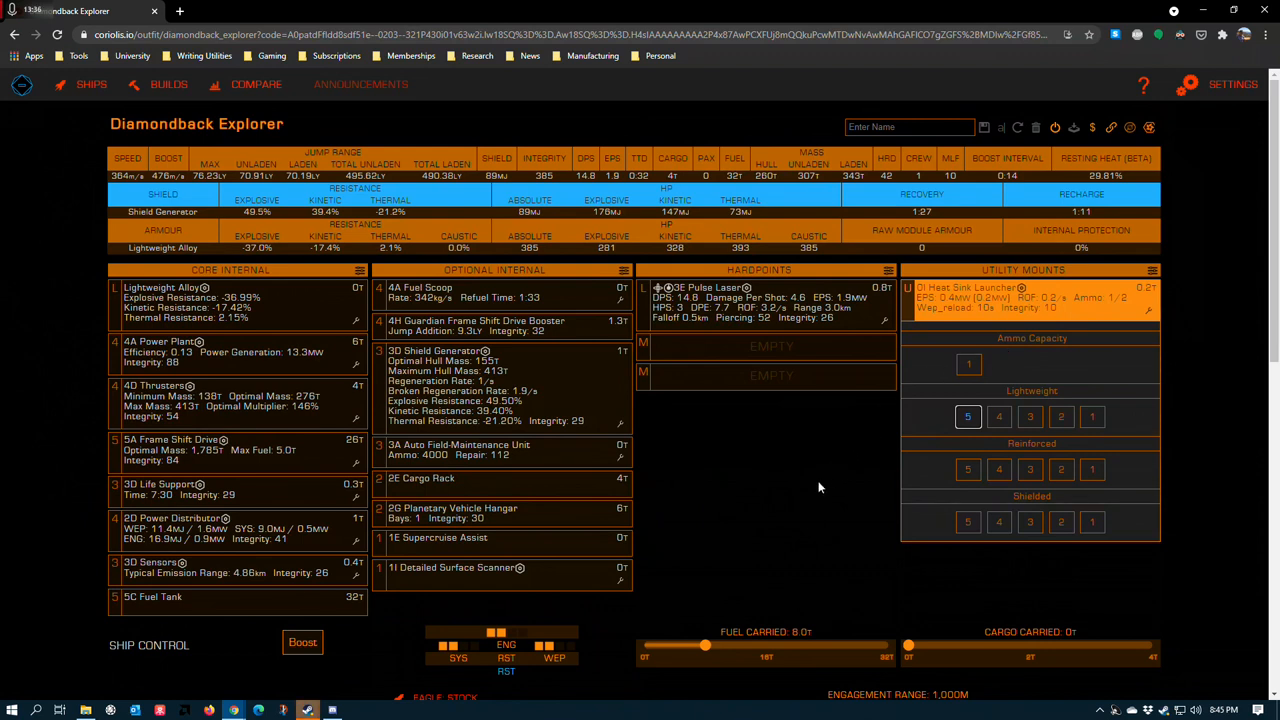
mouse_move(787, 512)
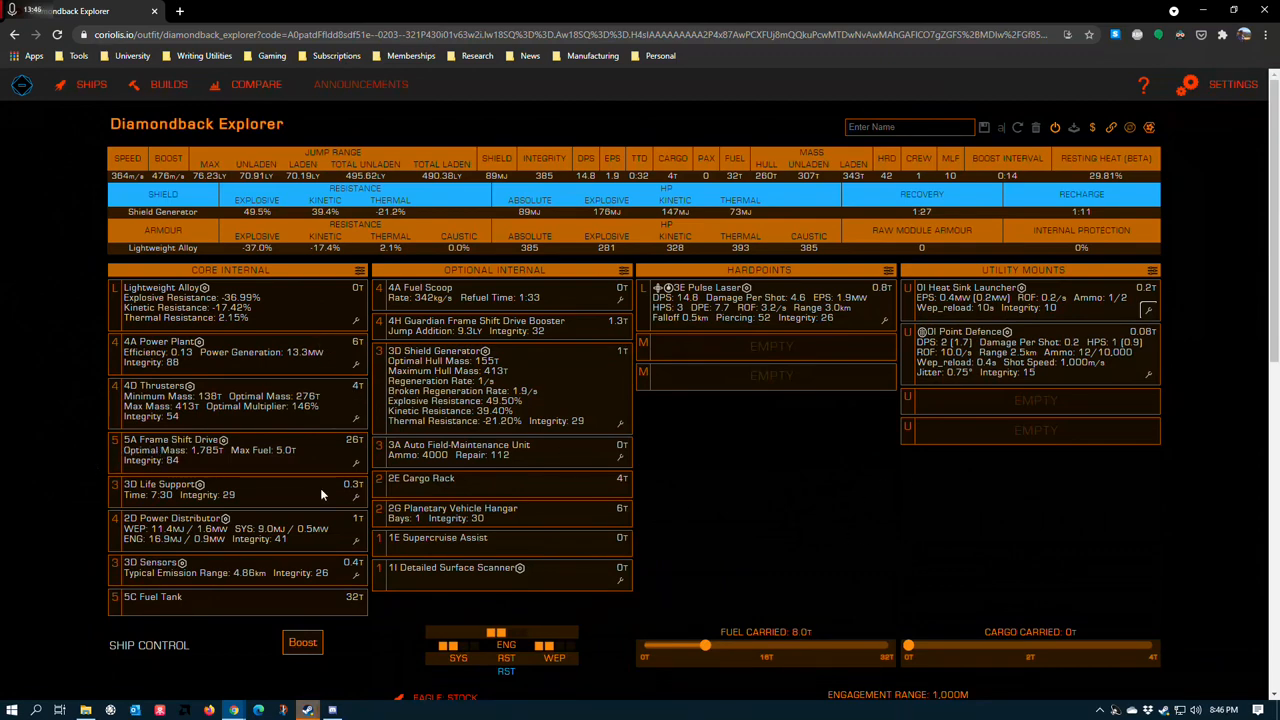
click(1000, 351)
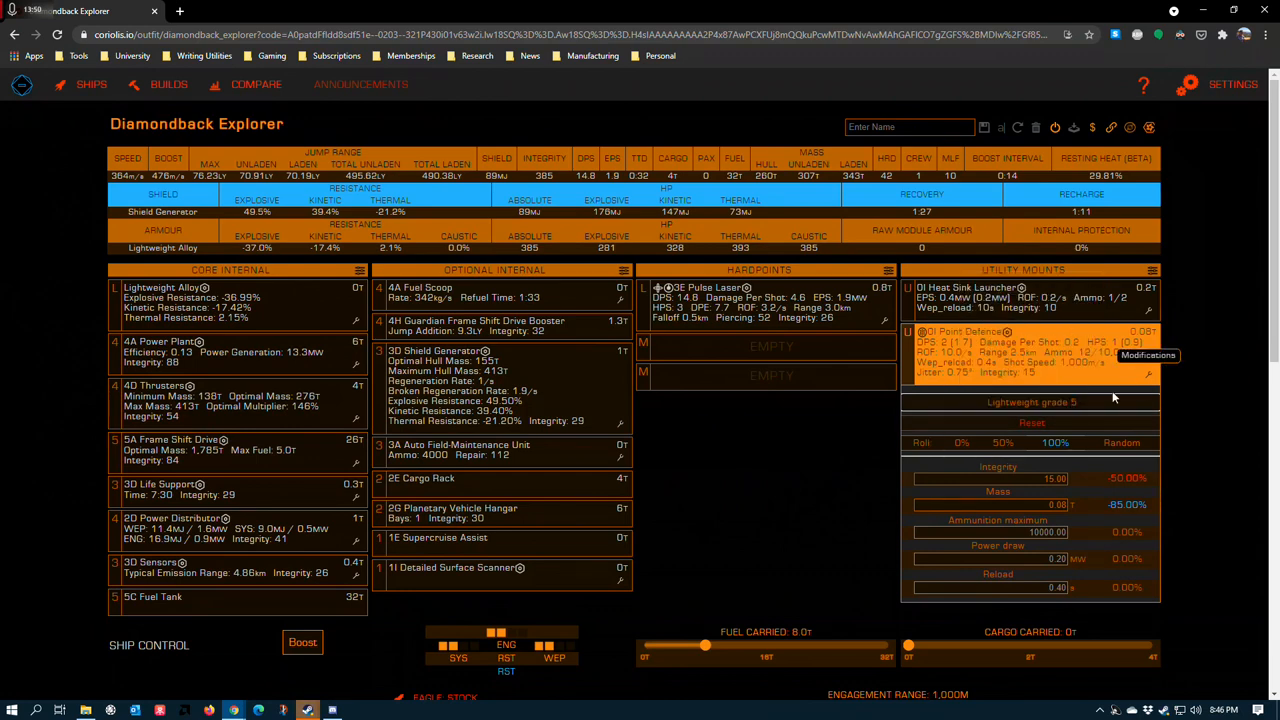
mouse_move(791, 511)
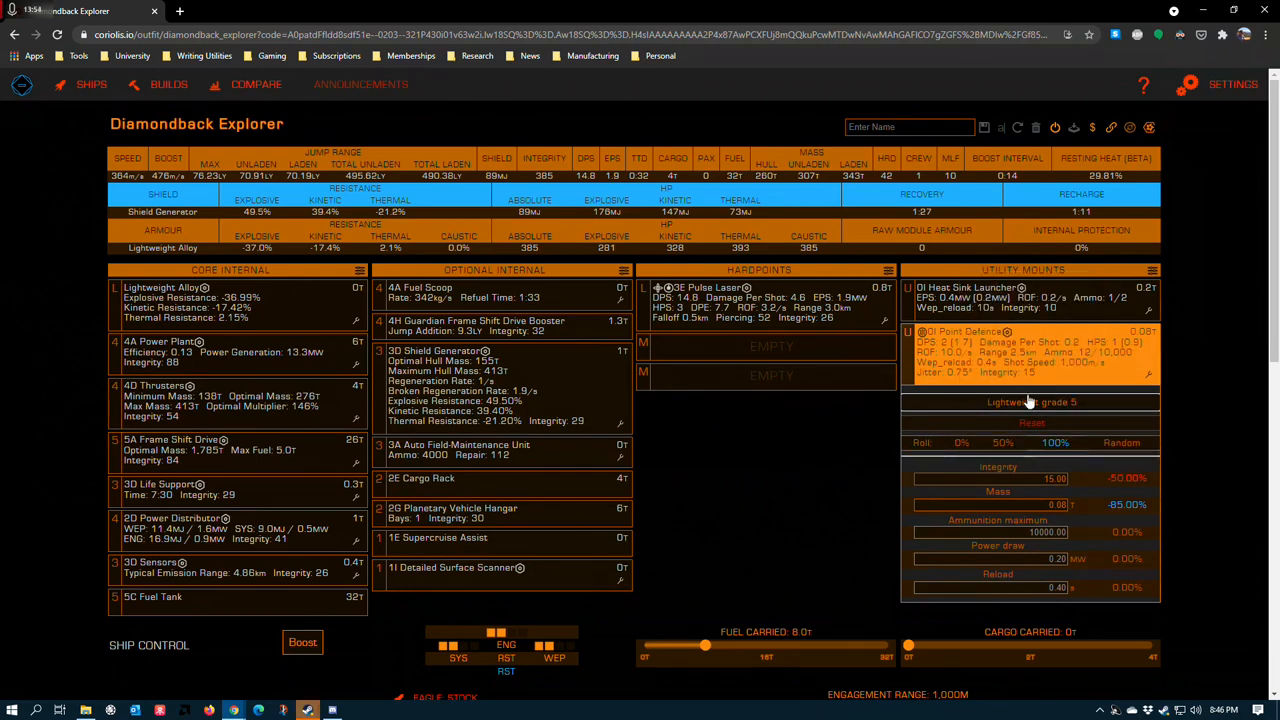
mouse_move(1008, 386)
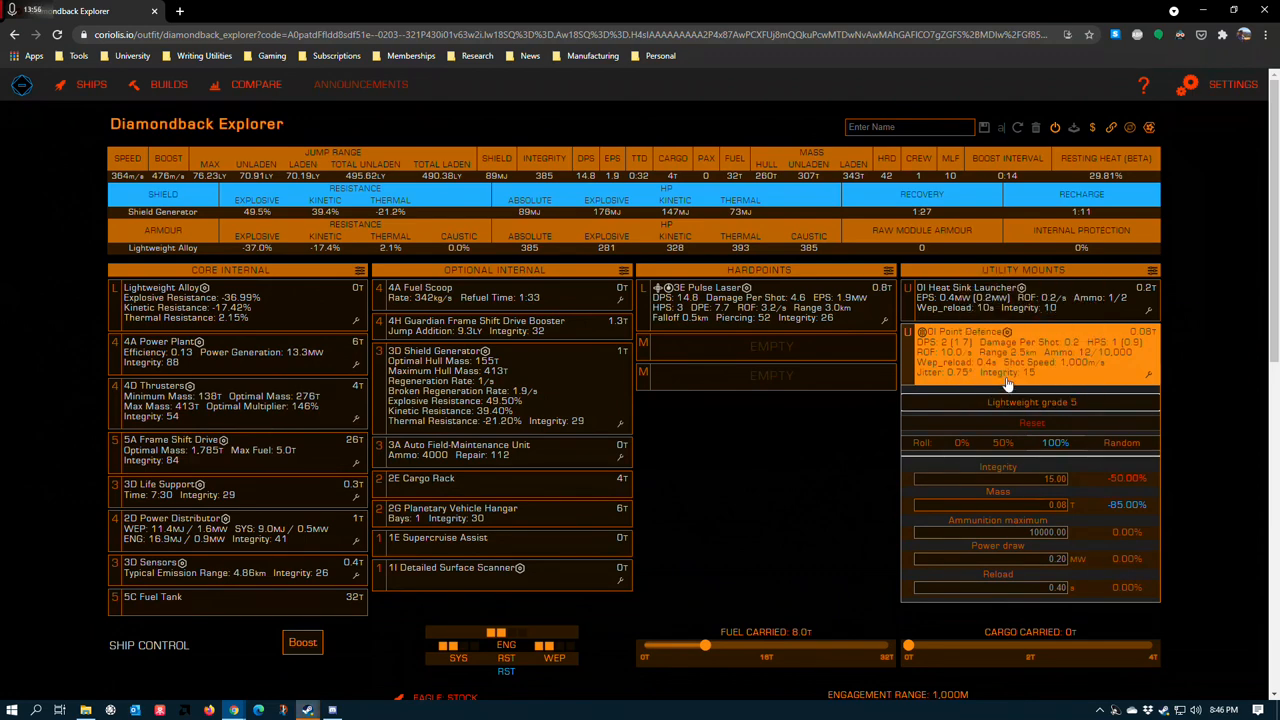
mouse_move(779, 517)
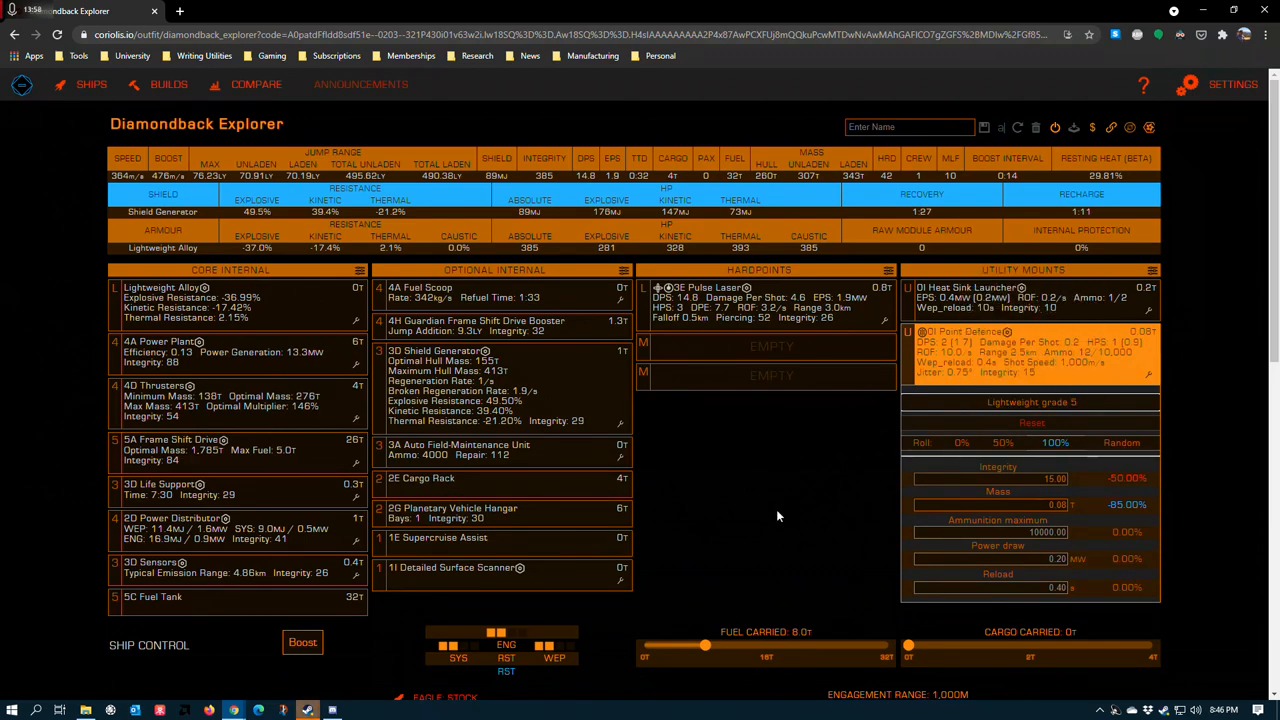
mouse_move(770, 534)
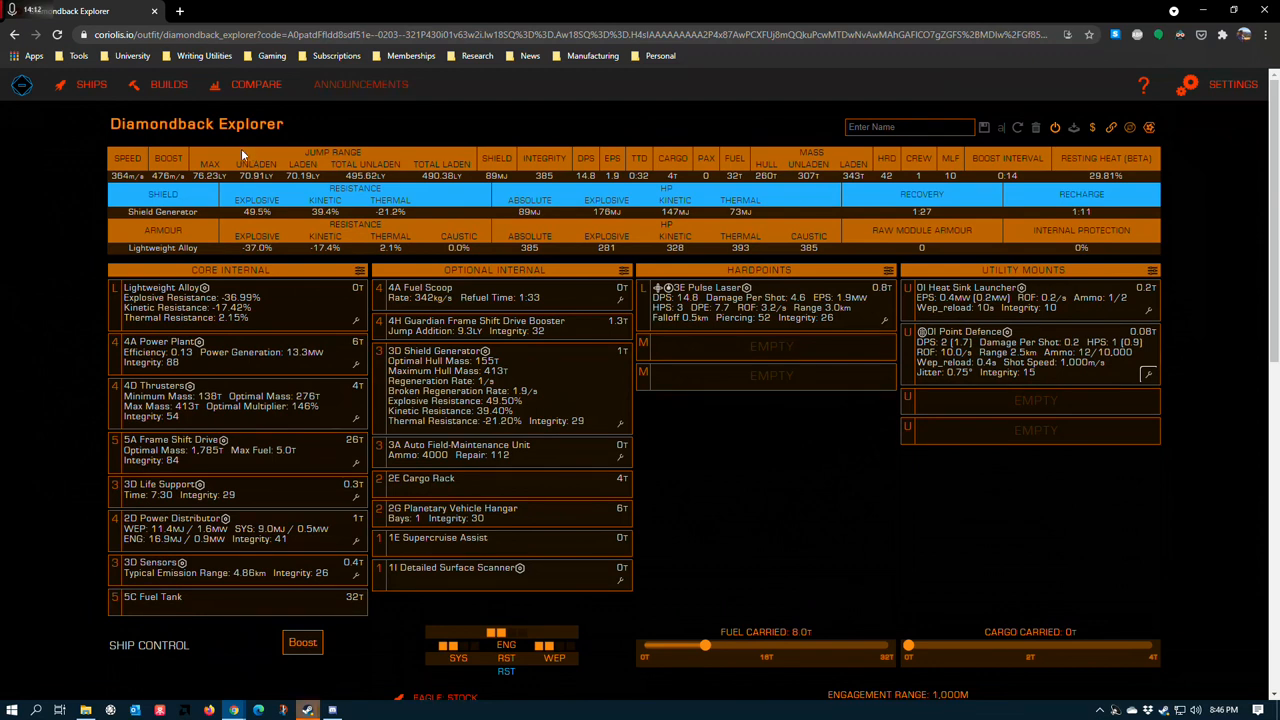
mouse_move(280, 222)
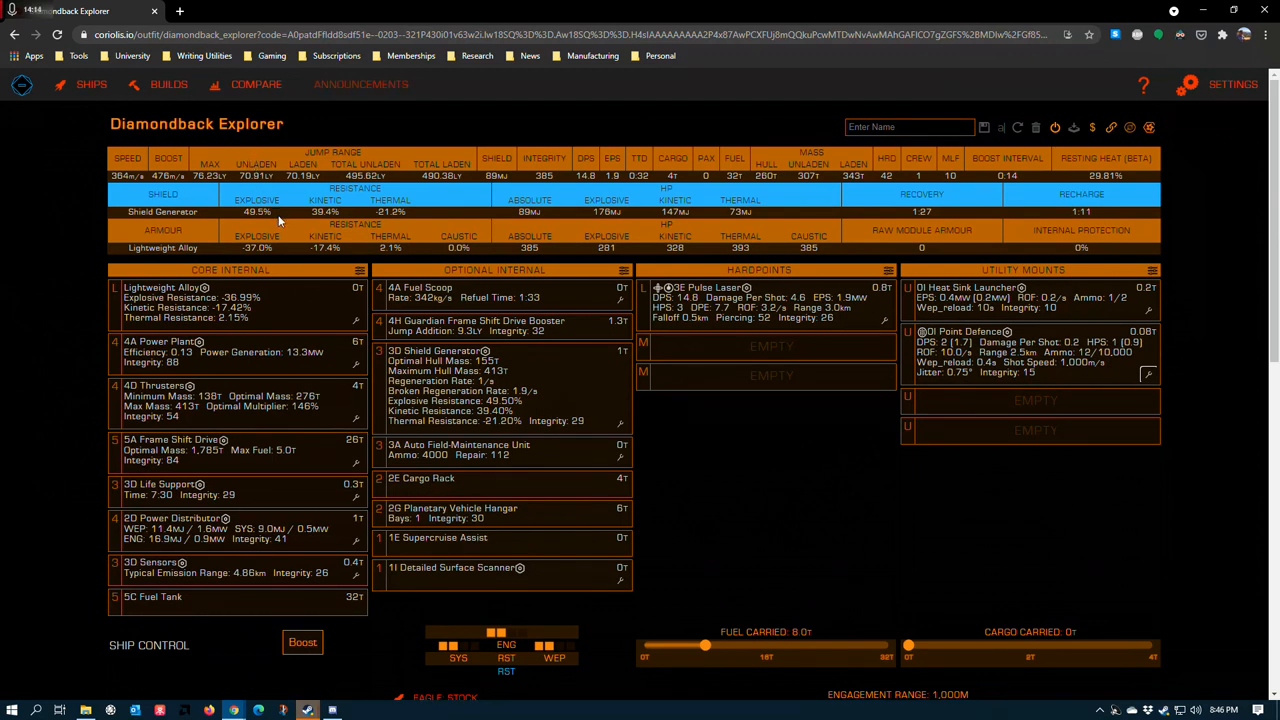
mouse_move(288, 225)
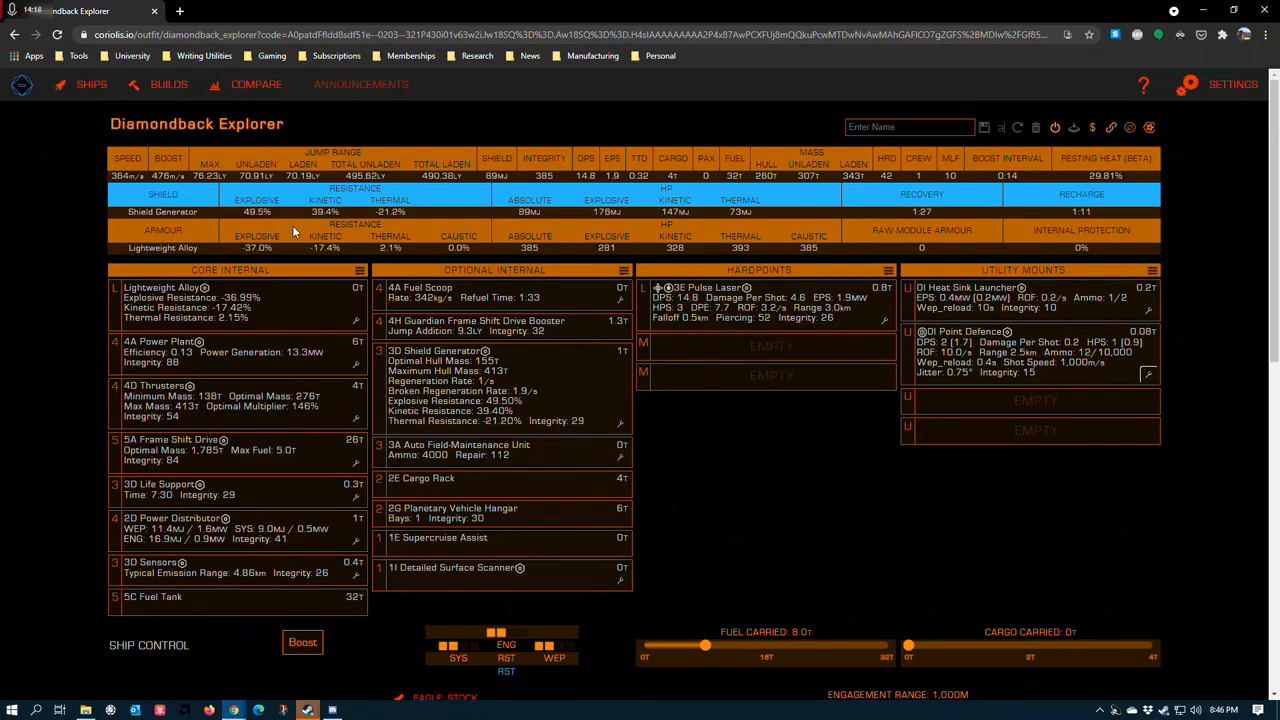
scroll(down, 3)
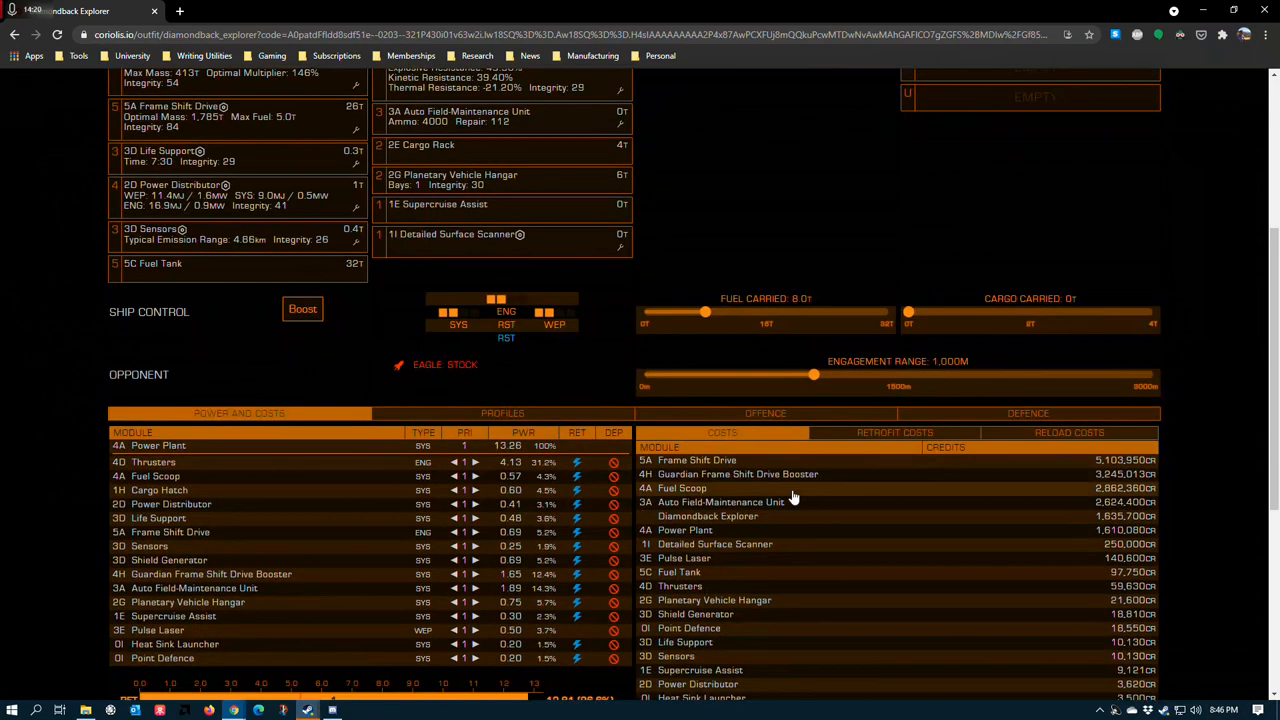
scroll(down, 3)
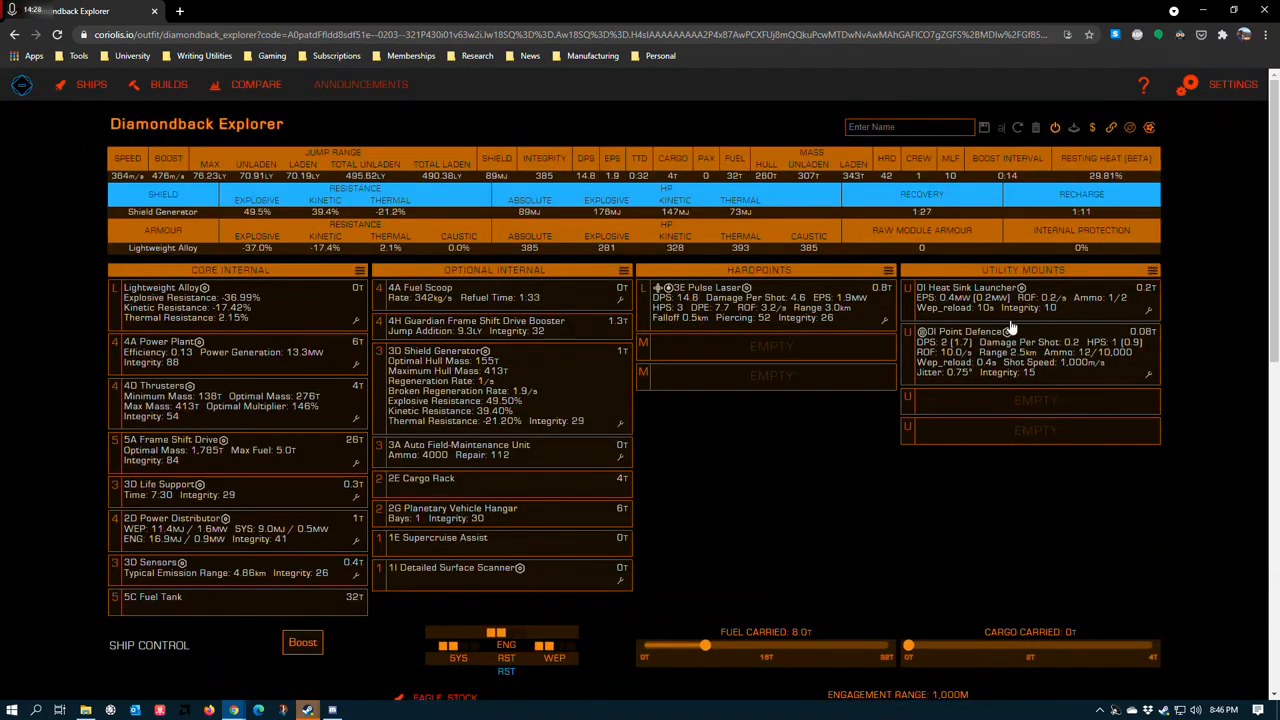
click(476, 325)
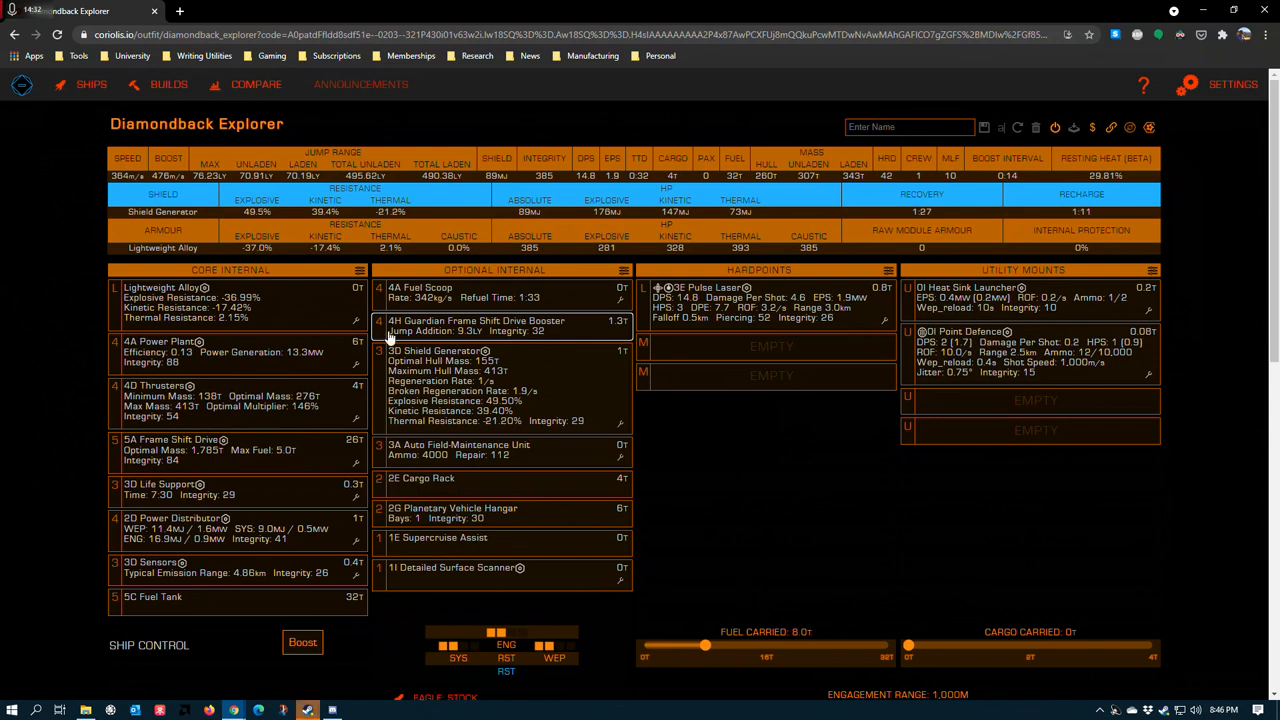
mouse_move(549, 379)
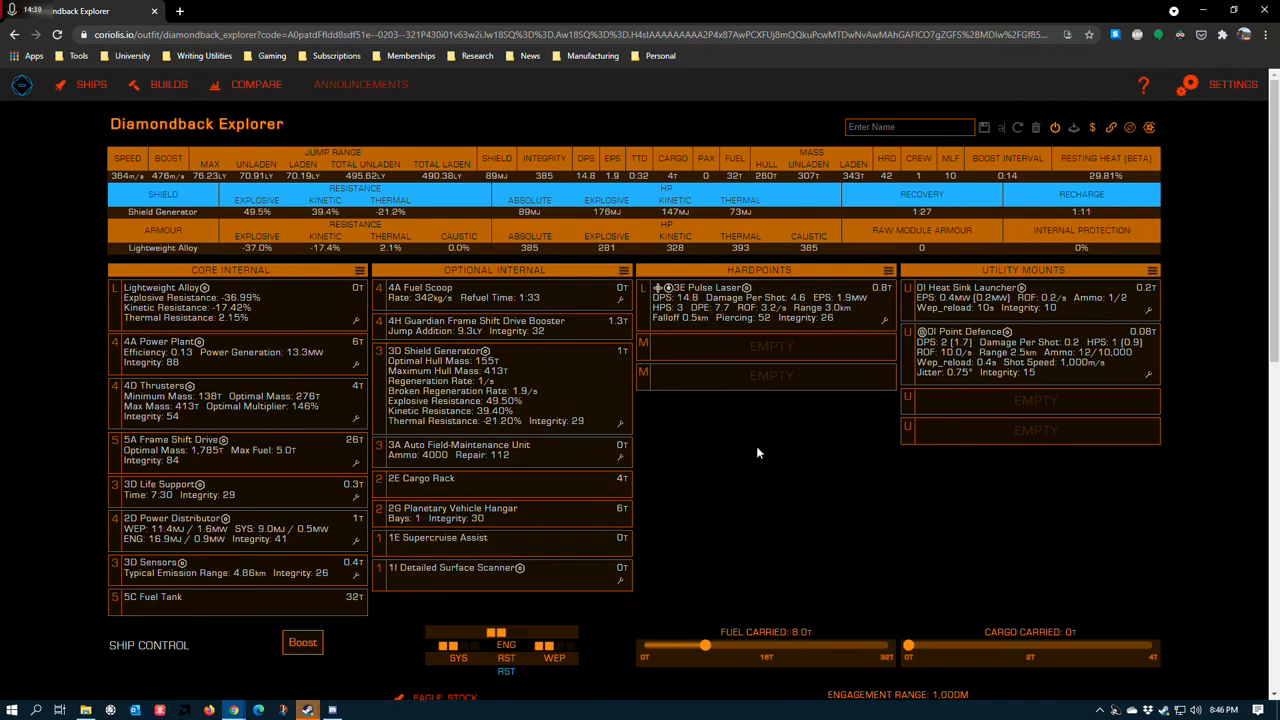
mouse_move(673, 458)
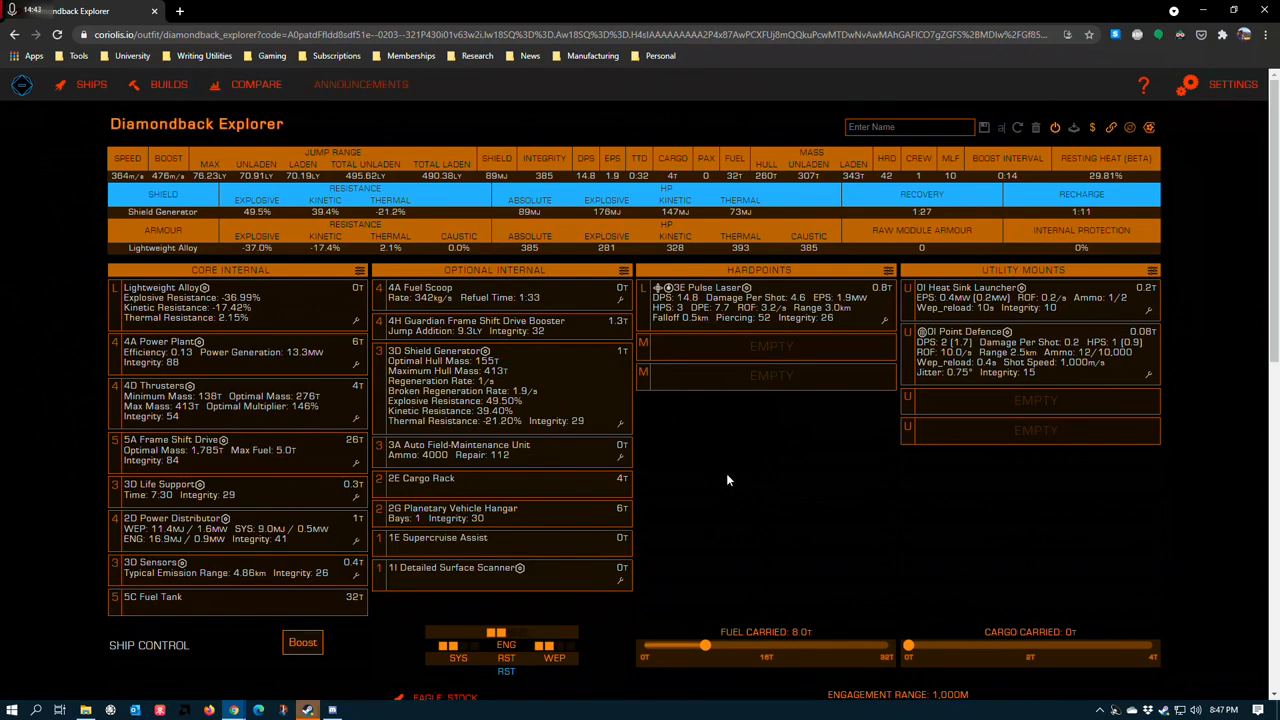
mouse_move(738, 494)
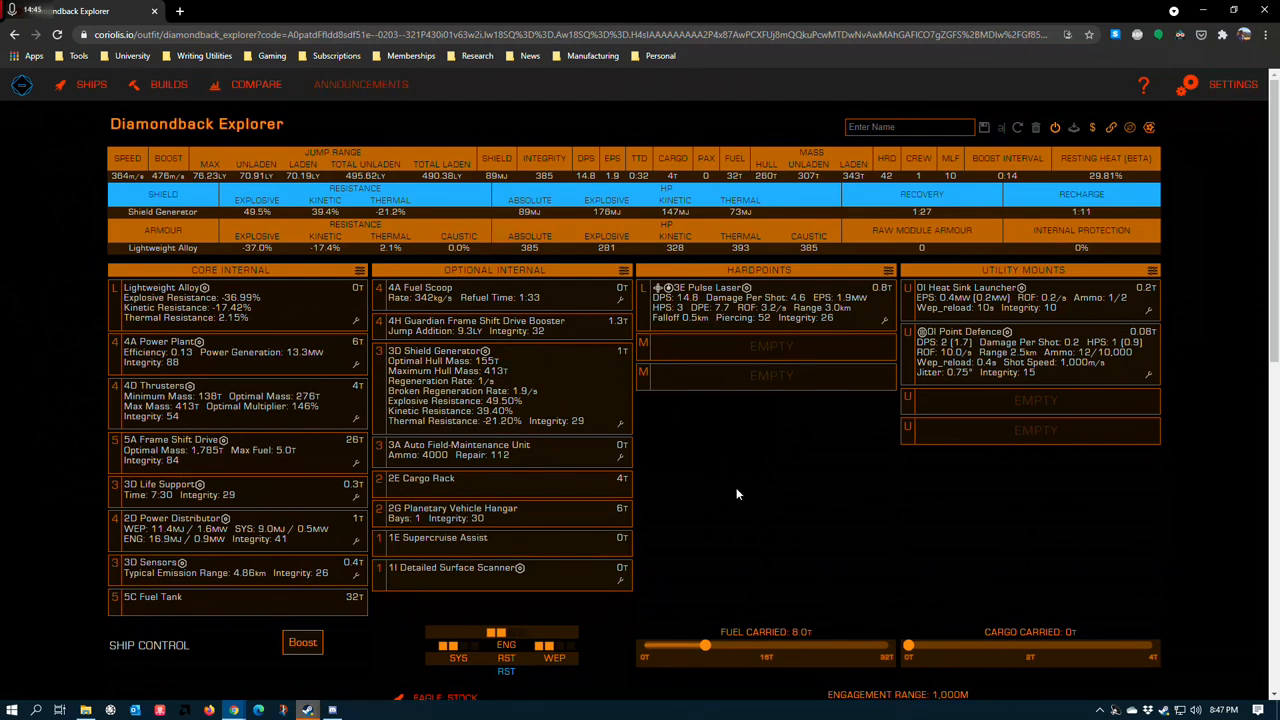